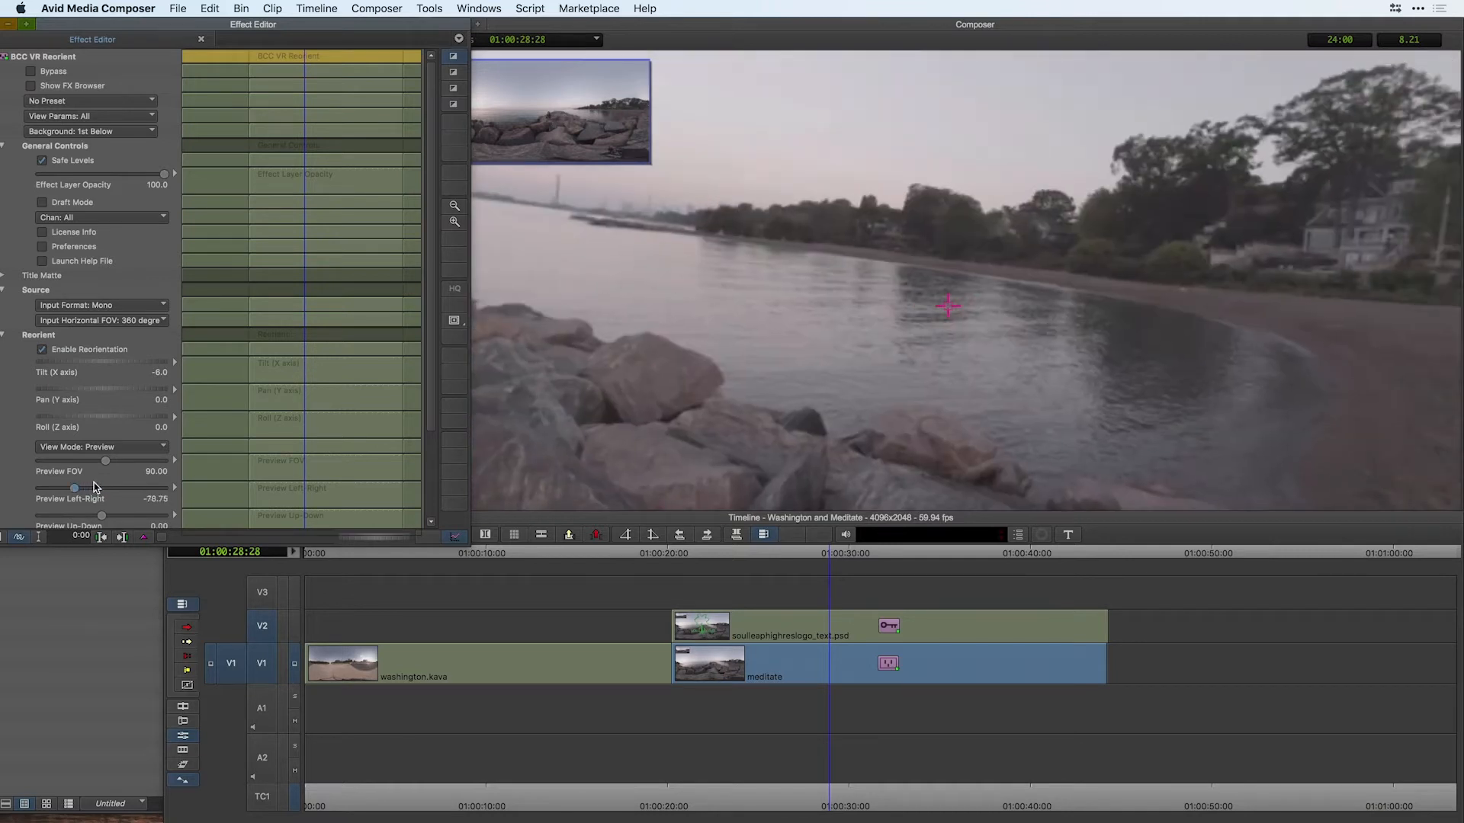
Set Insert Repeat from All Sides to Front+Back after turning the preview toward the woman on the rocks
{"action": "left_click_drag", "start_coordinate": [73, 488], "coordinate": [121, 488]}
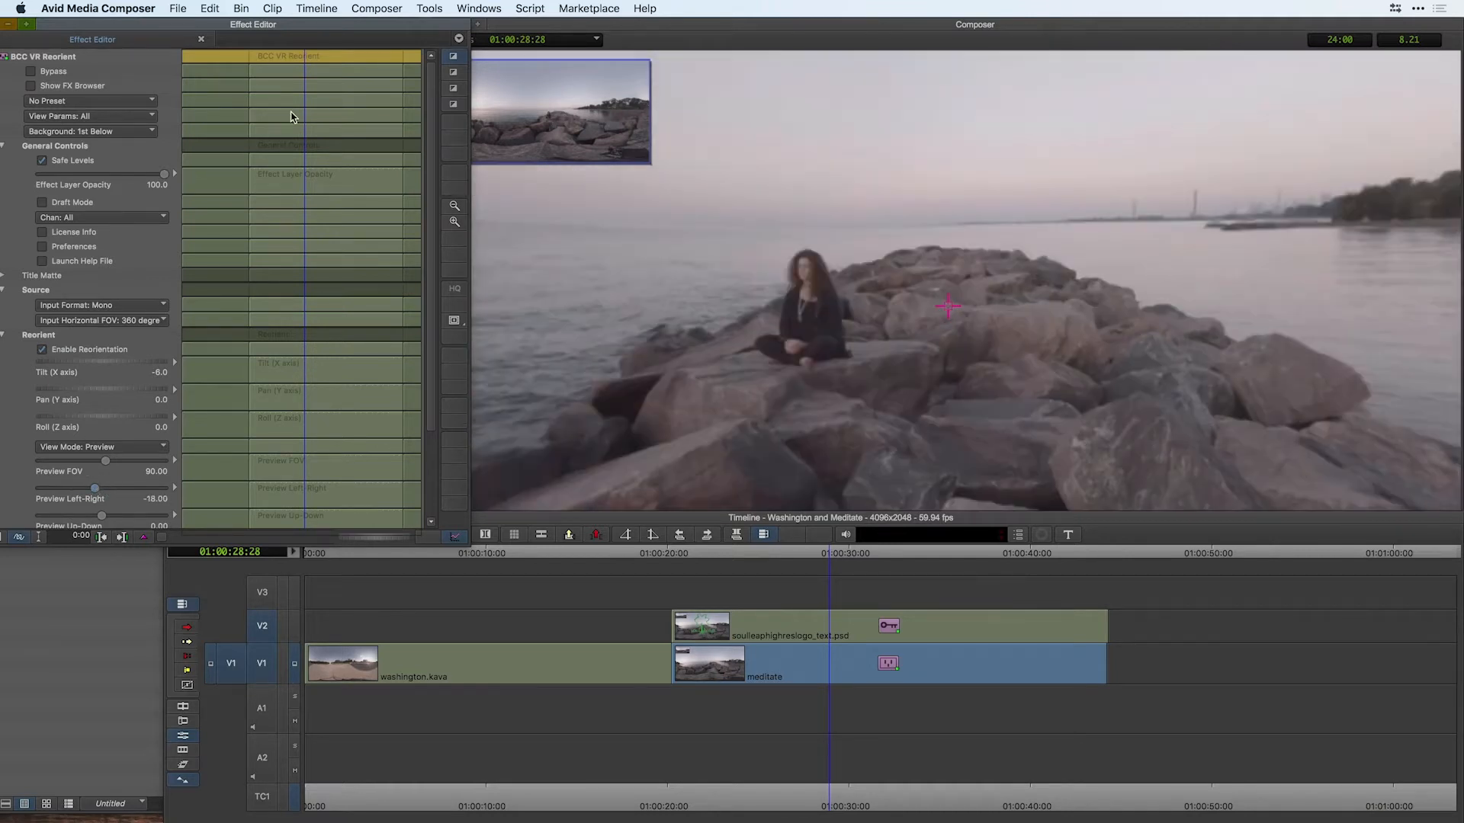
{"action": "mouse_move", "coordinate": [502, 122]}
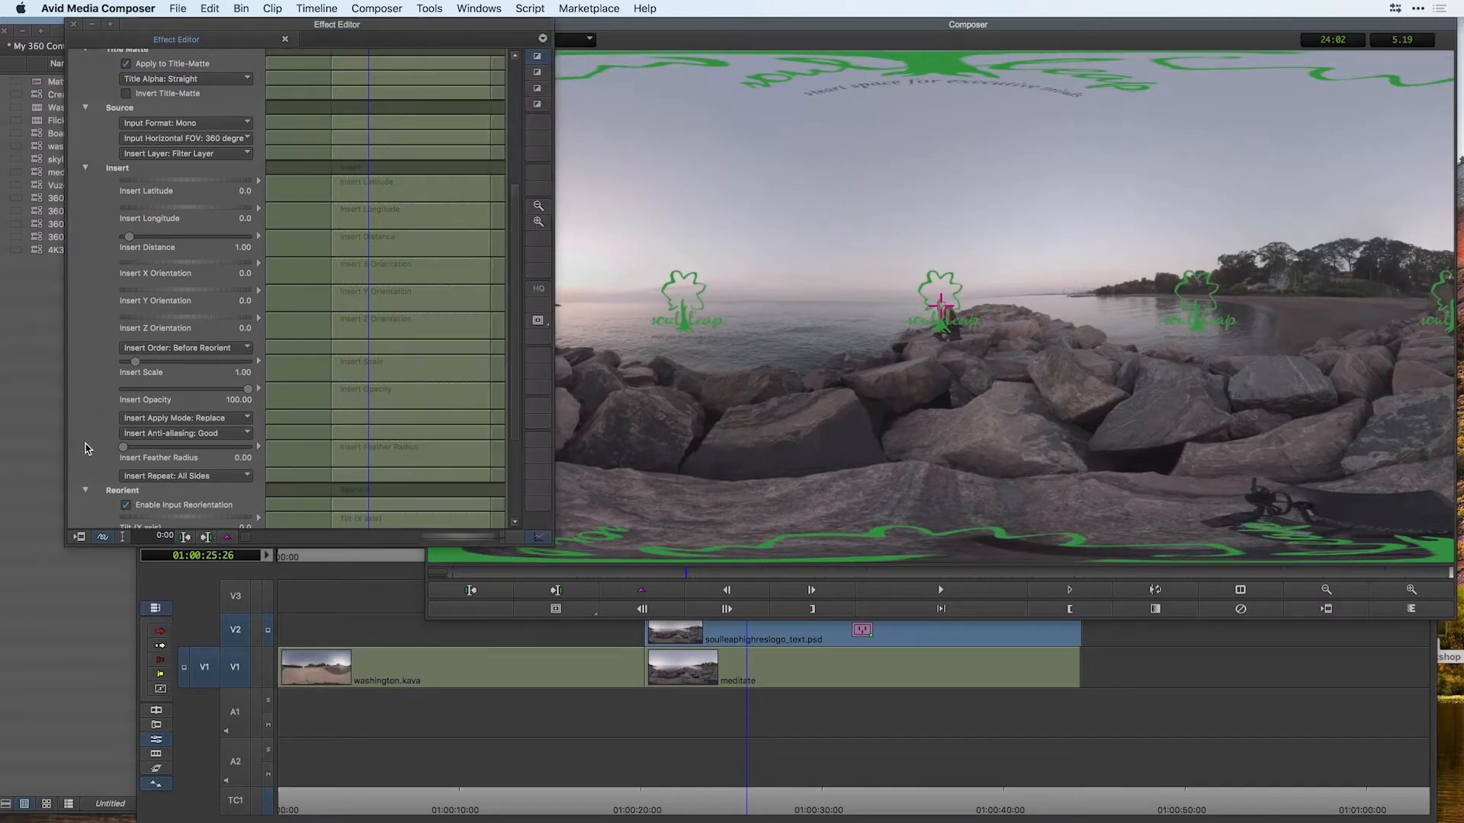
{"action": "left_click", "coordinate": [184, 475]}
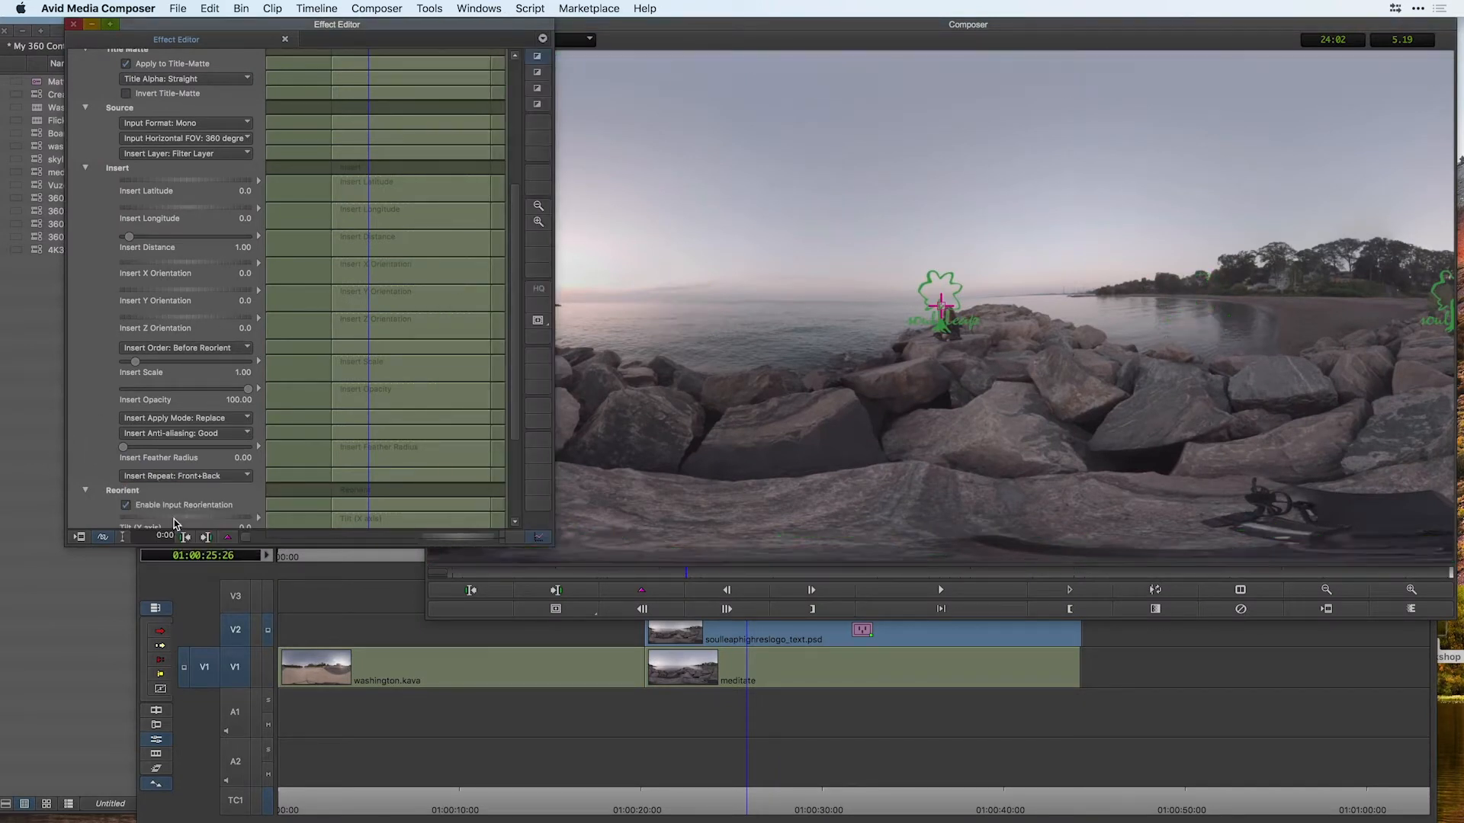
{"action": "mouse_move", "coordinate": [167, 187]}
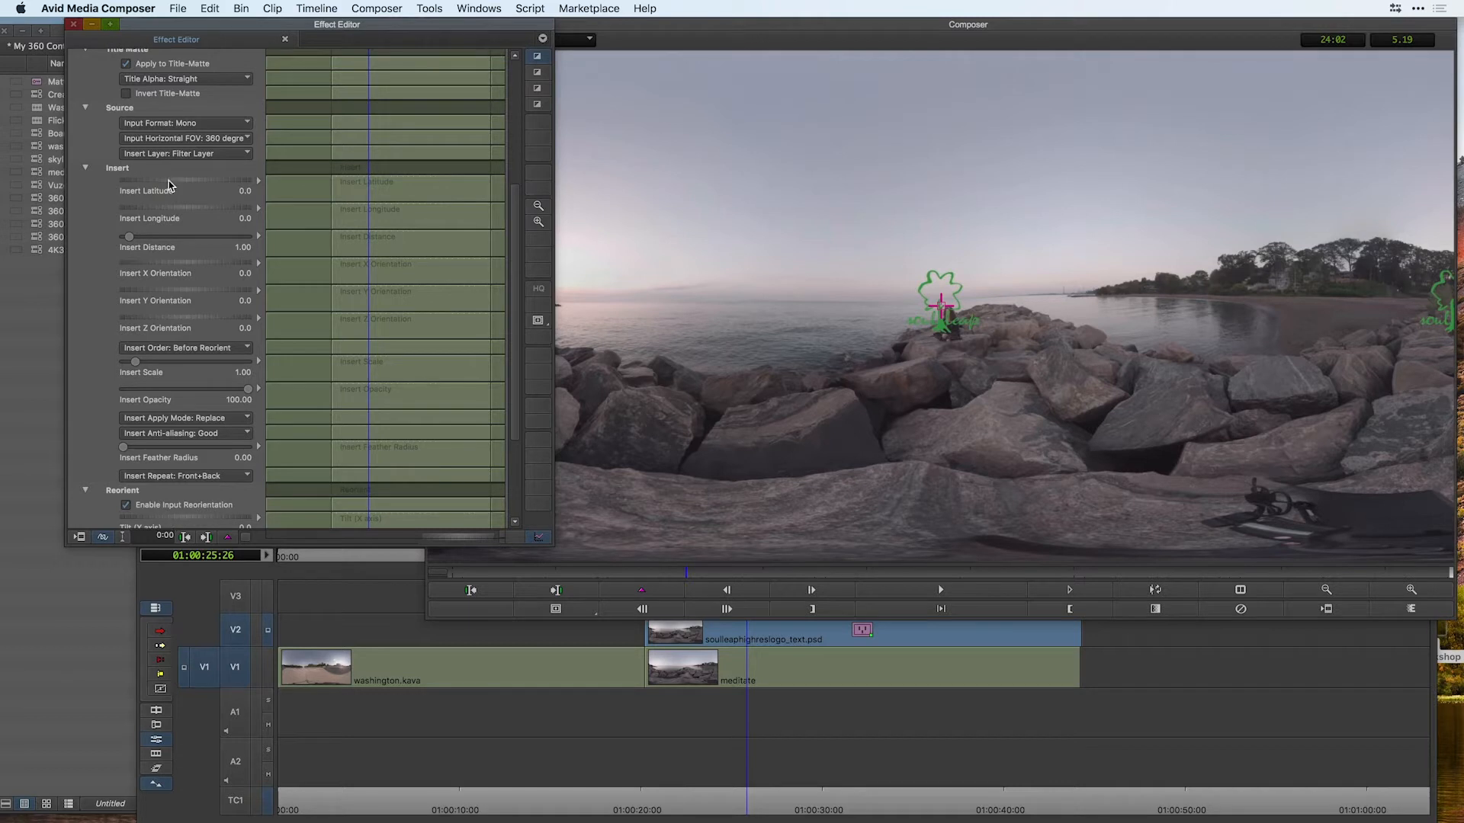
{"action": "left_click_drag", "start_coordinate": [186, 180], "coordinate": [163, 180]}
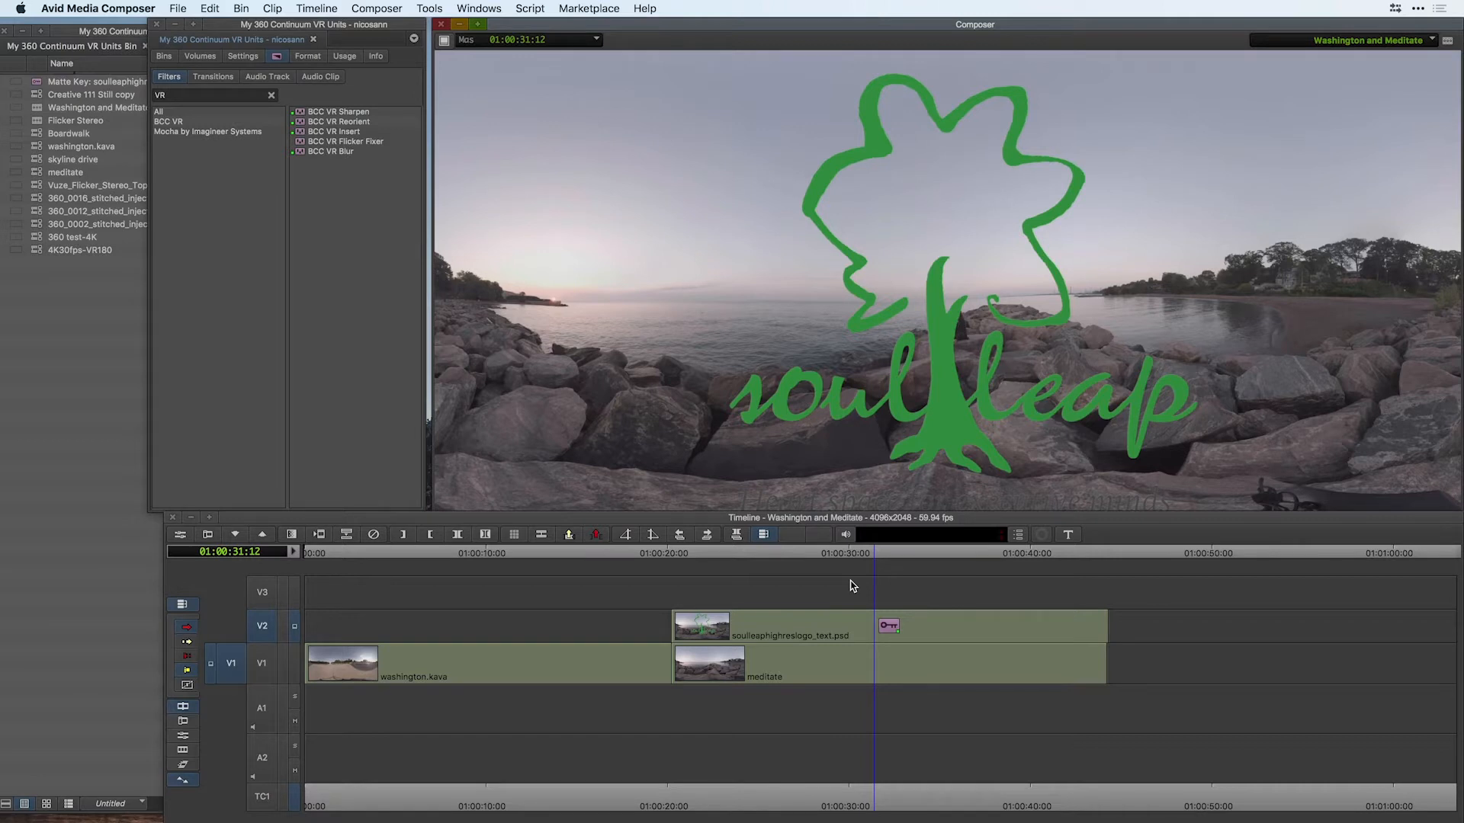
{"action": "mouse_move", "coordinate": [855, 576]}
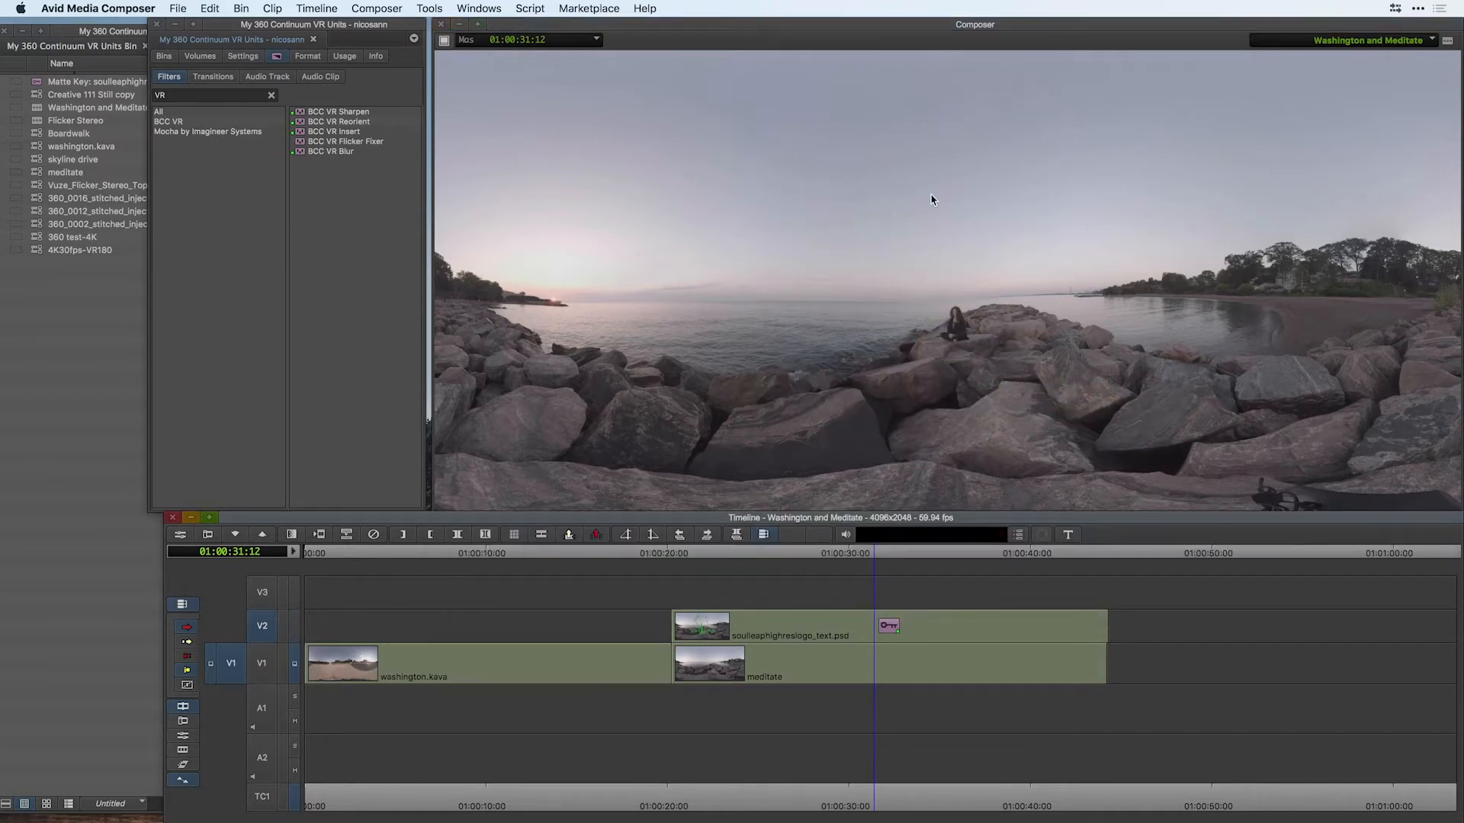
{"action": "mouse_move", "coordinate": [1328, 357]}
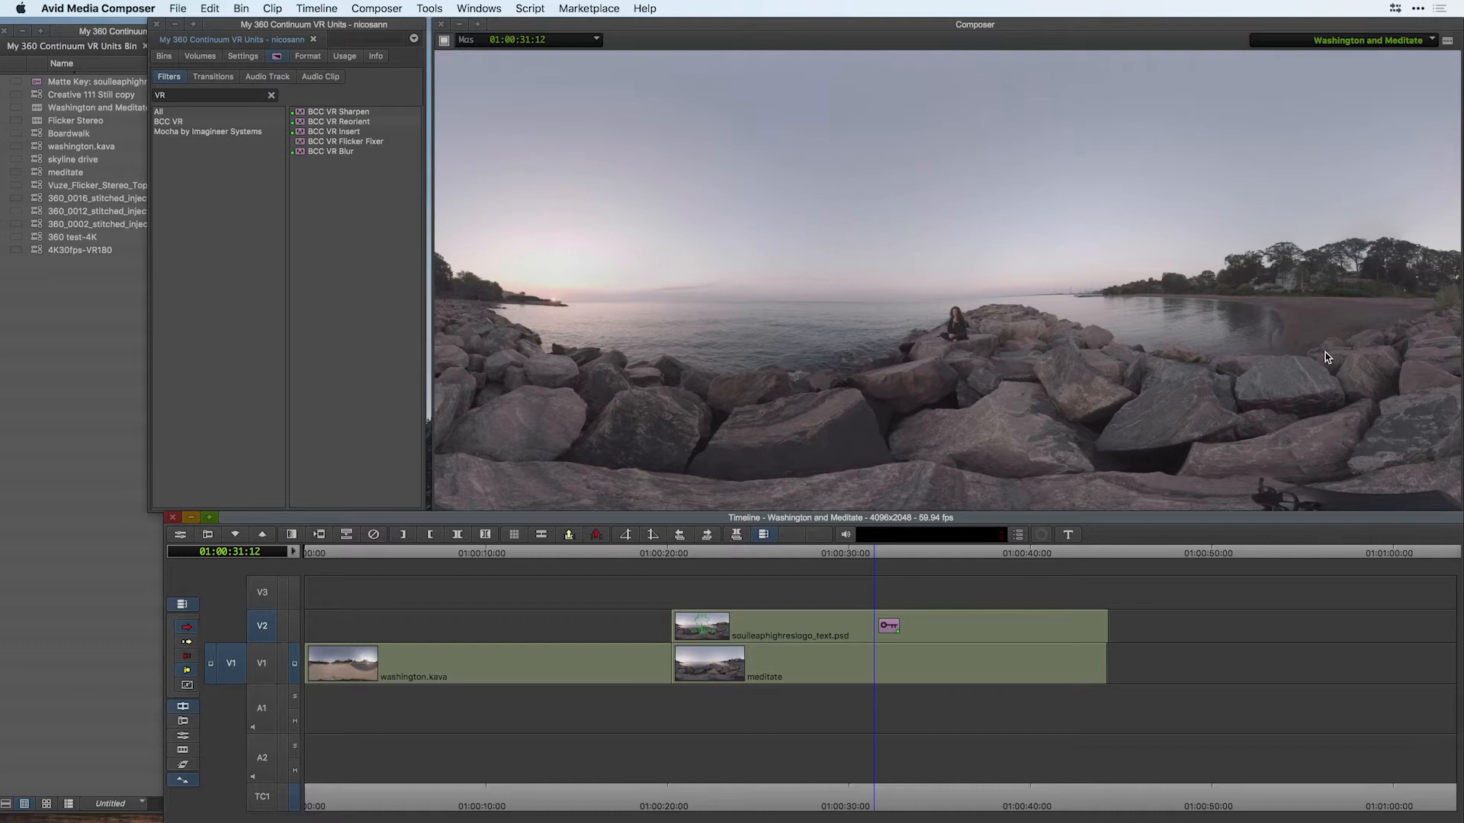
{"action": "mouse_move", "coordinate": [401, 168]}
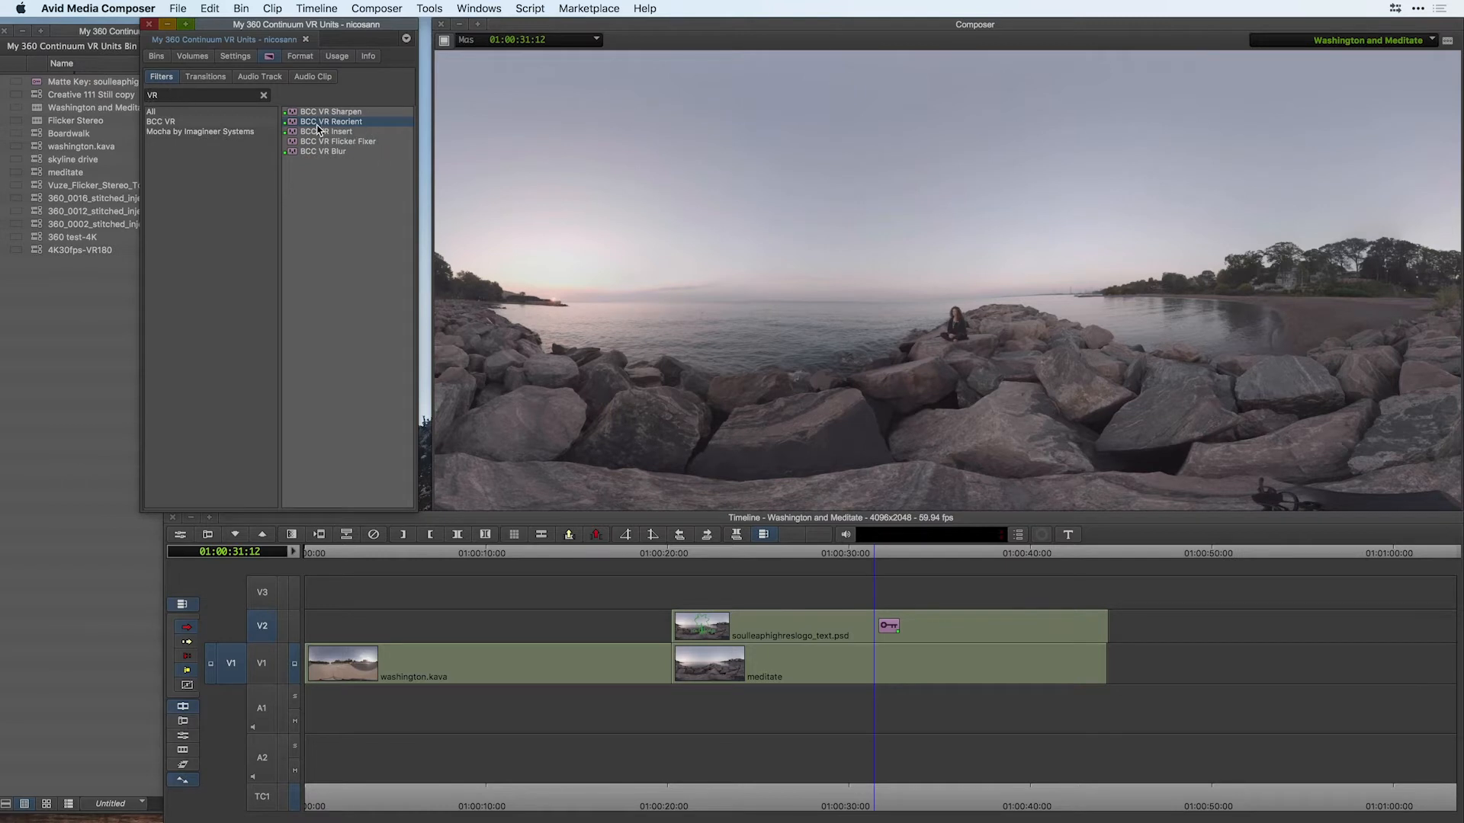
{"action": "mouse_move", "coordinate": [302, 242]}
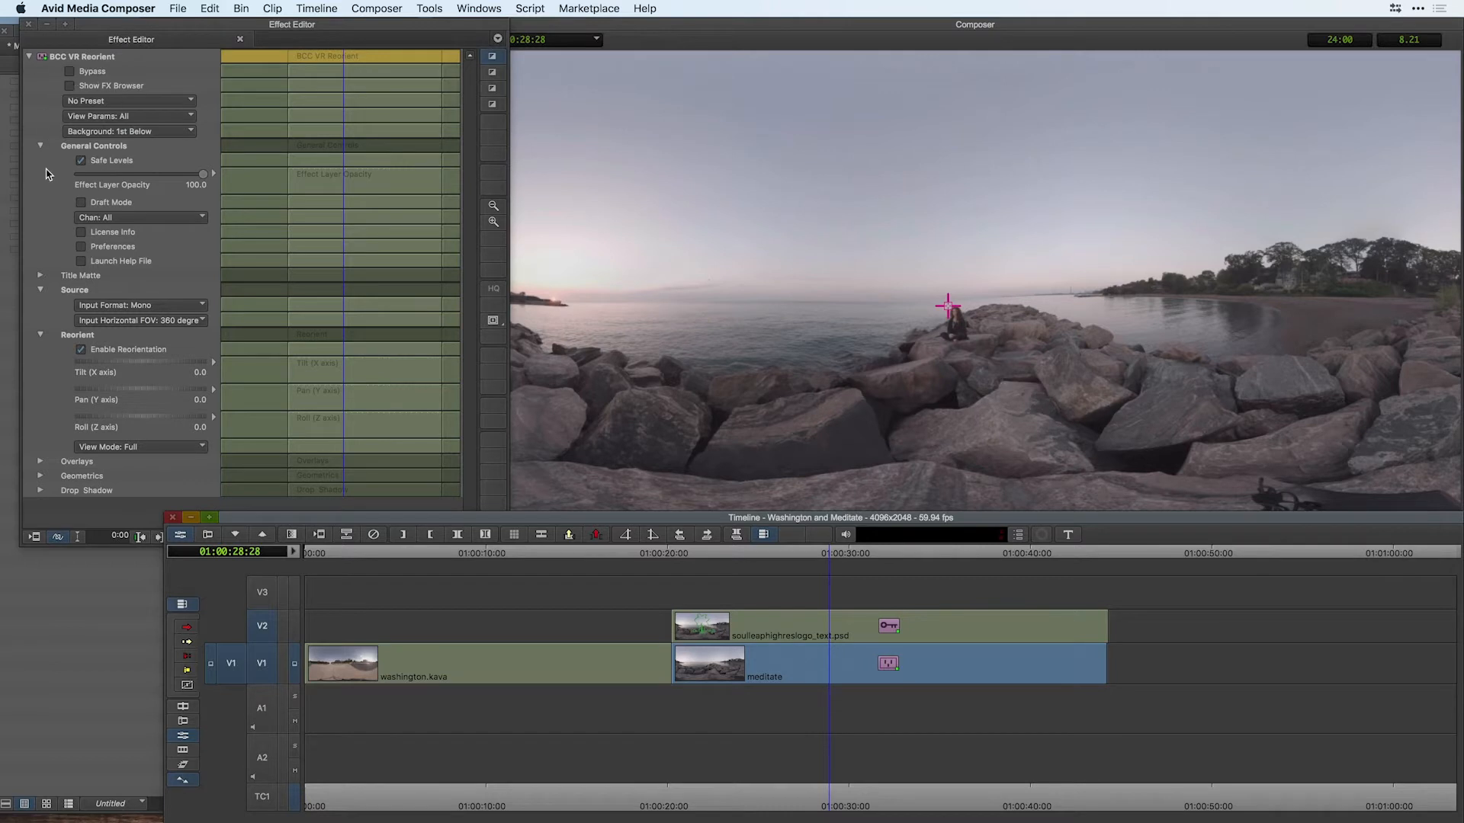
{"action": "mouse_move", "coordinate": [1145, 403]}
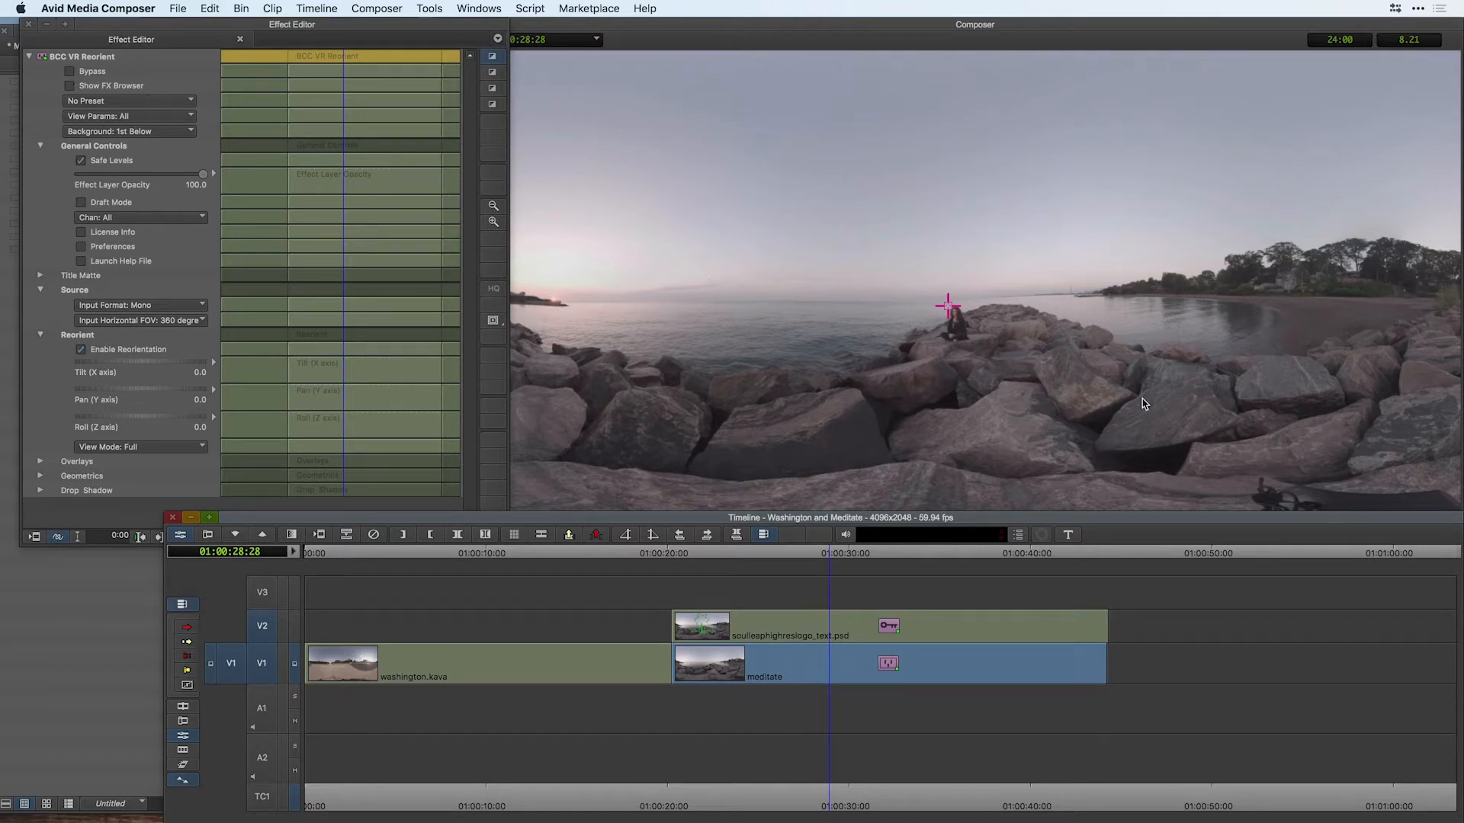
{"action": "mouse_move", "coordinate": [980, 339]}
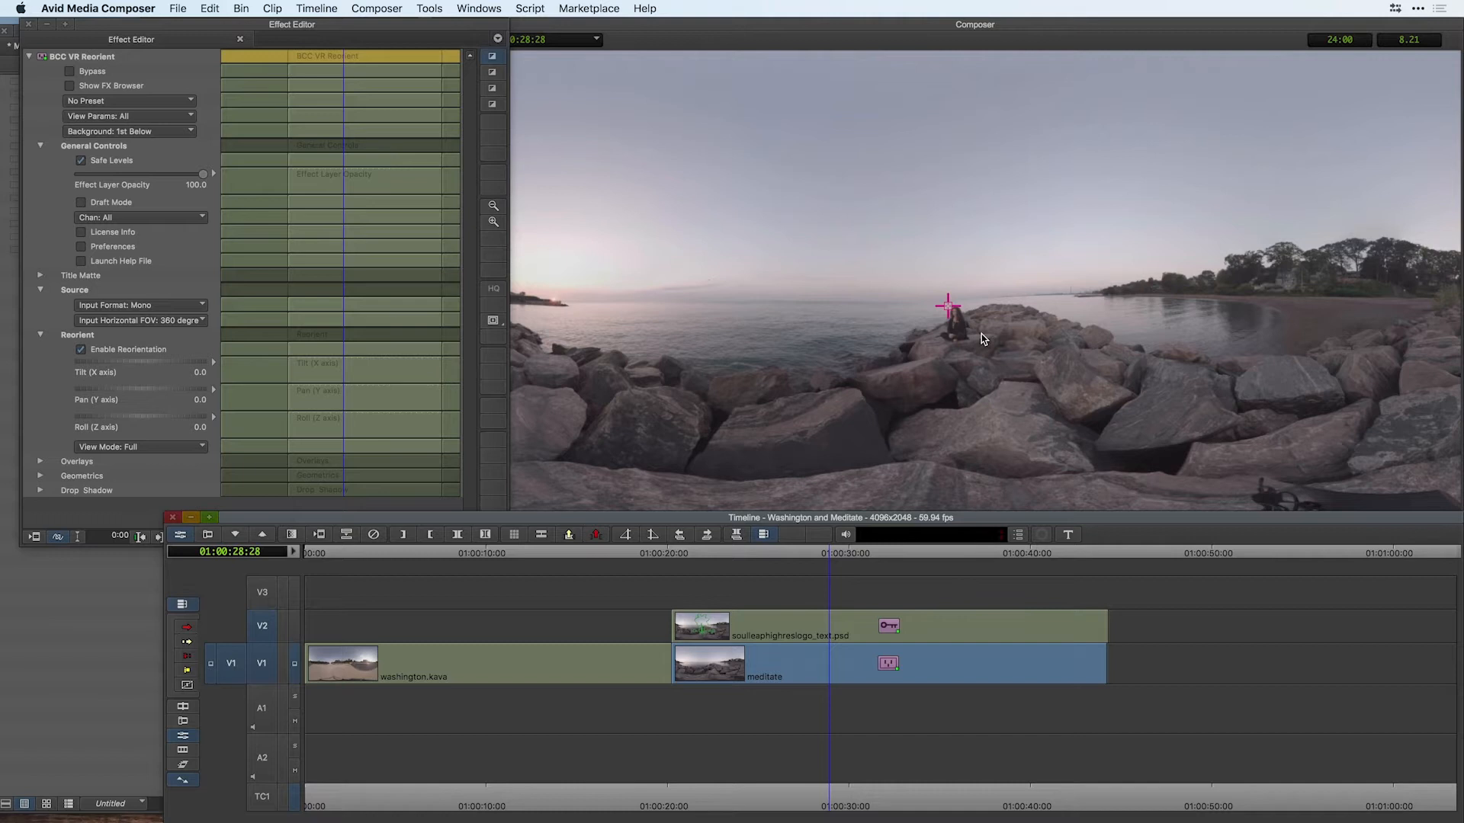
{"action": "mouse_move", "coordinate": [117, 393]}
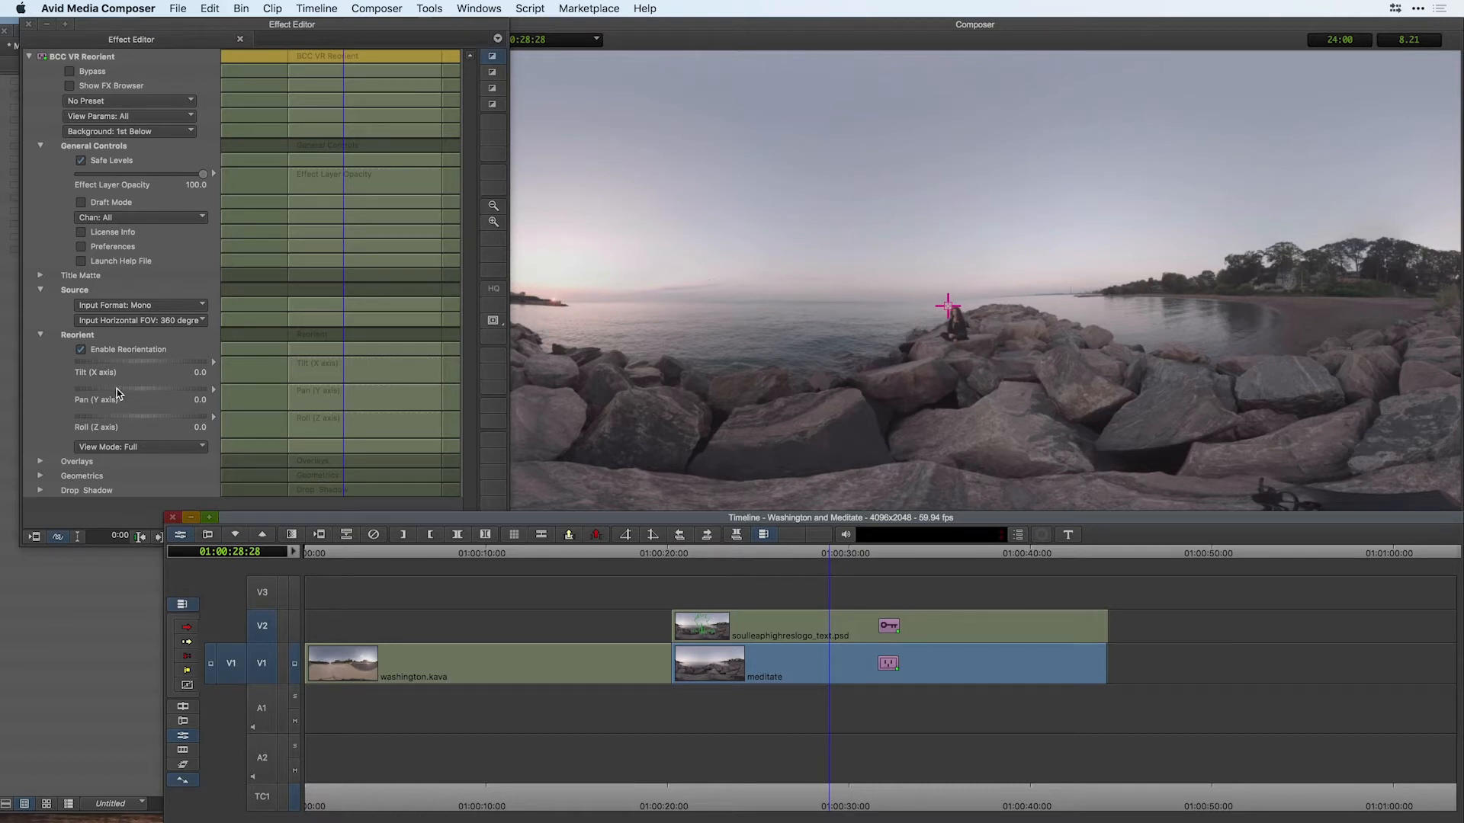
Swing the BCC VR Reorient pan to about -87, then 133, and return it to 0
{"action": "left_click_drag", "start_coordinate": [89, 389], "coordinate": [158, 389]}
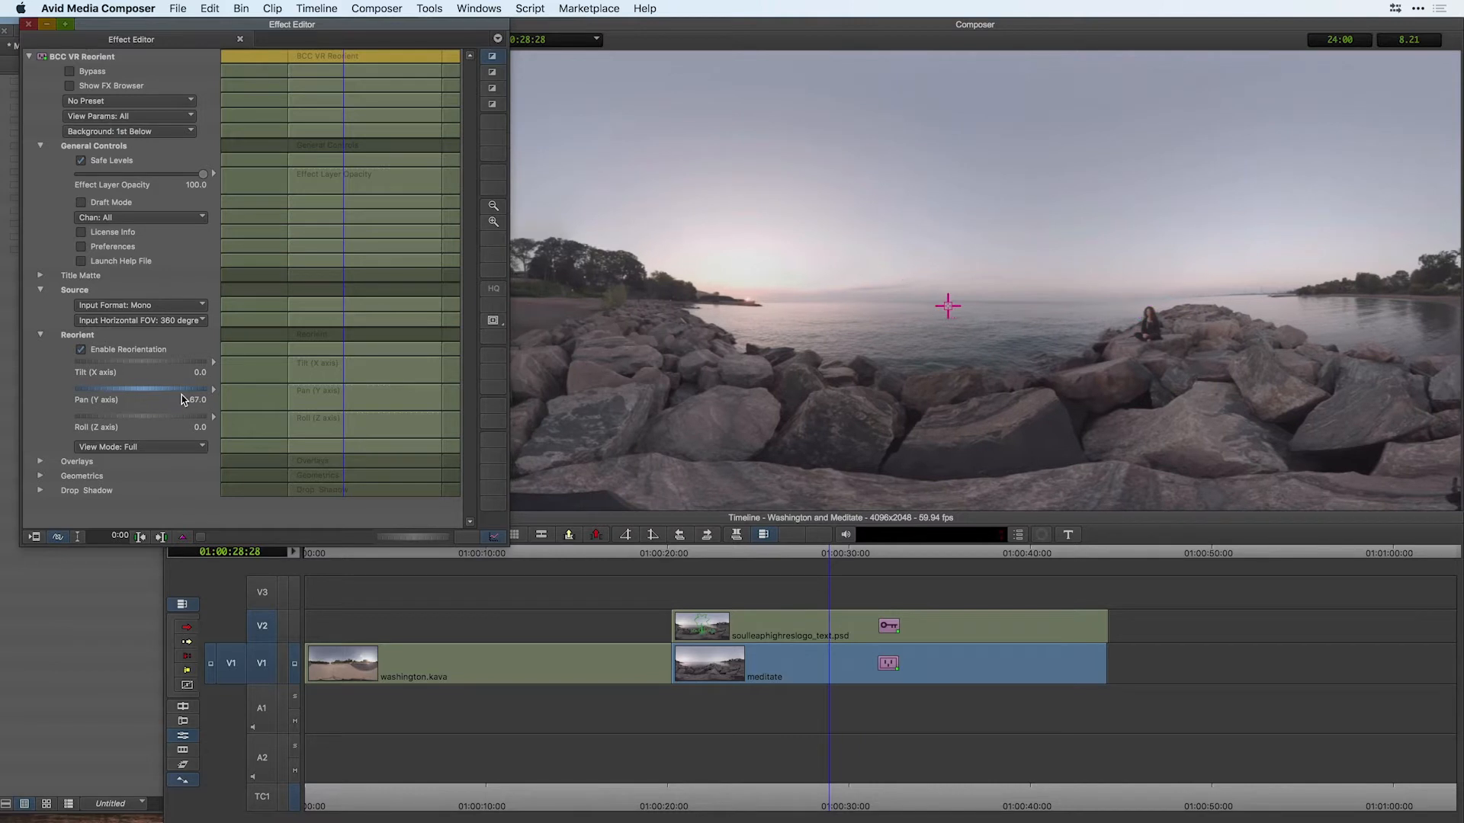
{"action": "left_click_drag", "start_coordinate": [141, 388], "coordinate": [196, 389]}
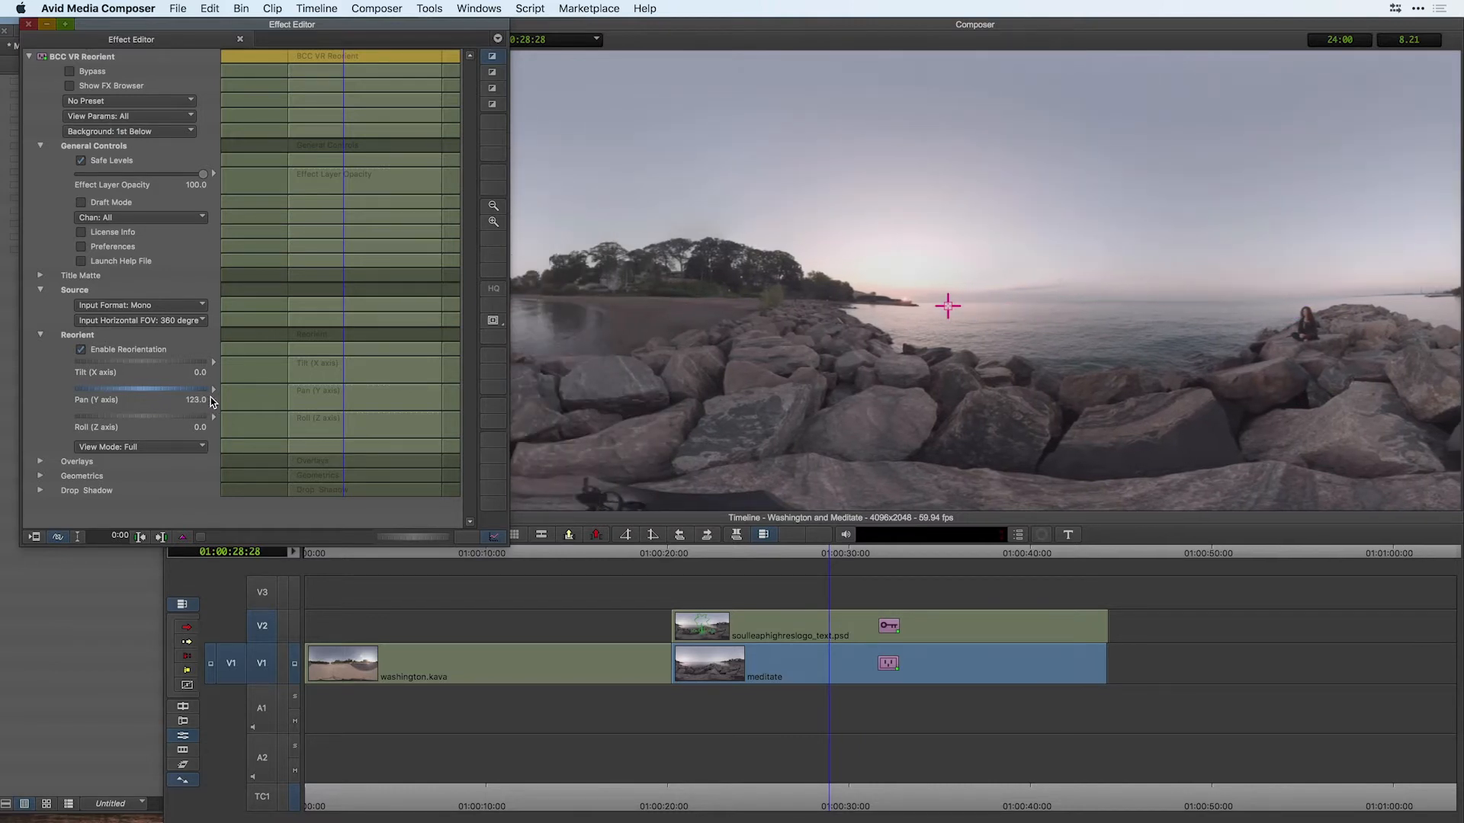
{"action": "left_click_drag", "start_coordinate": [211, 389], "coordinate": [140, 389]}
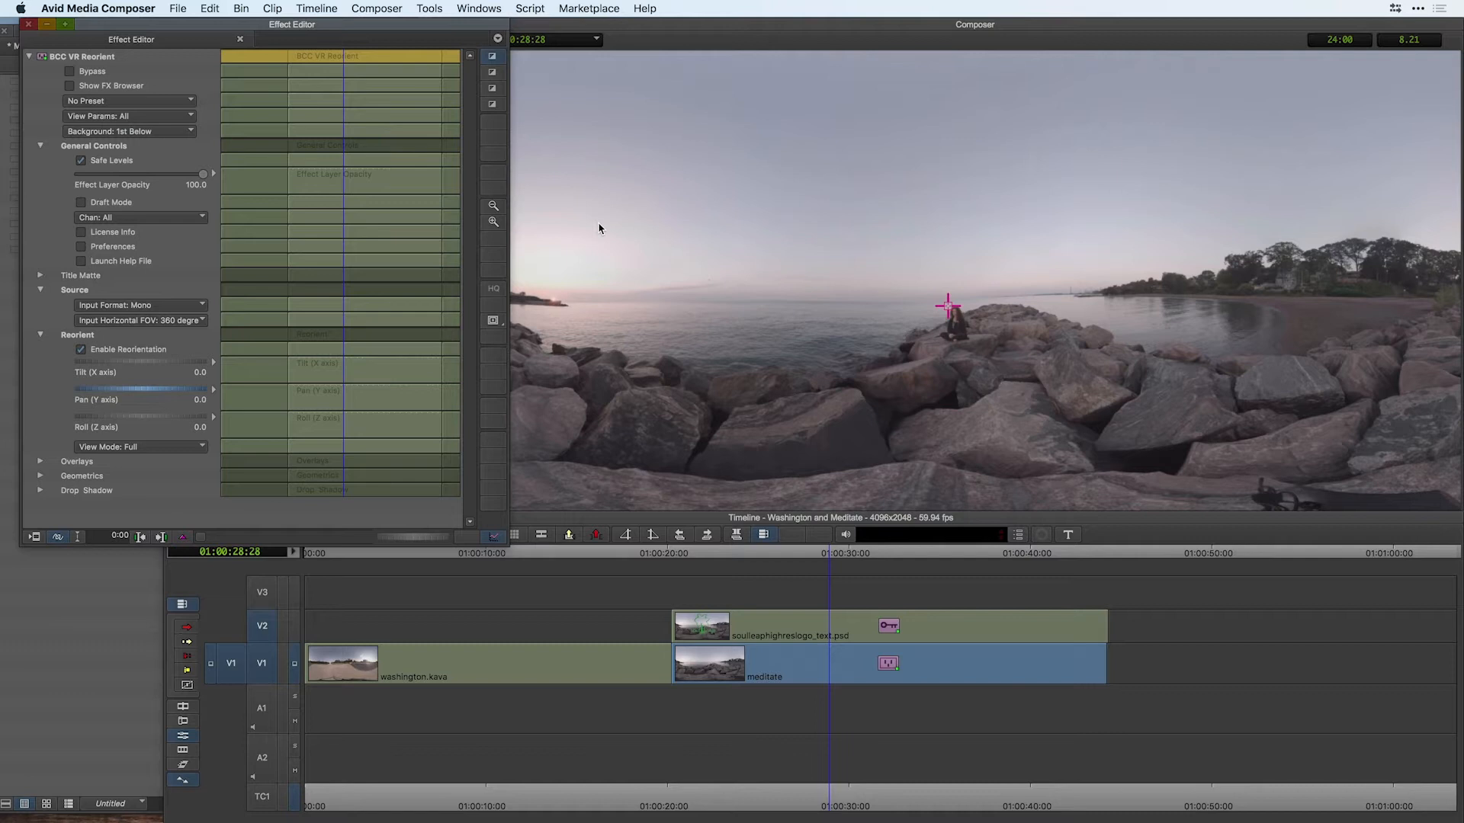
{"action": "mouse_move", "coordinate": [331, 191]}
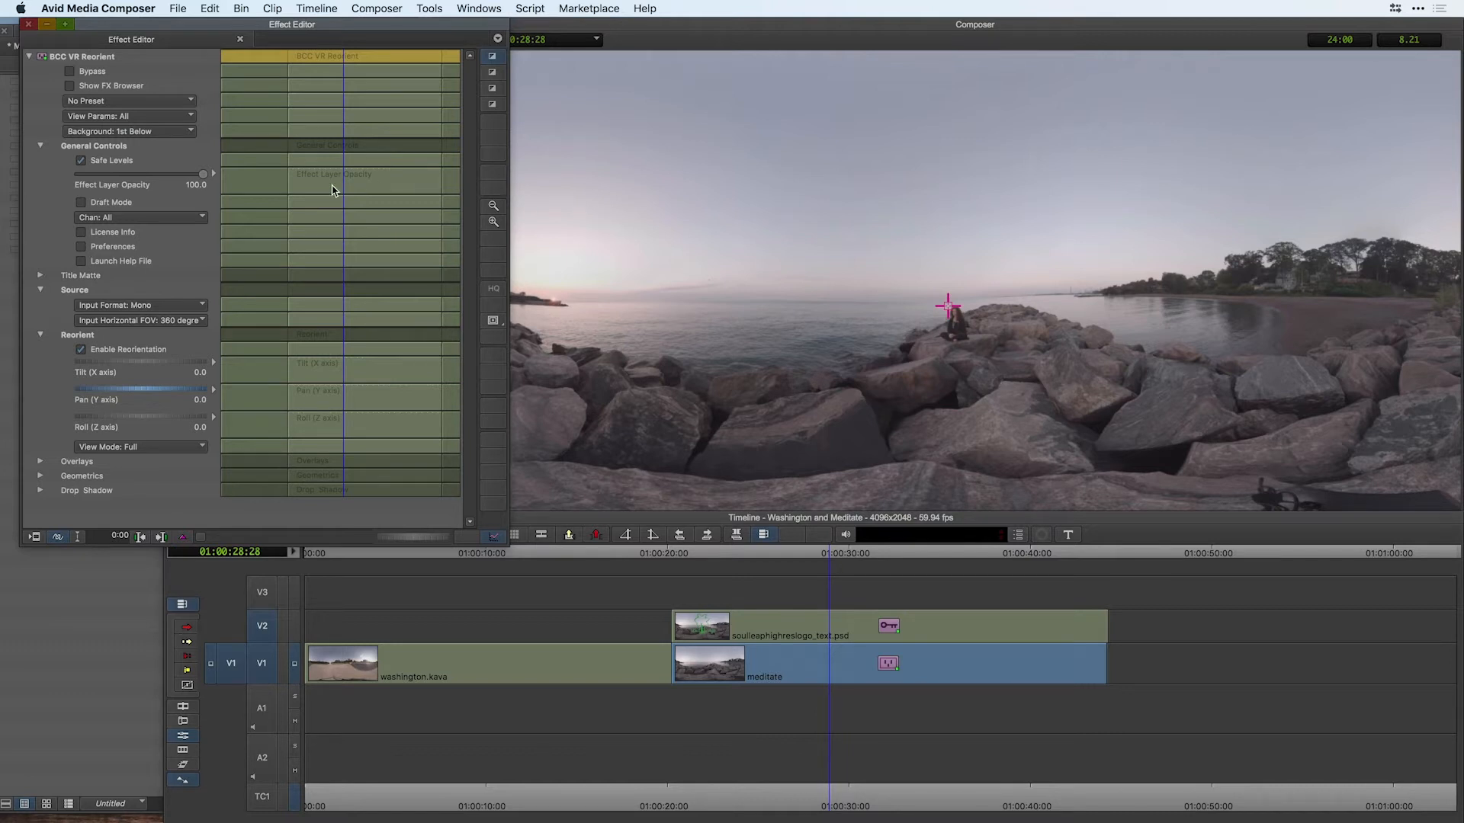
Switch the VR Reorient View Mode to a flat Preview and turn the view left toward the woman
{"action": "left_click", "coordinate": [140, 447]}
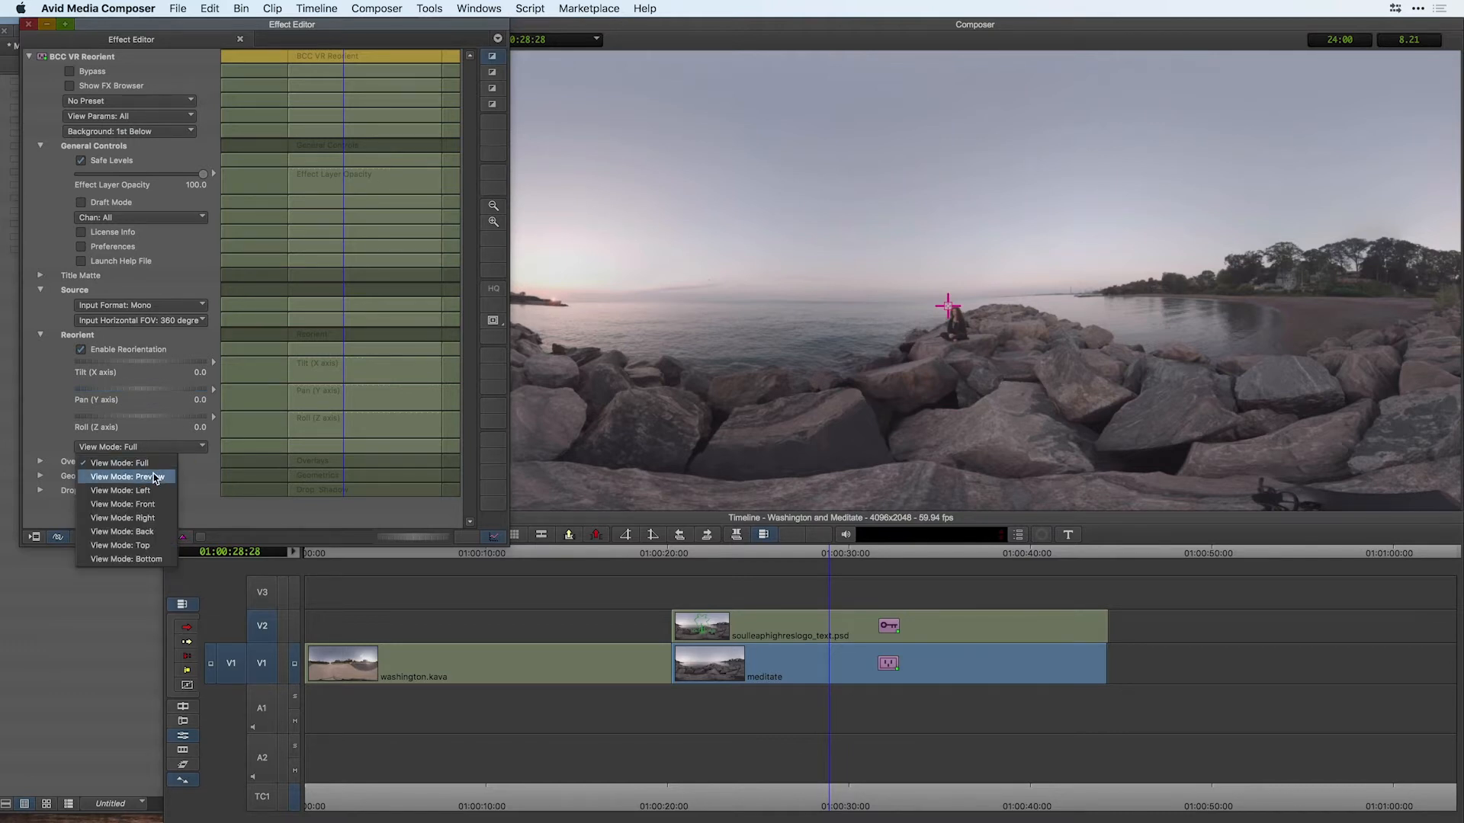
{"action": "left_click", "coordinate": [131, 476]}
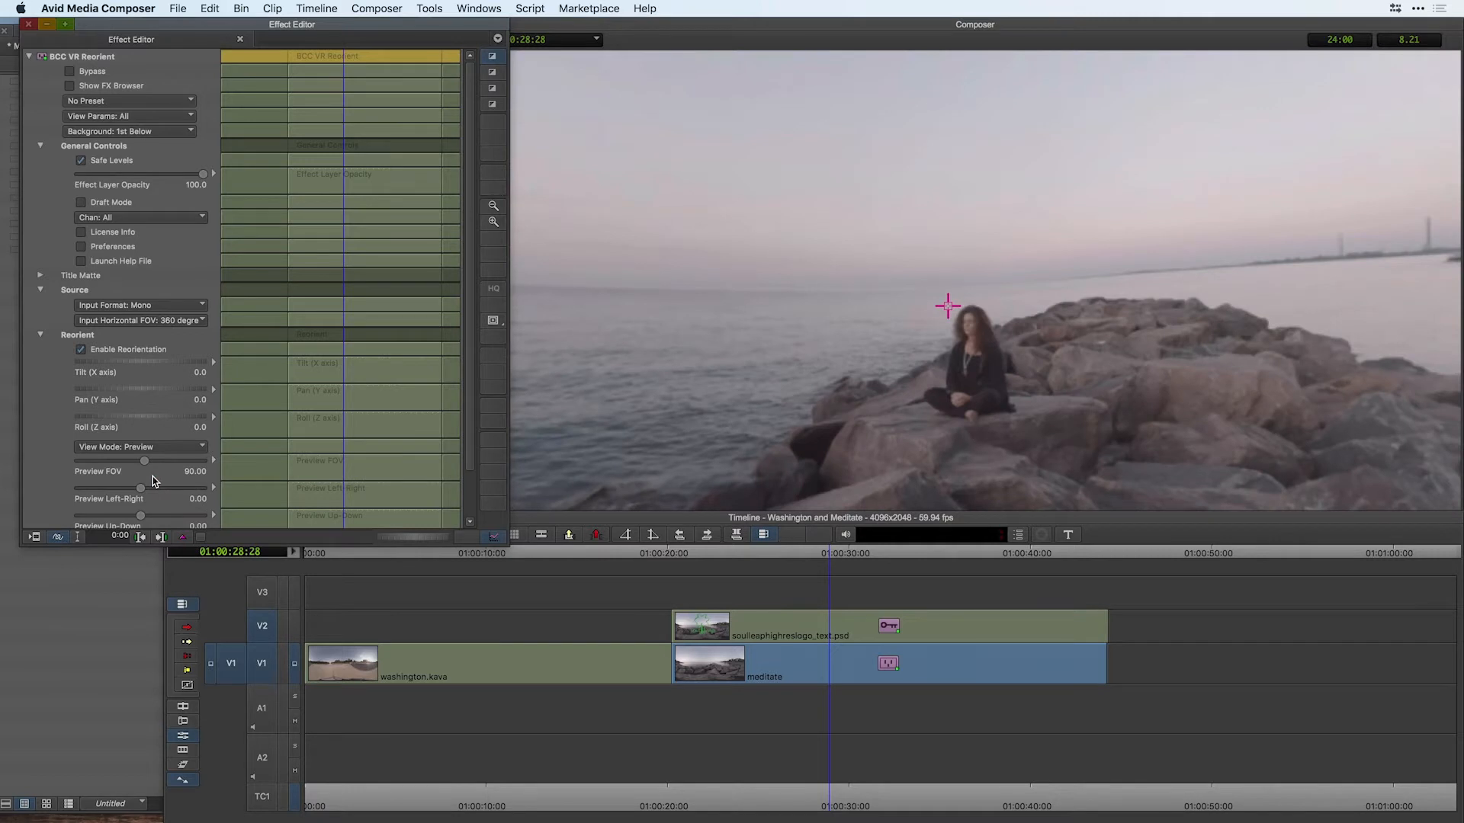
{"action": "mouse_move", "coordinate": [106, 448]}
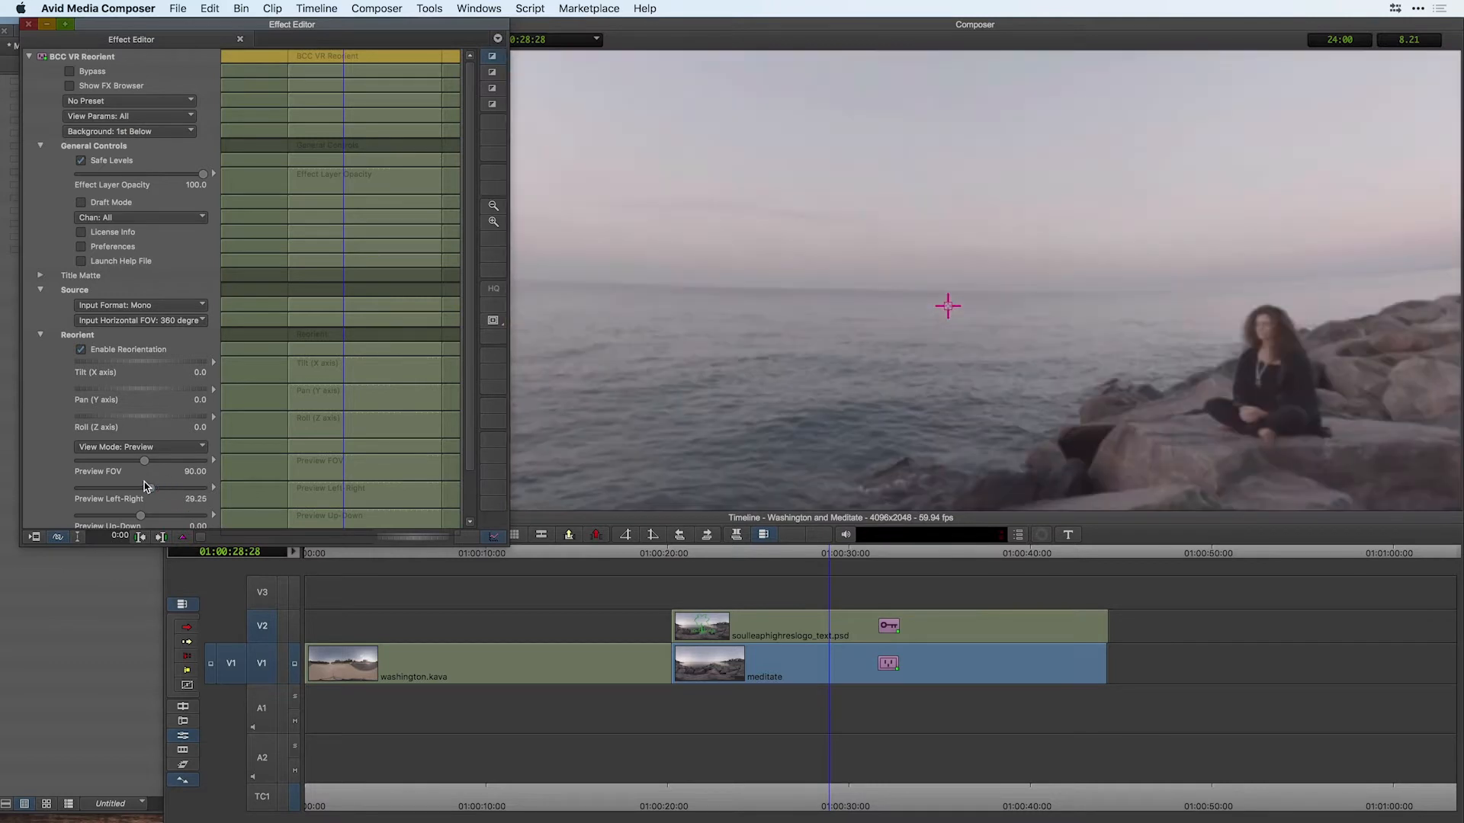
{"action": "left_click_drag", "start_coordinate": [143, 488], "coordinate": [137, 488]}
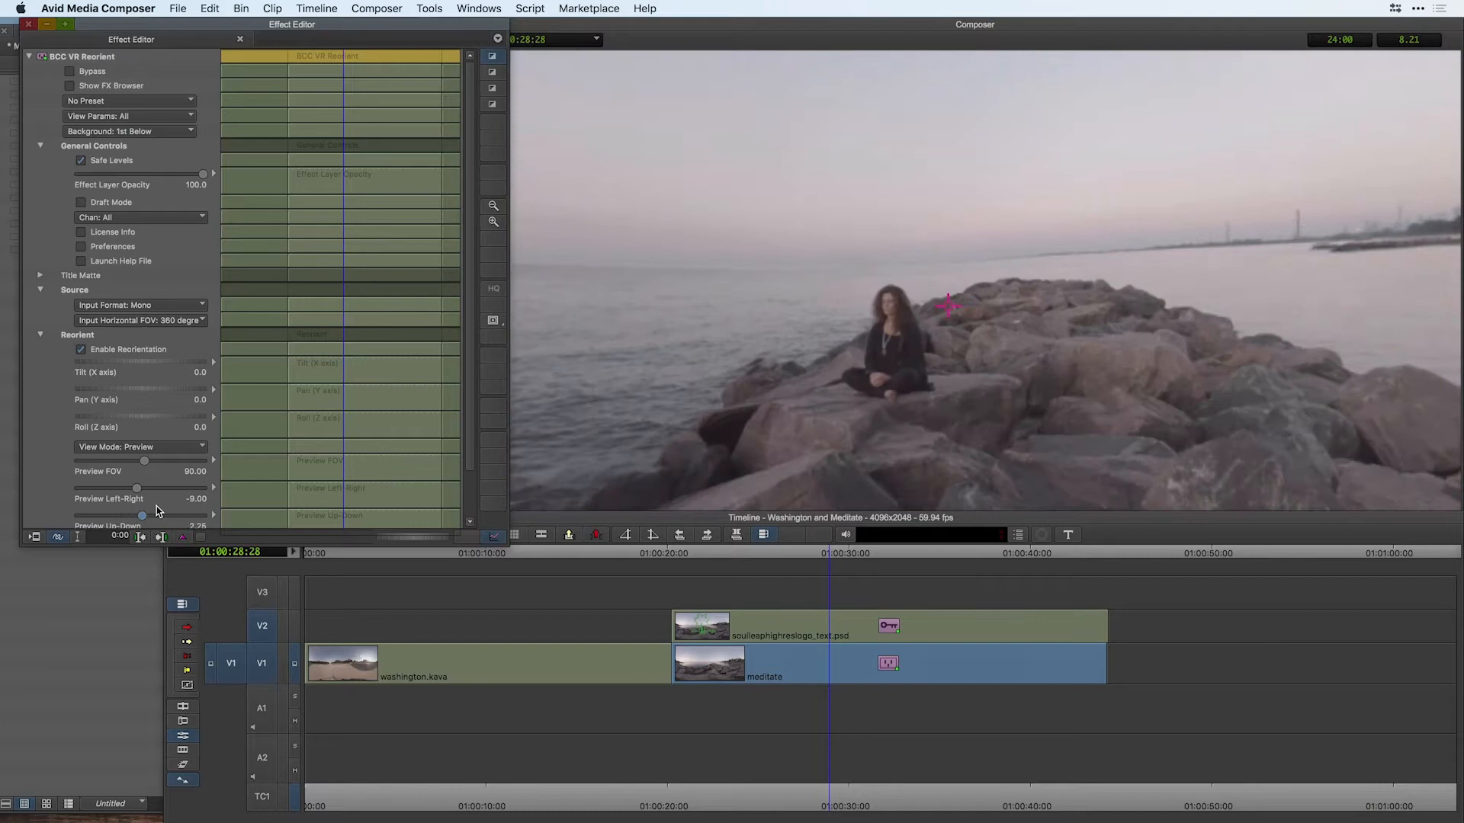
{"action": "left_click_drag", "start_coordinate": [142, 514], "coordinate": [193, 513]}
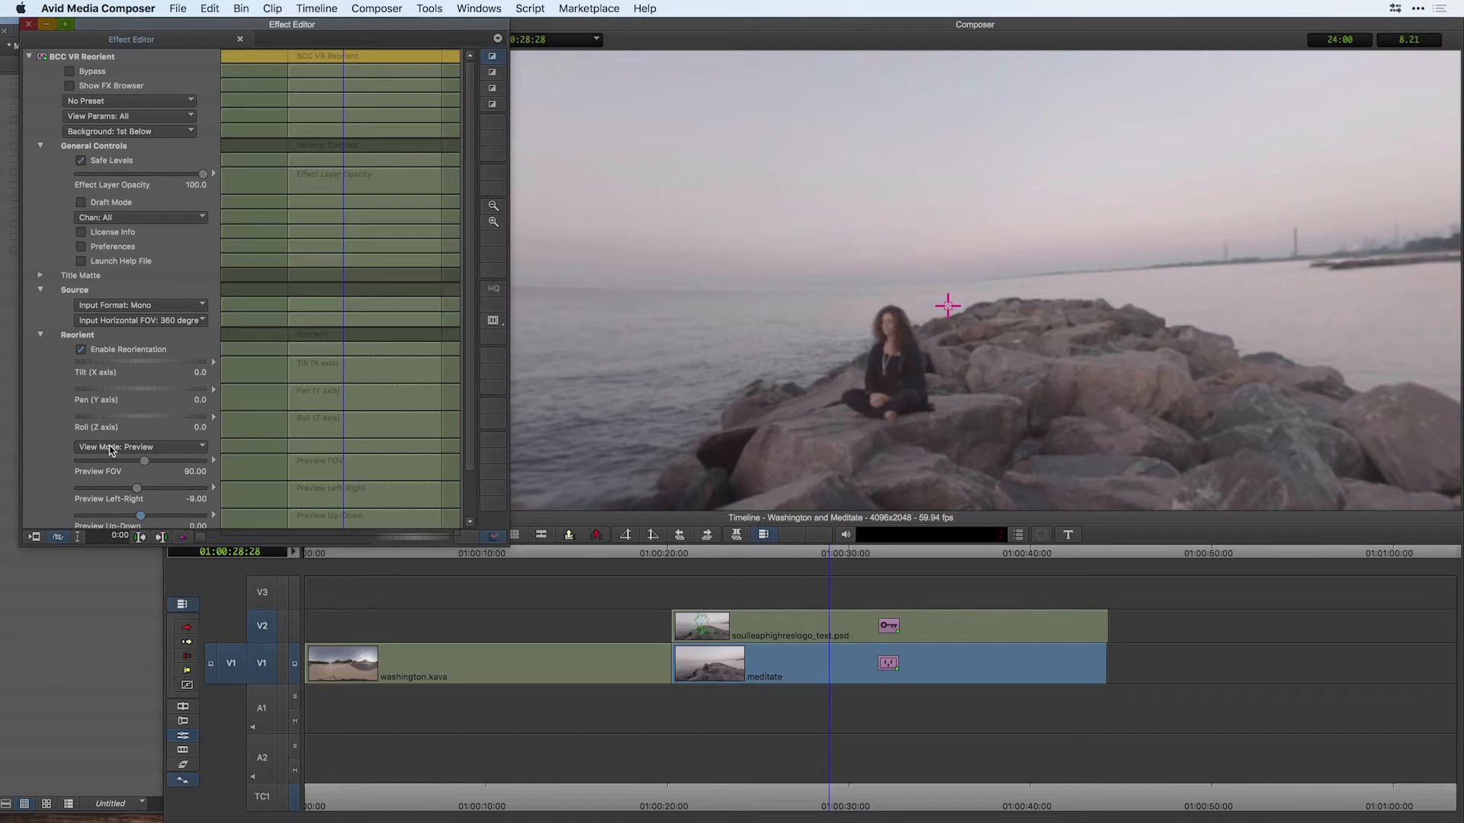
Nudge the preview left-right angle slightly negative and bring up the View Mode list
{"action": "left_click_drag", "start_coordinate": [139, 488], "coordinate": [134, 488]}
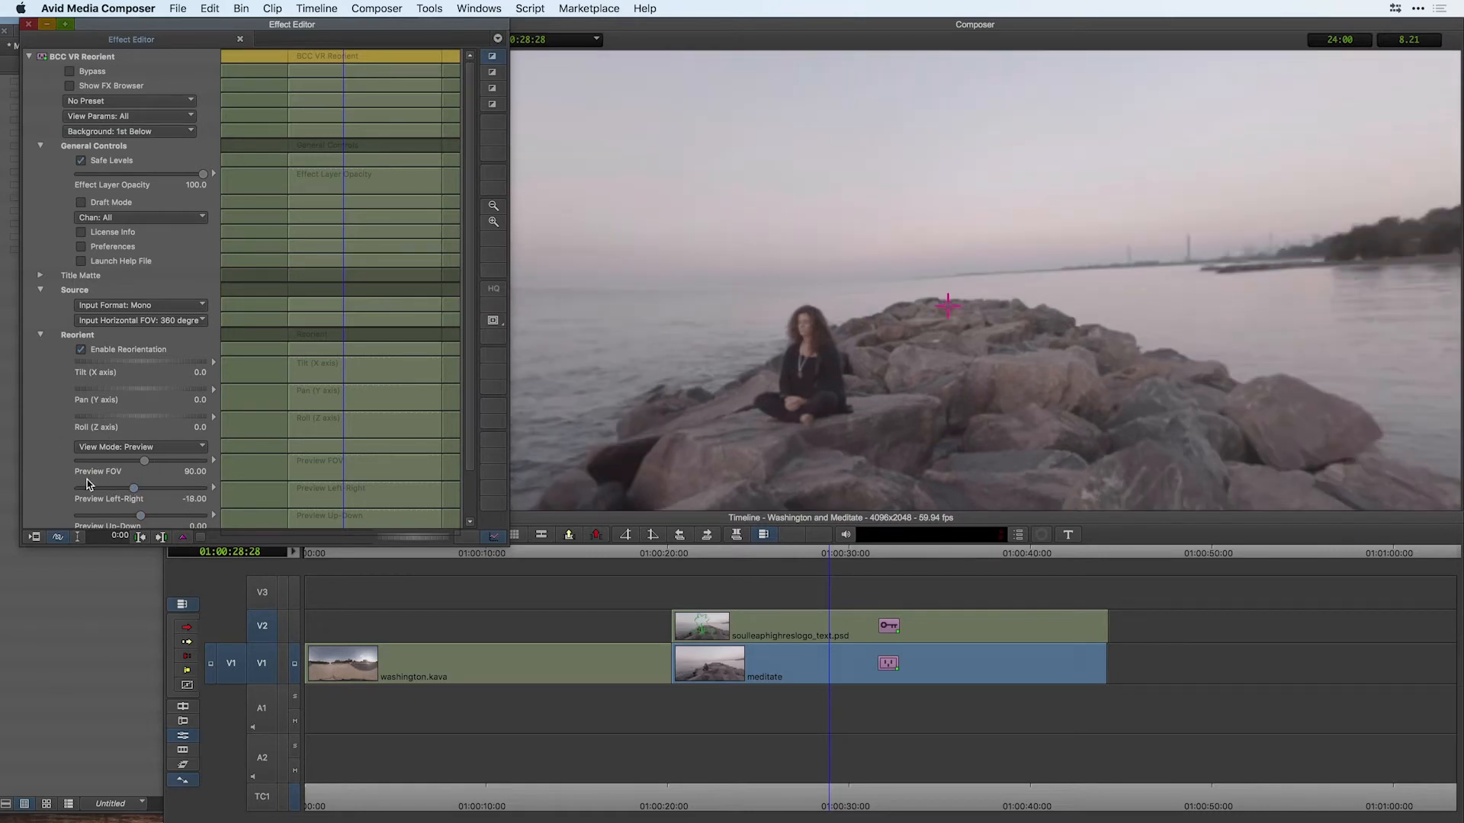
{"action": "left_click_drag", "start_coordinate": [134, 488], "coordinate": [116, 488]}
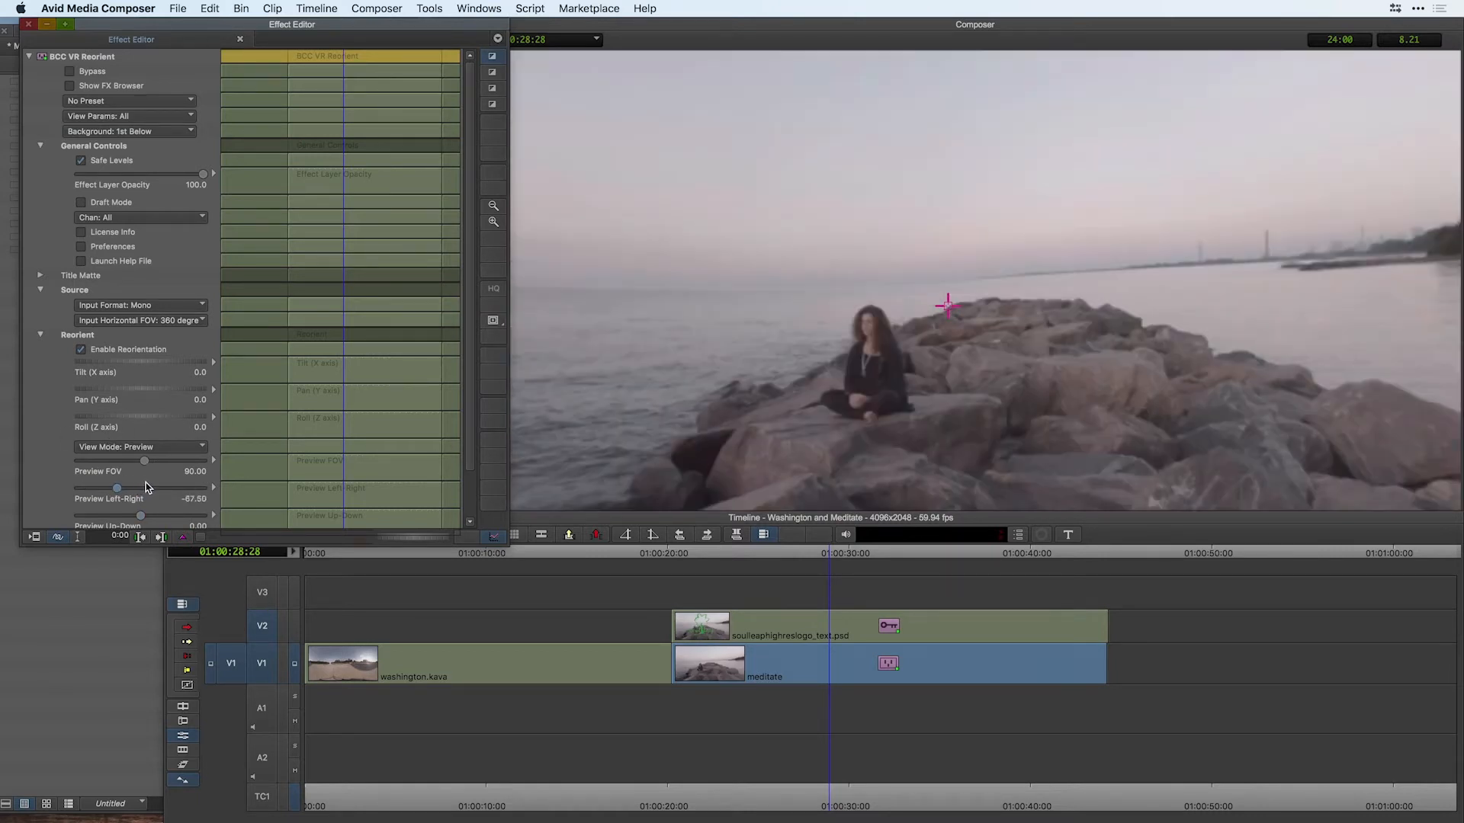
{"action": "left_click_drag", "start_coordinate": [116, 488], "coordinate": [141, 488]}
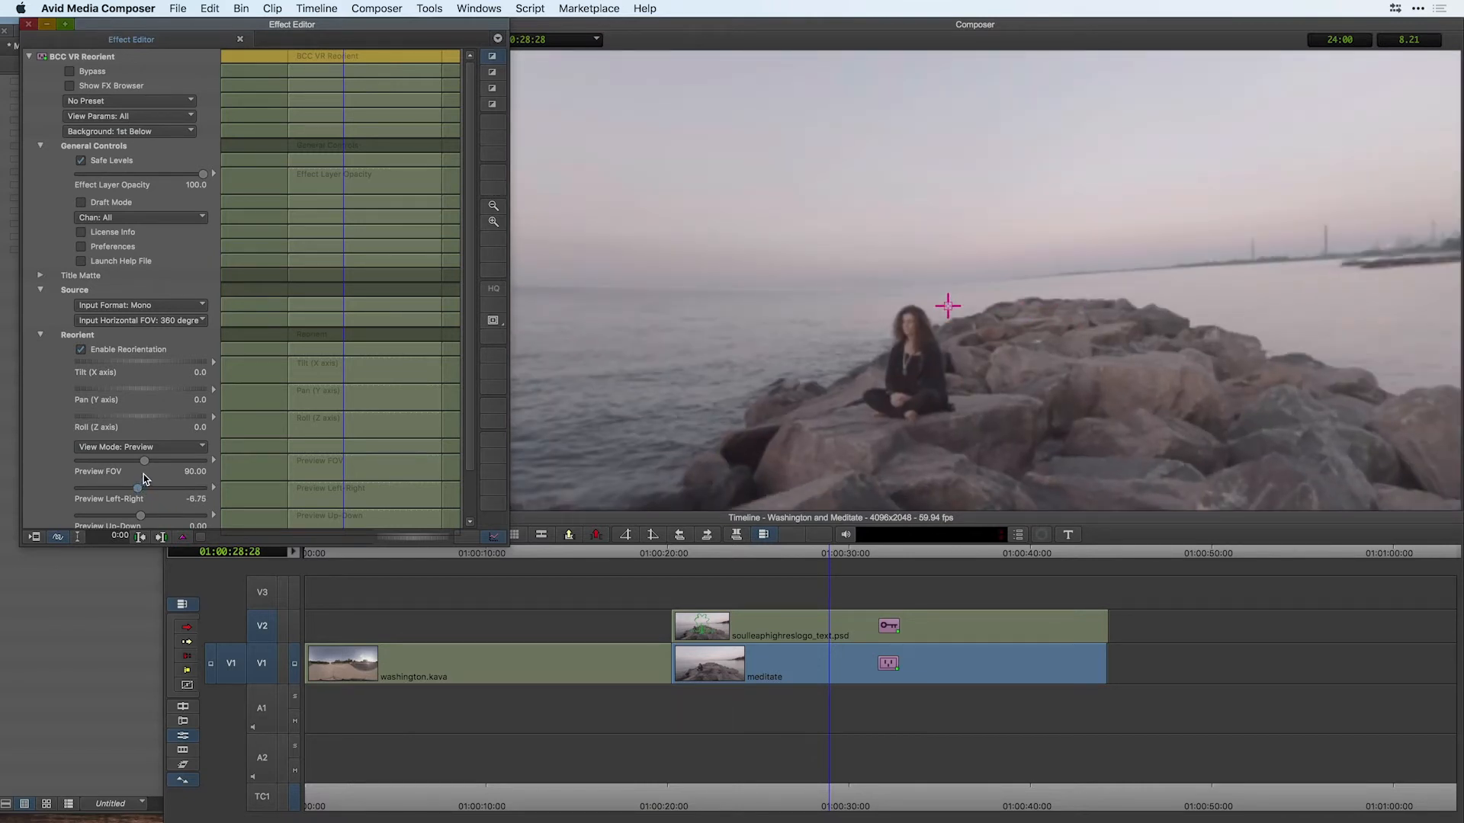
{"action": "left_click", "coordinate": [139, 446]}
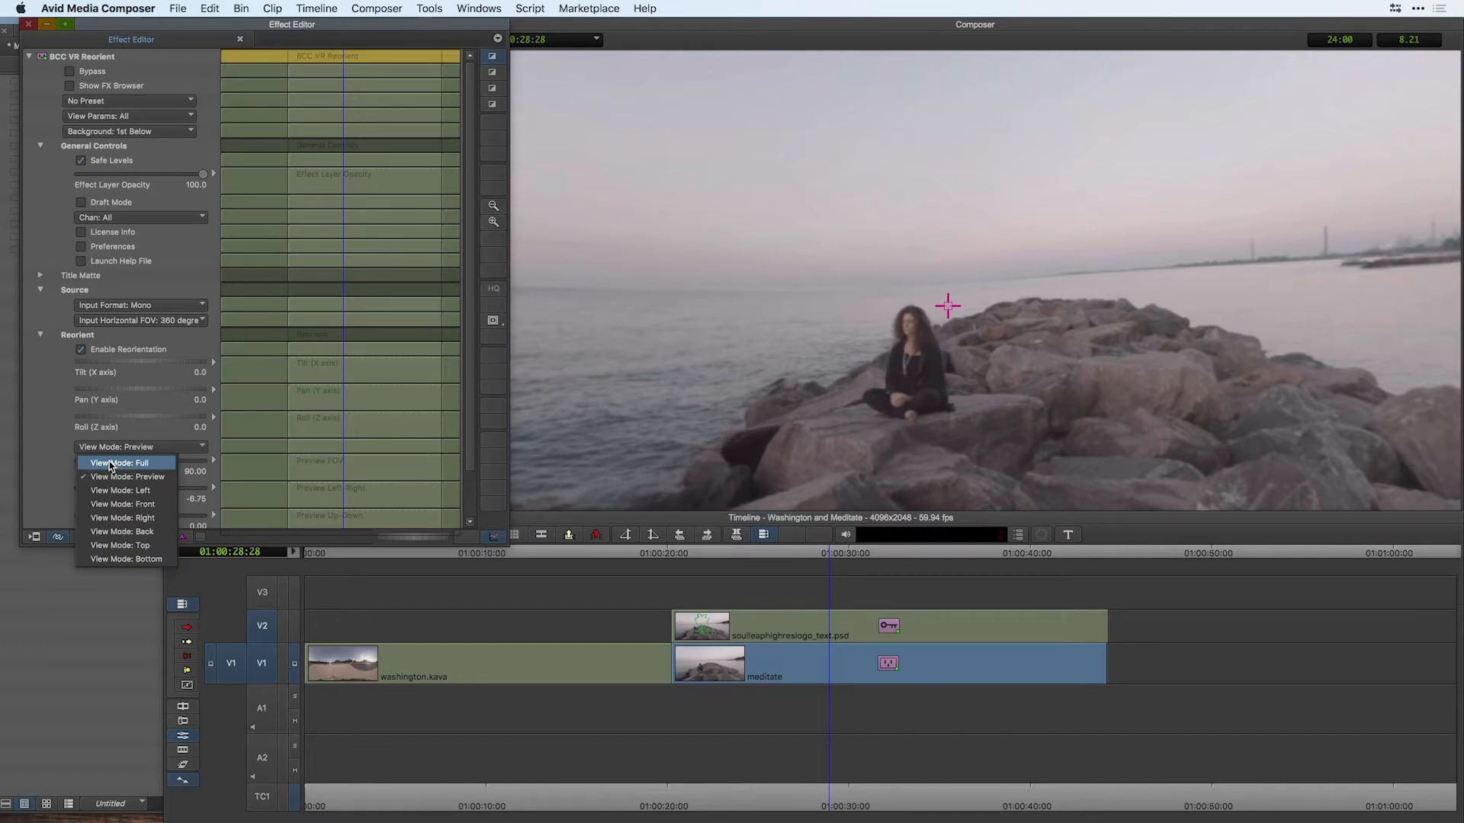
Choose View Mode Full, tilt the scene to -6 degrees, and expand the Overlays group
{"action": "left_click", "coordinate": [119, 464]}
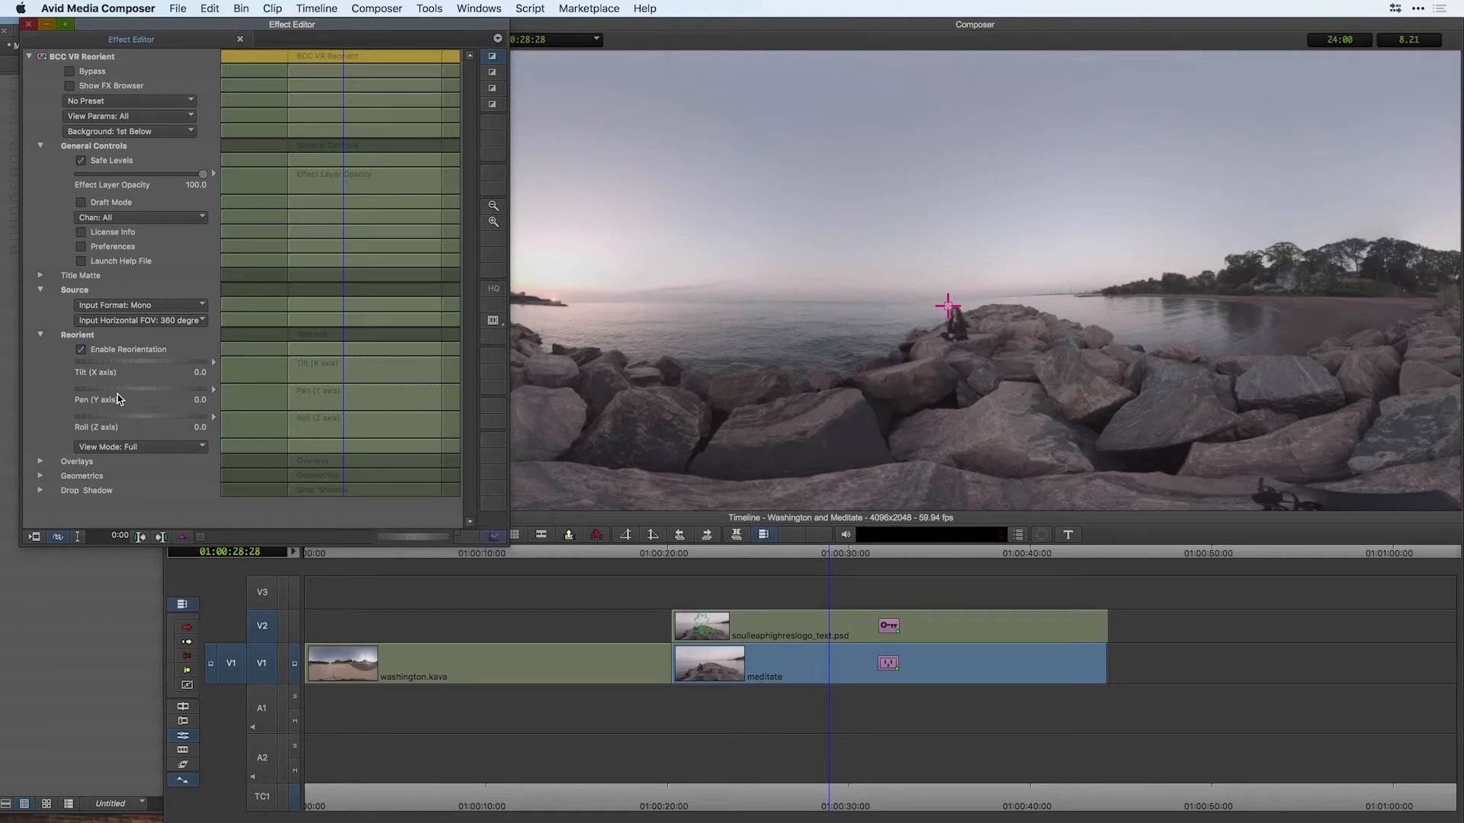
{"action": "left_click_drag", "start_coordinate": [140, 387], "coordinate": [112, 387]}
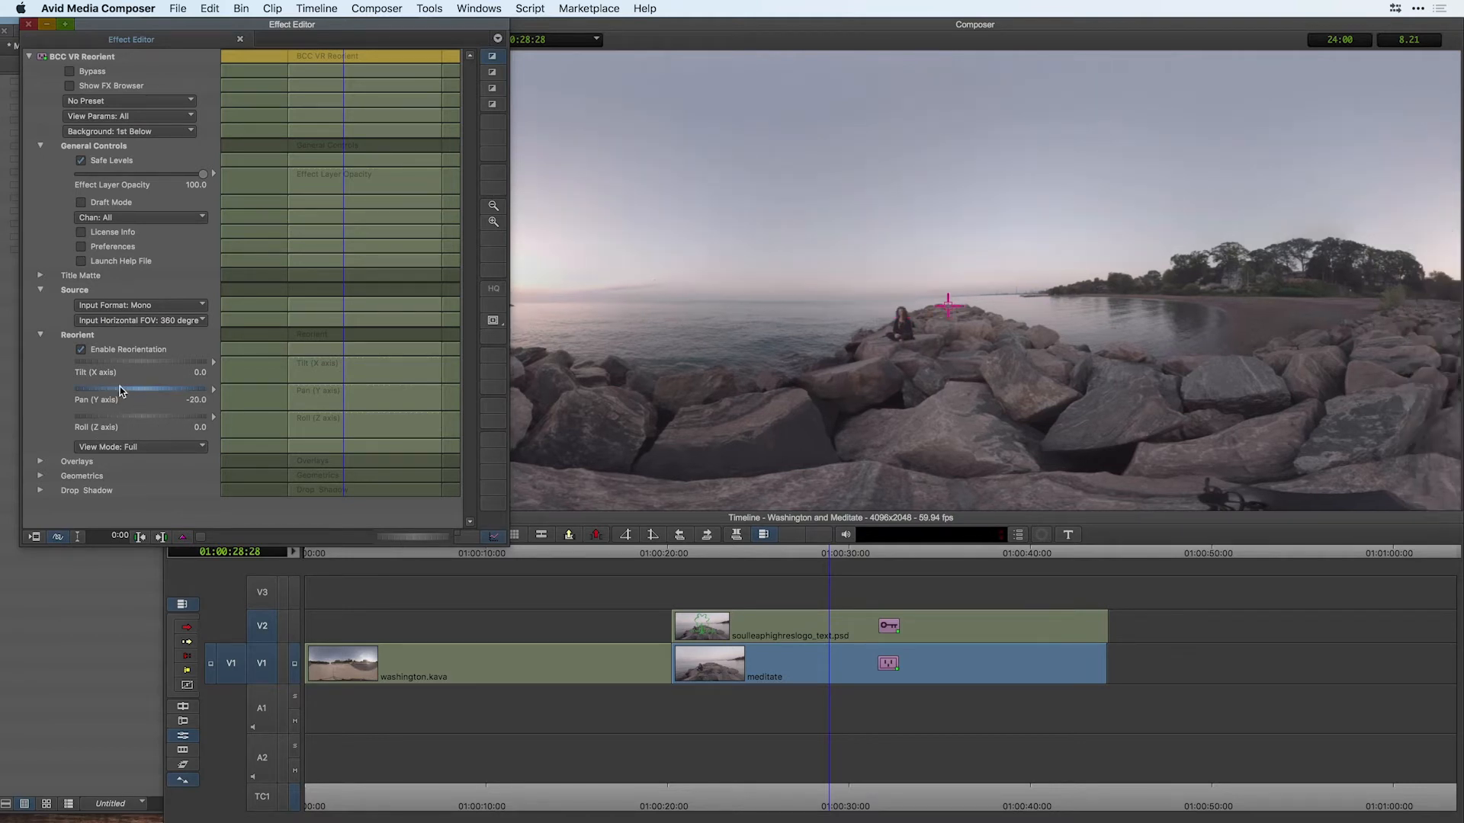
{"action": "left_click_drag", "start_coordinate": [140, 387], "coordinate": [112, 387]}
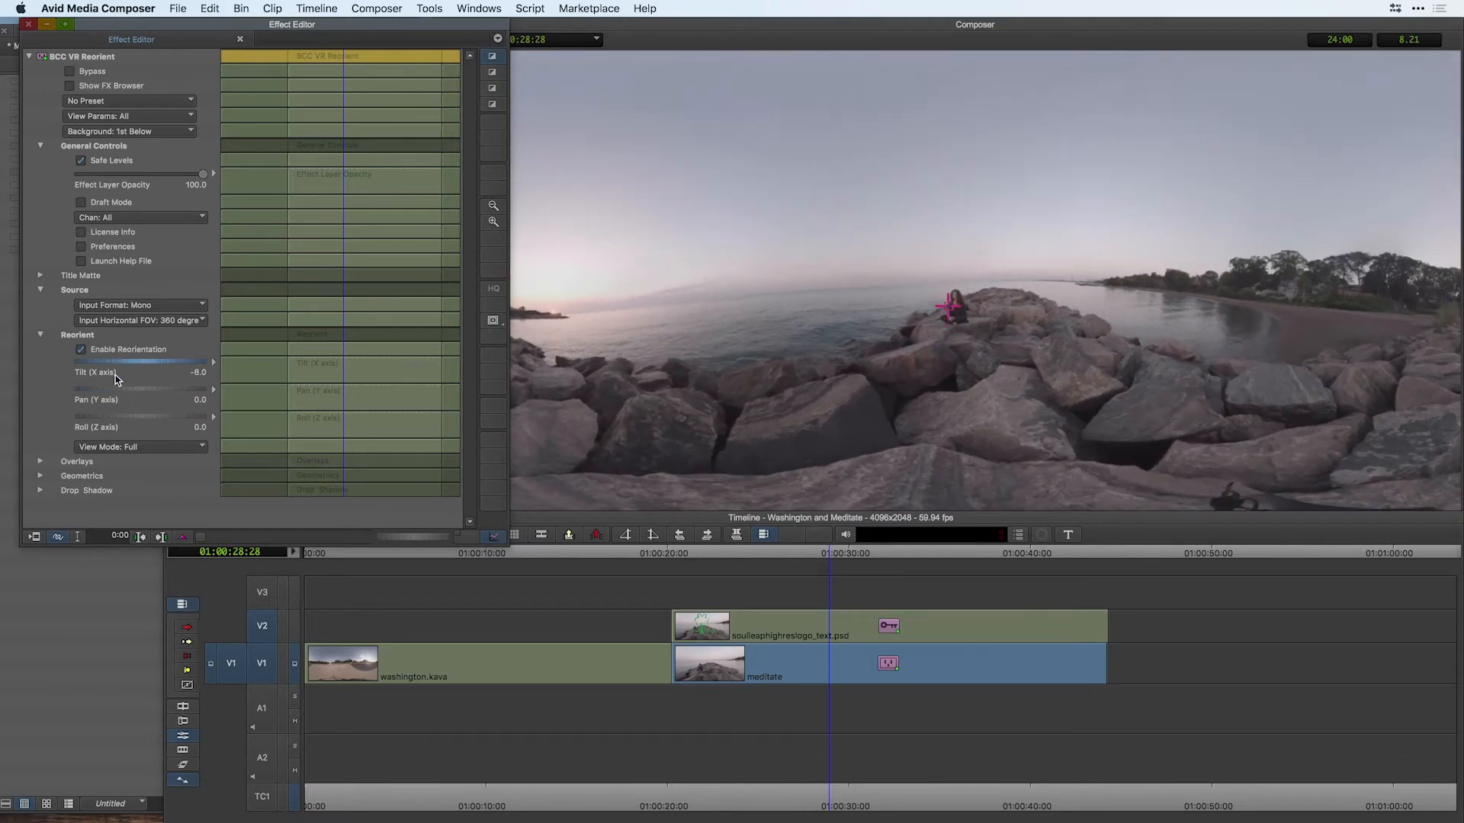
{"action": "left_click_drag", "start_coordinate": [158, 417], "coordinate": [122, 416]}
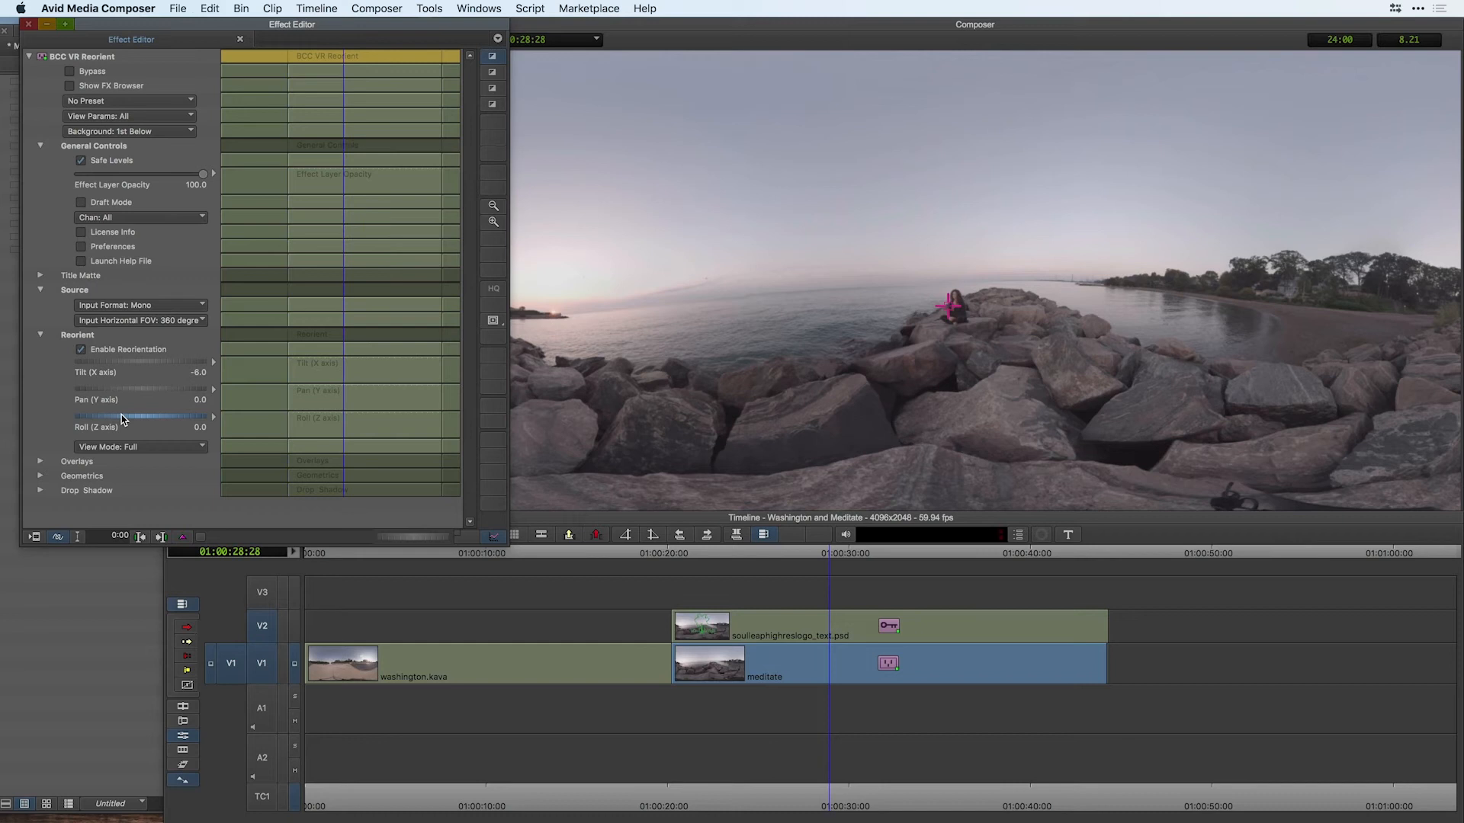
{"action": "mouse_move", "coordinate": [114, 372]}
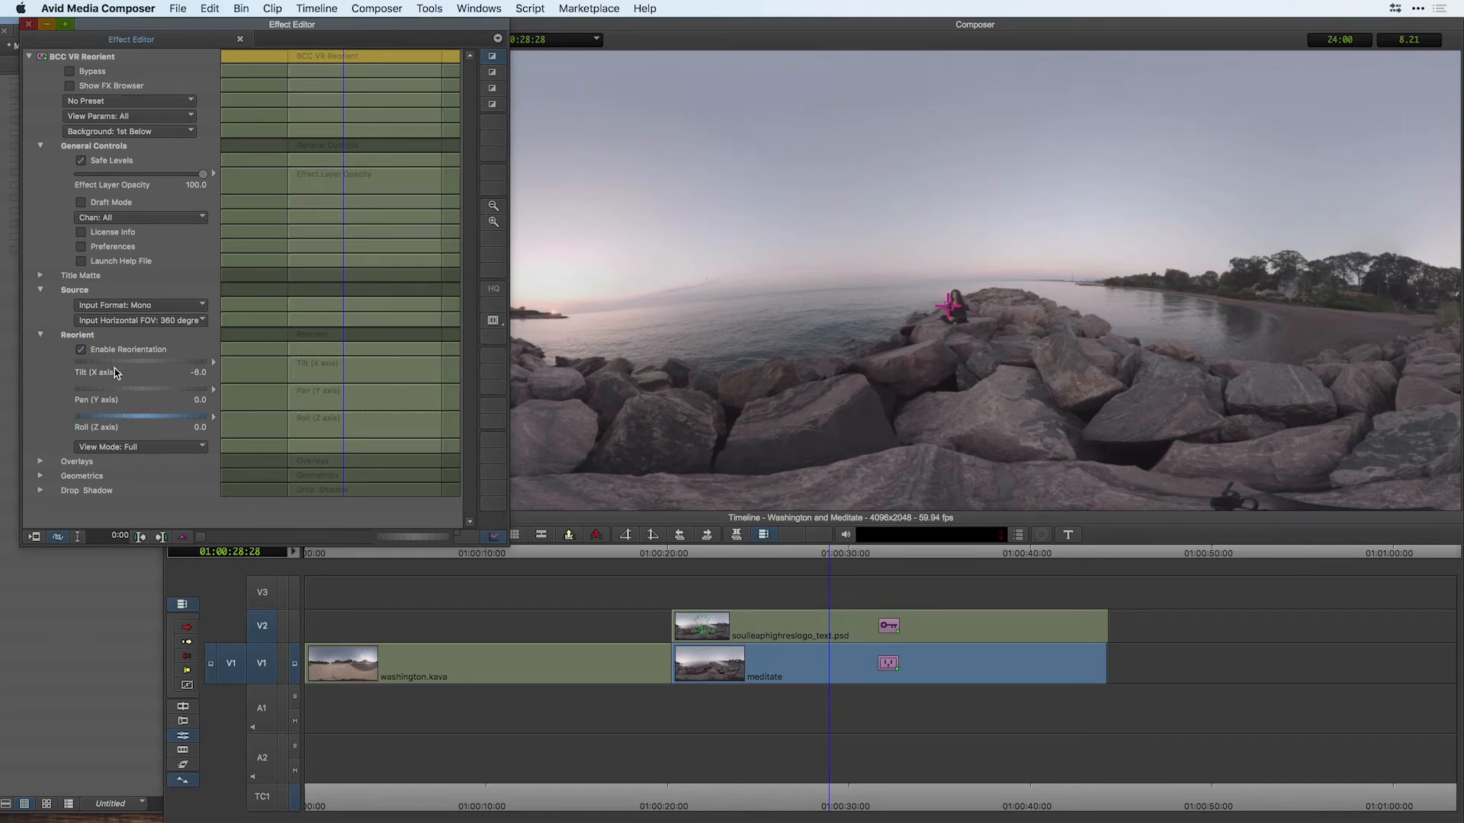
{"action": "mouse_move", "coordinate": [70, 427]}
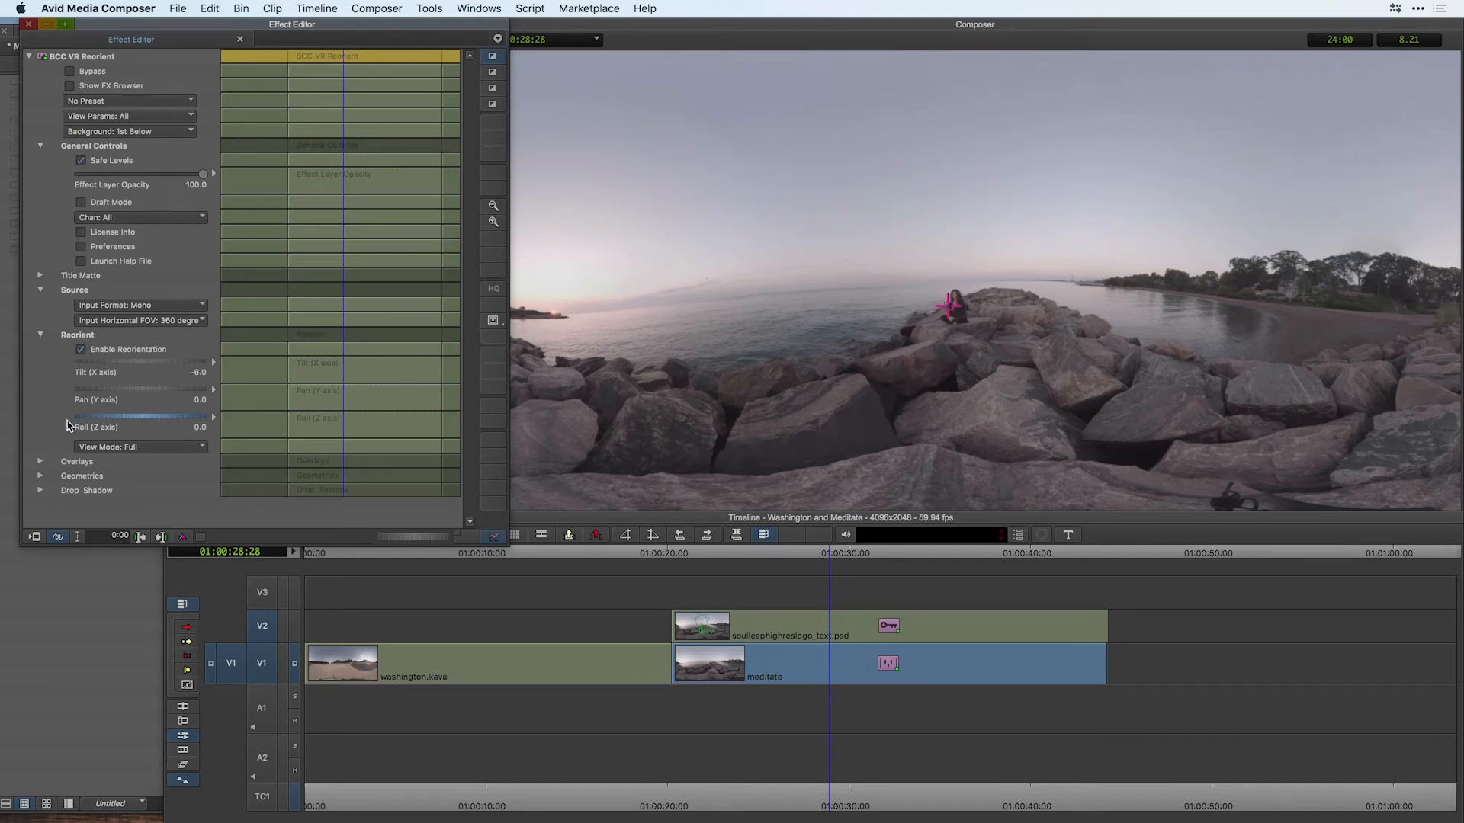
{"action": "left_click", "coordinate": [41, 460]}
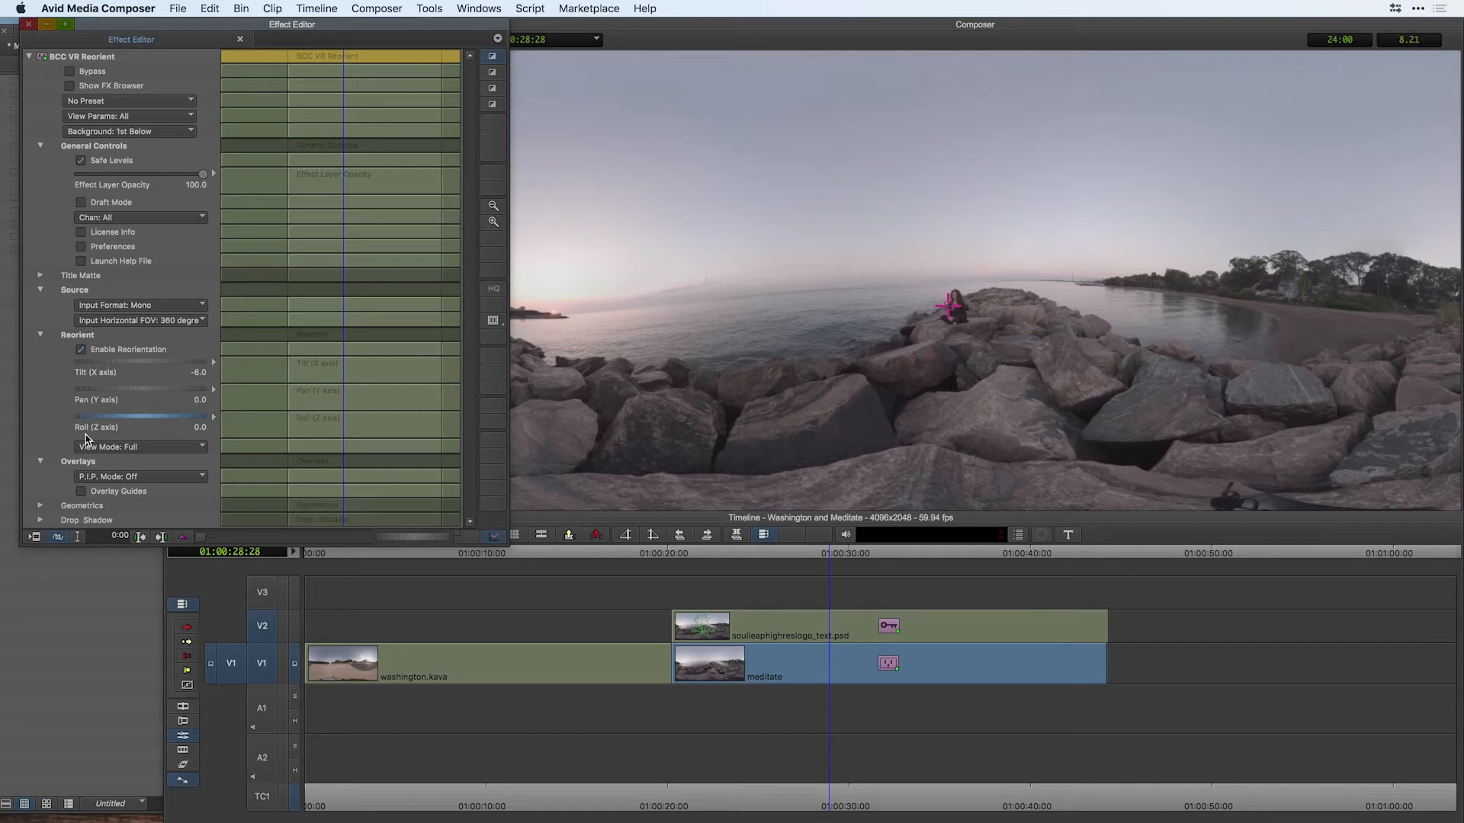
{"action": "mouse_move", "coordinate": [101, 479]}
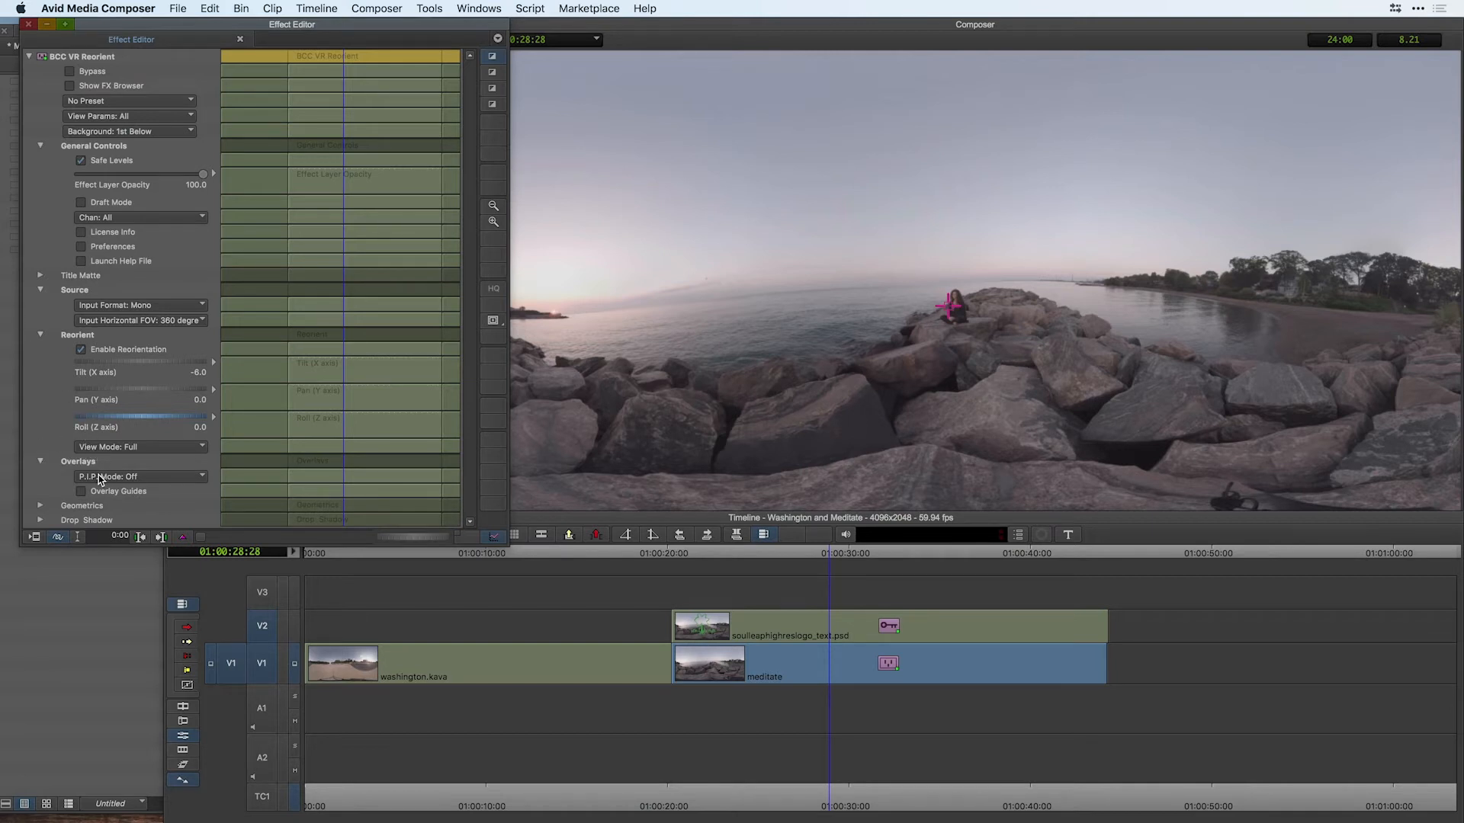
Set P.I.P. Mode to Top-Left and look about 18 degrees left in the preview
{"action": "left_click", "coordinate": [140, 476]}
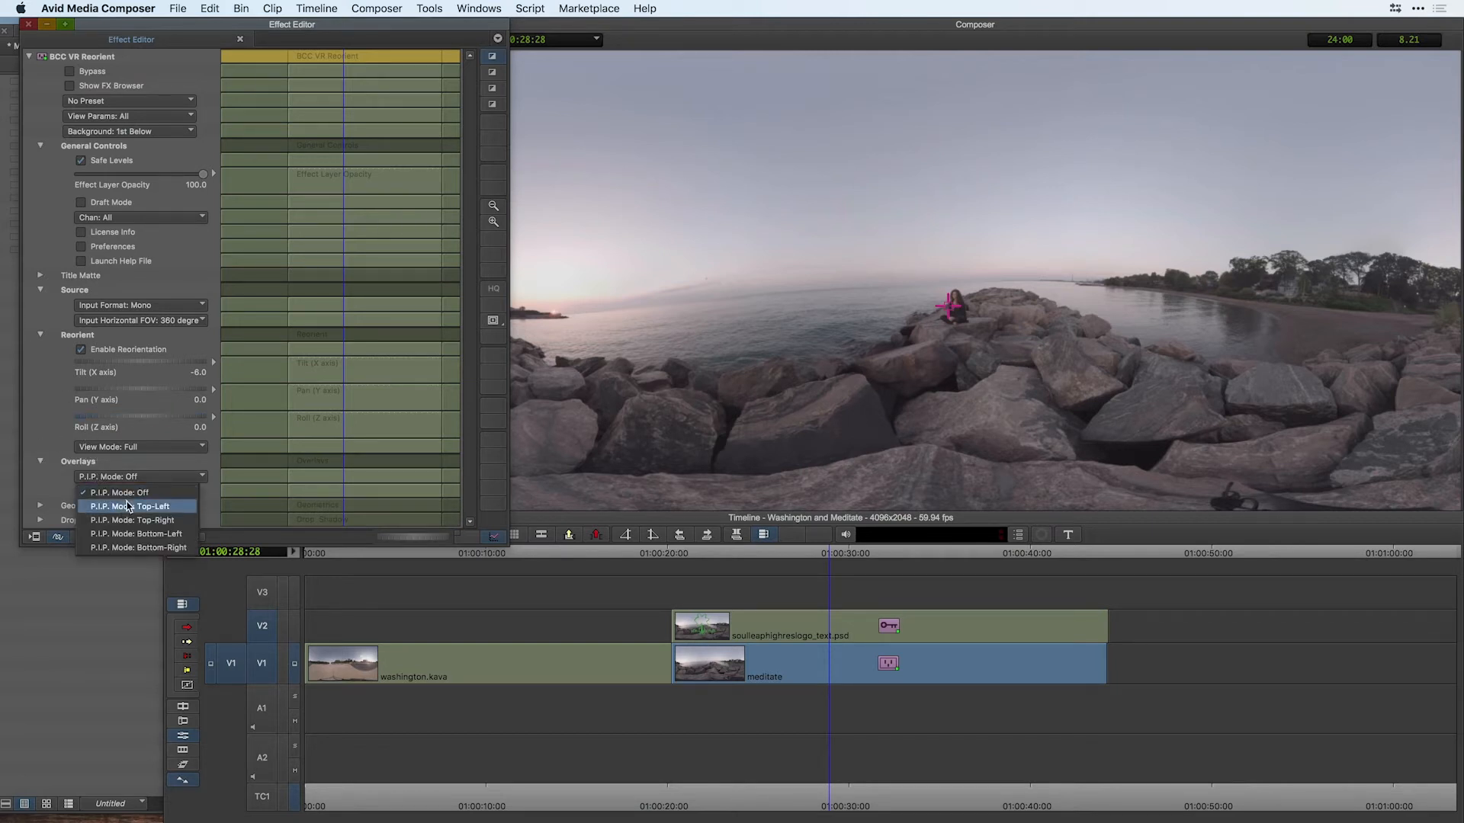
{"action": "left_click", "coordinate": [134, 506]}
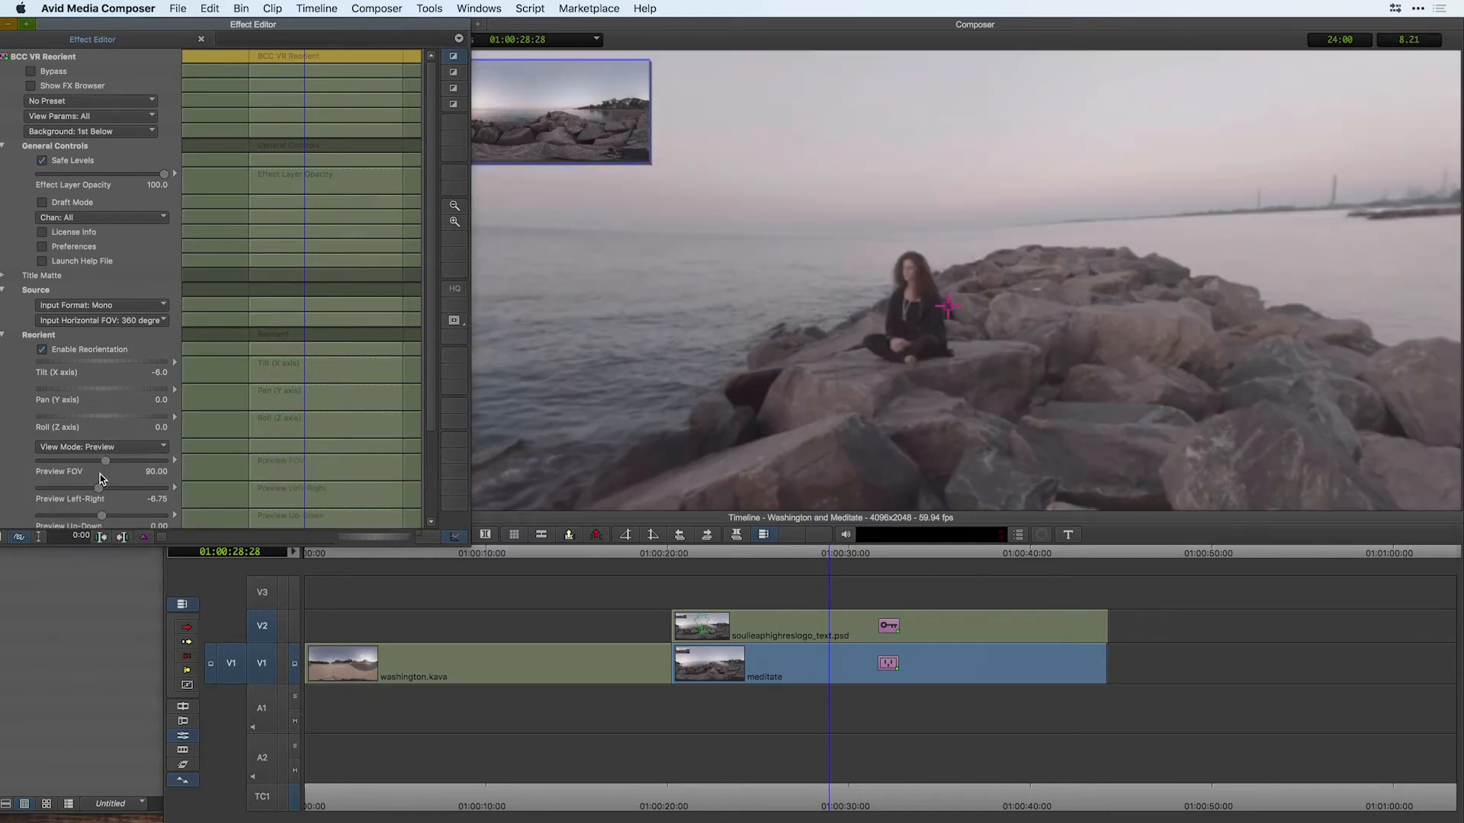
{"action": "mouse_move", "coordinate": [106, 485]}
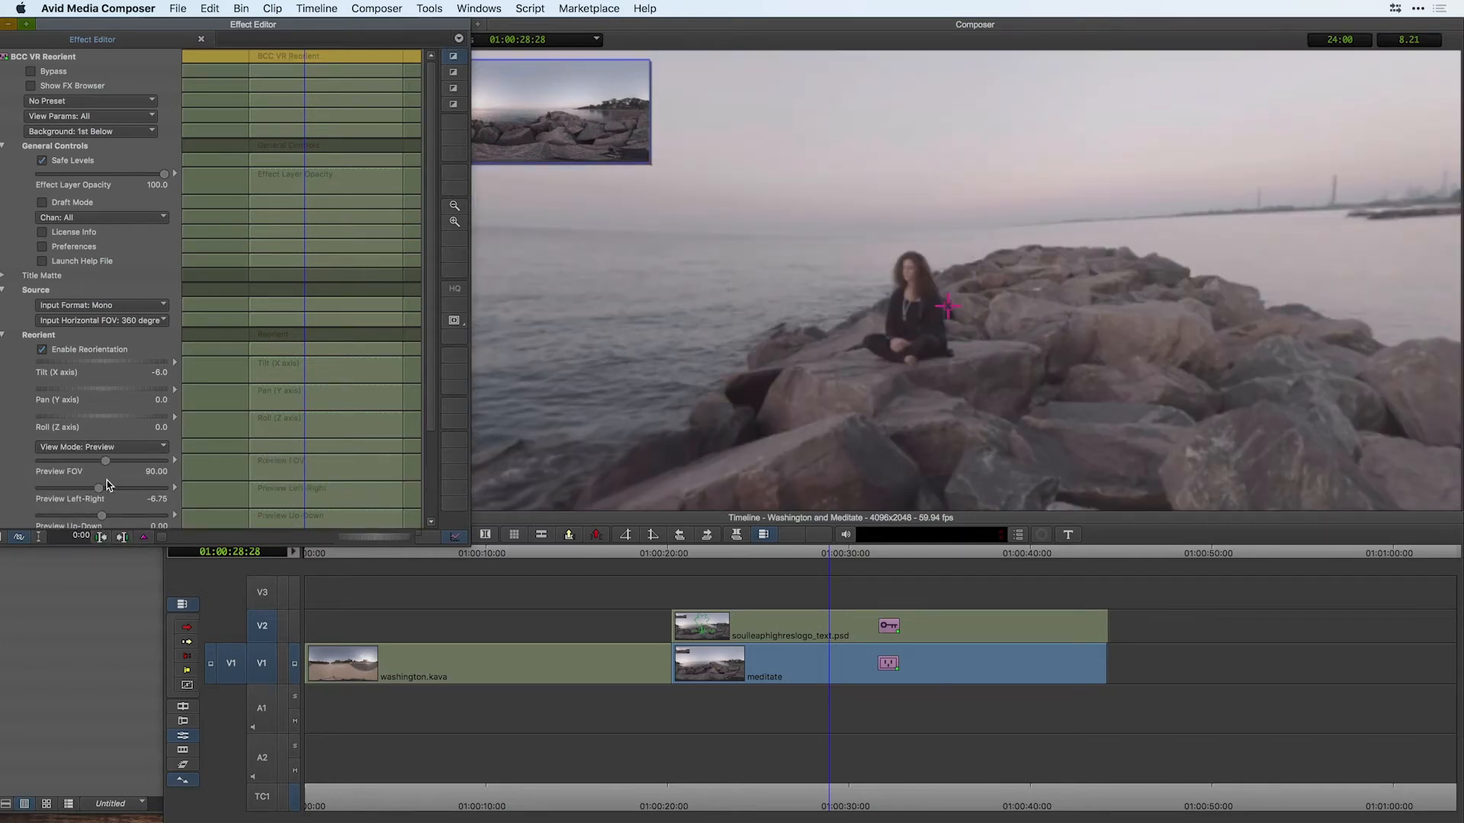
{"action": "left_click_drag", "start_coordinate": [97, 488], "coordinate": [128, 488]}
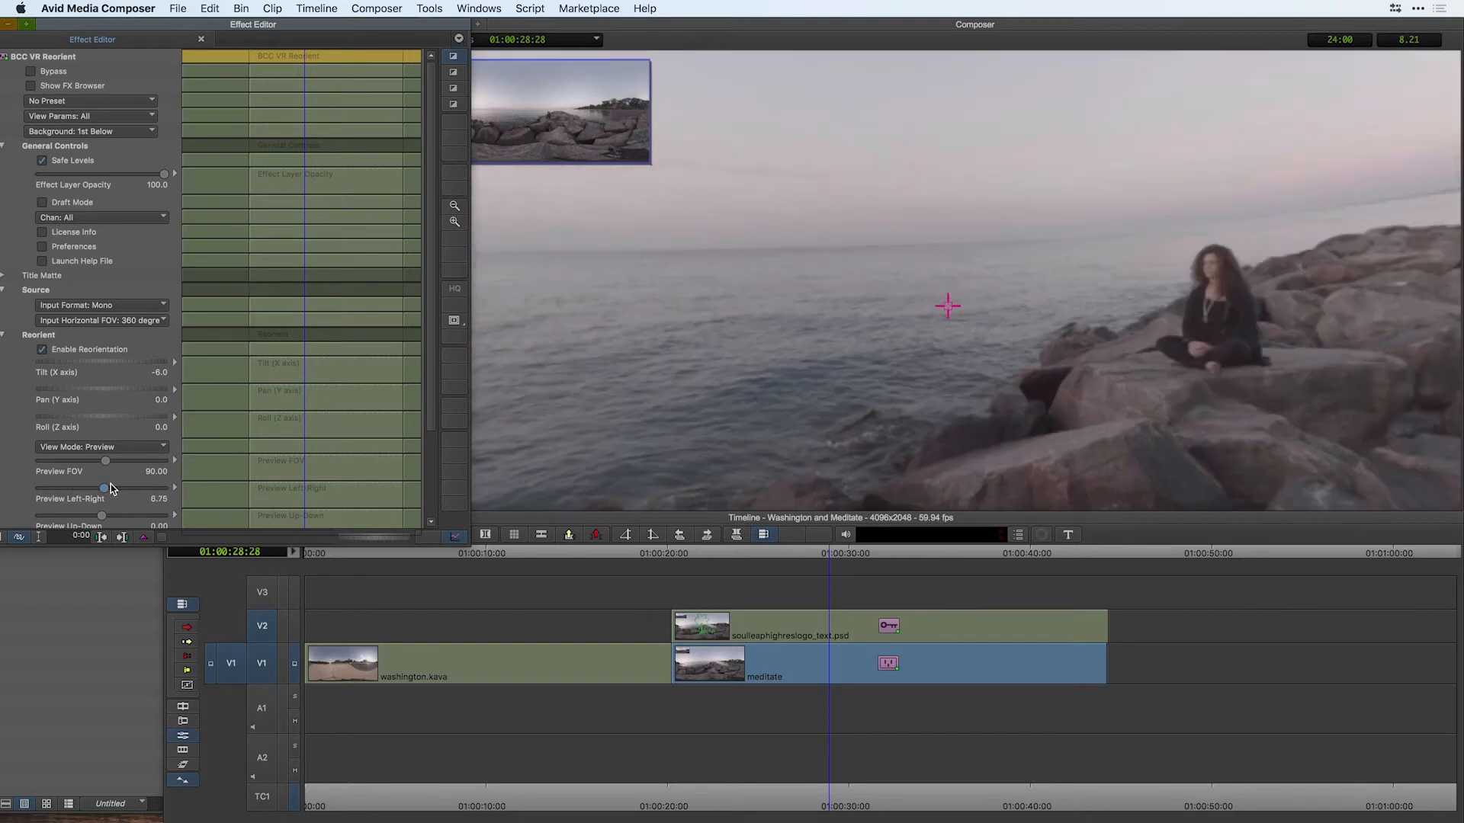
{"action": "left_click_drag", "start_coordinate": [128, 488], "coordinate": [93, 488]}
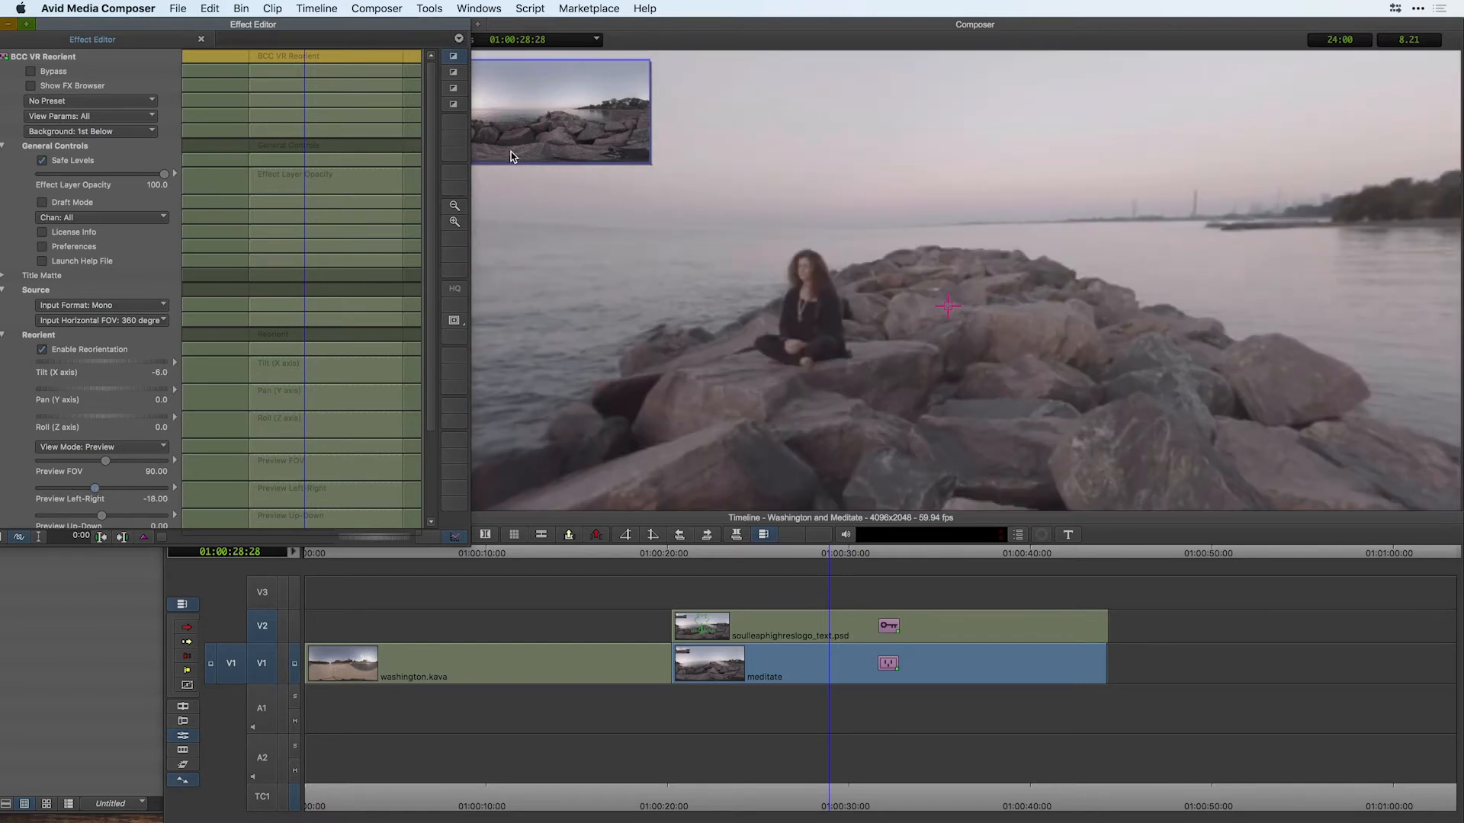
{"action": "mouse_move", "coordinate": [569, 131]}
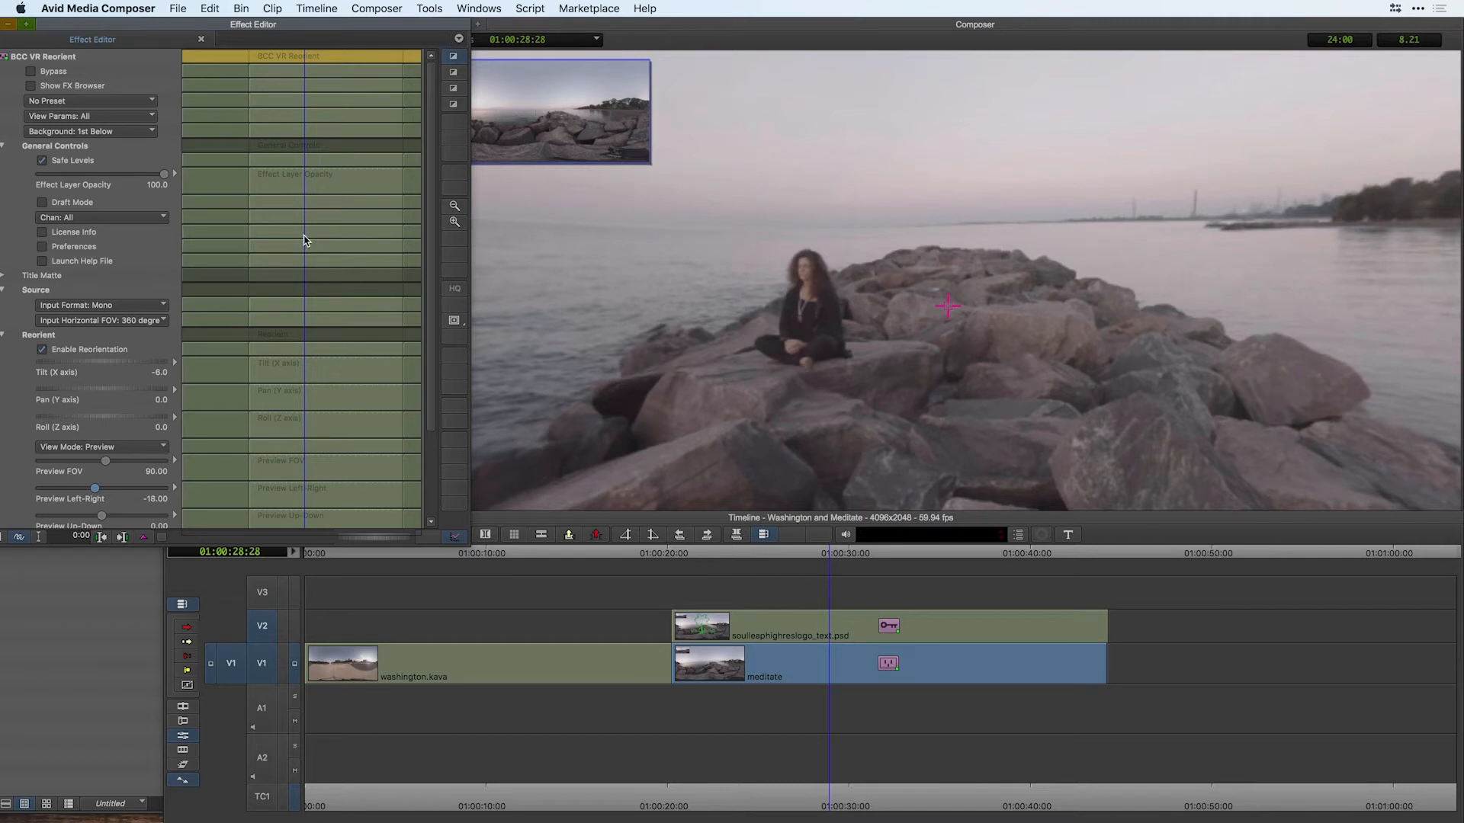
Set View Mode to Full, keeping Input Format Mono and Horizontal FOV 360 degrees
{"action": "left_click", "coordinate": [101, 447]}
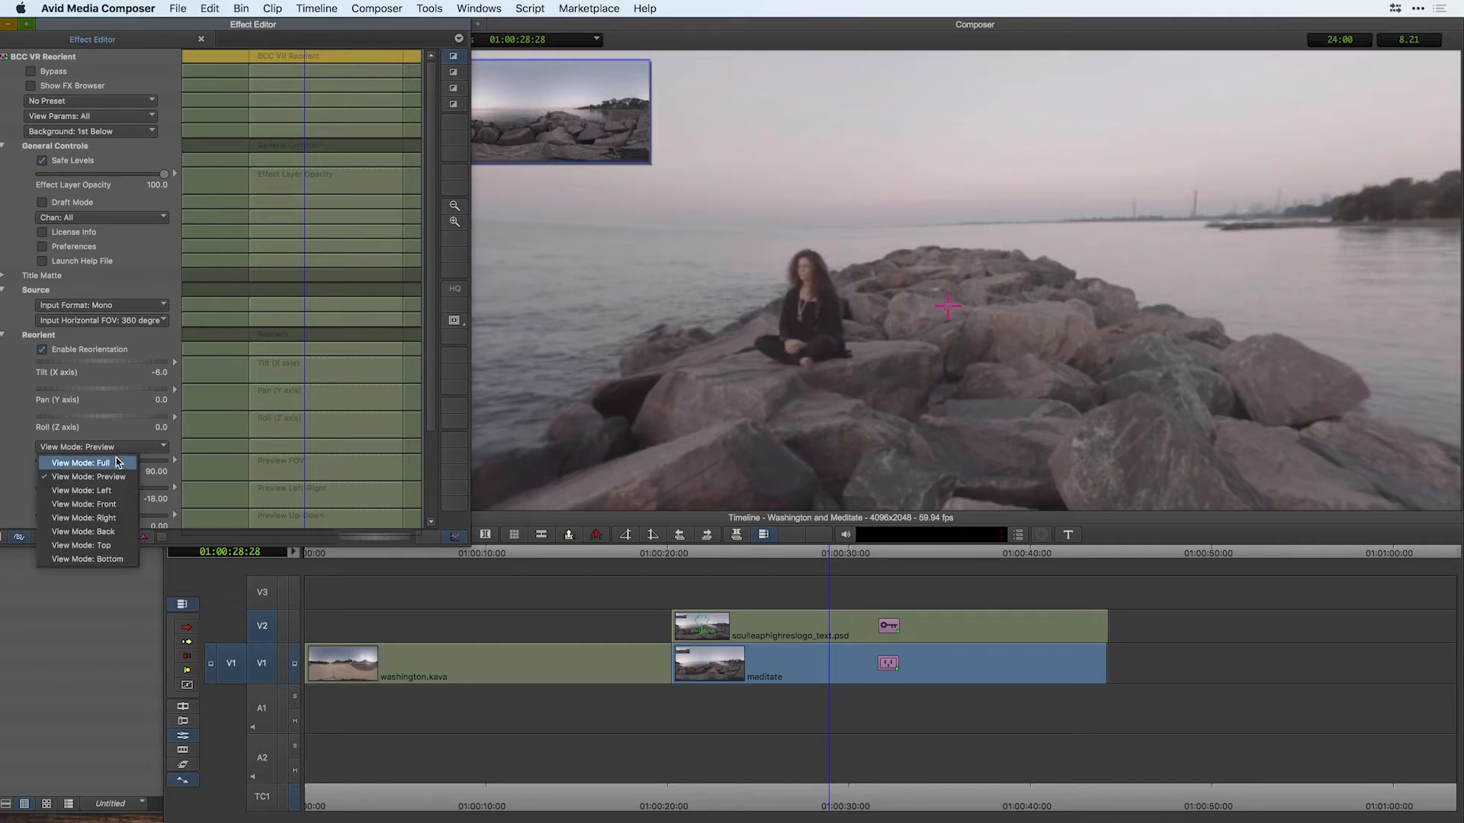
{"action": "left_click", "coordinate": [78, 462]}
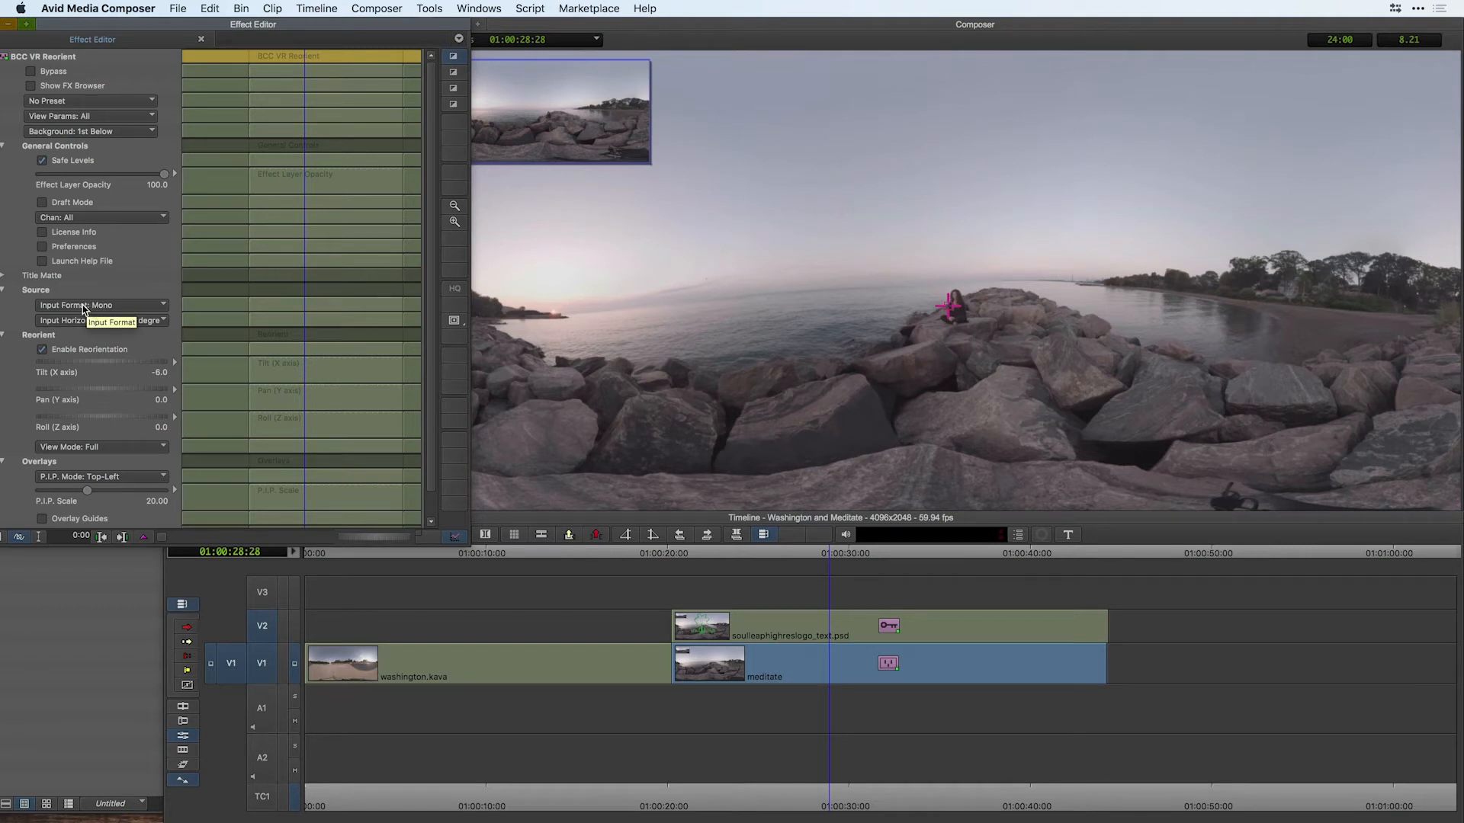
{"action": "left_click", "coordinate": [97, 305]}
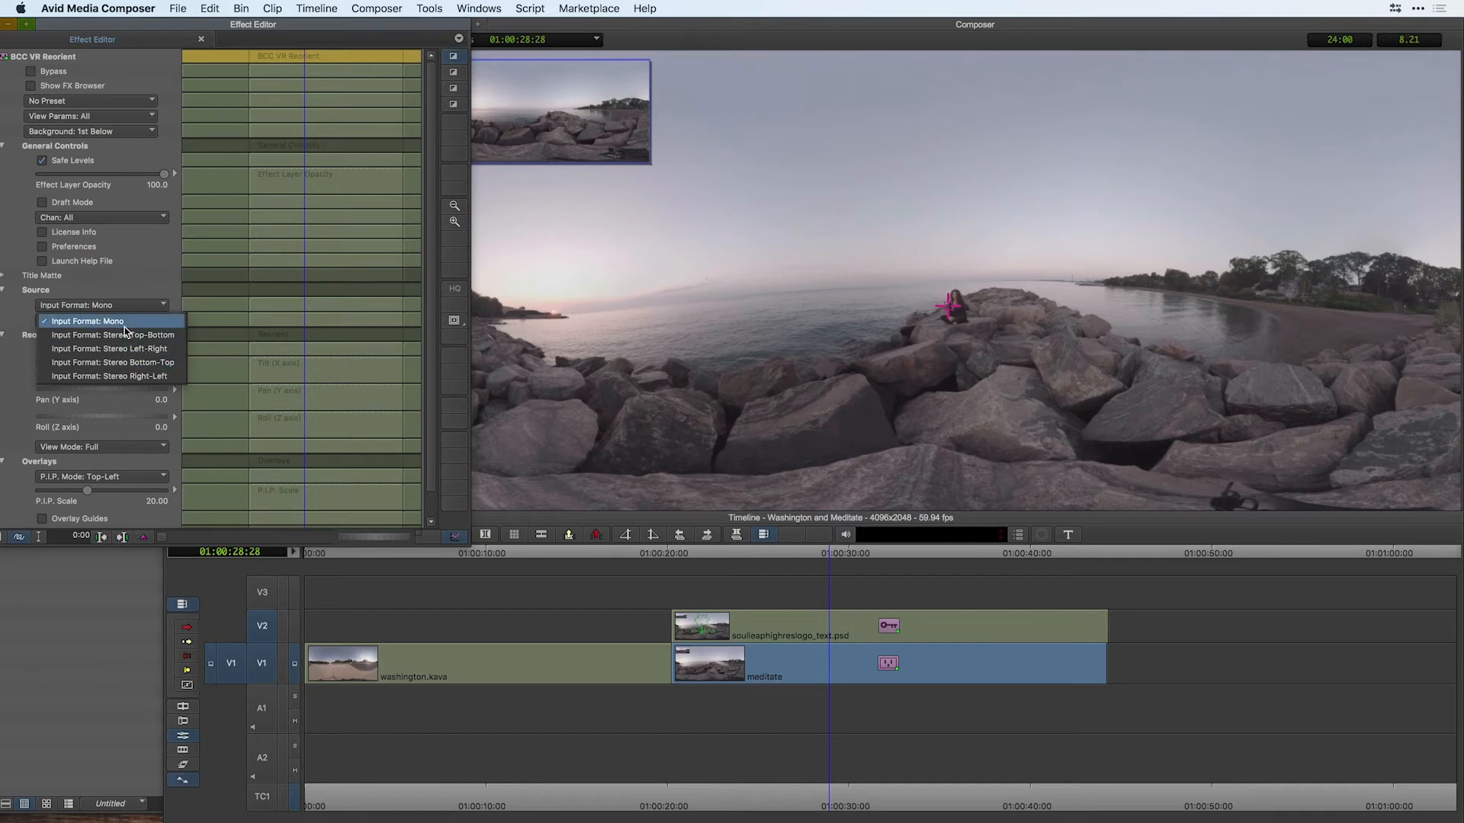
{"action": "left_click", "coordinate": [86, 320]}
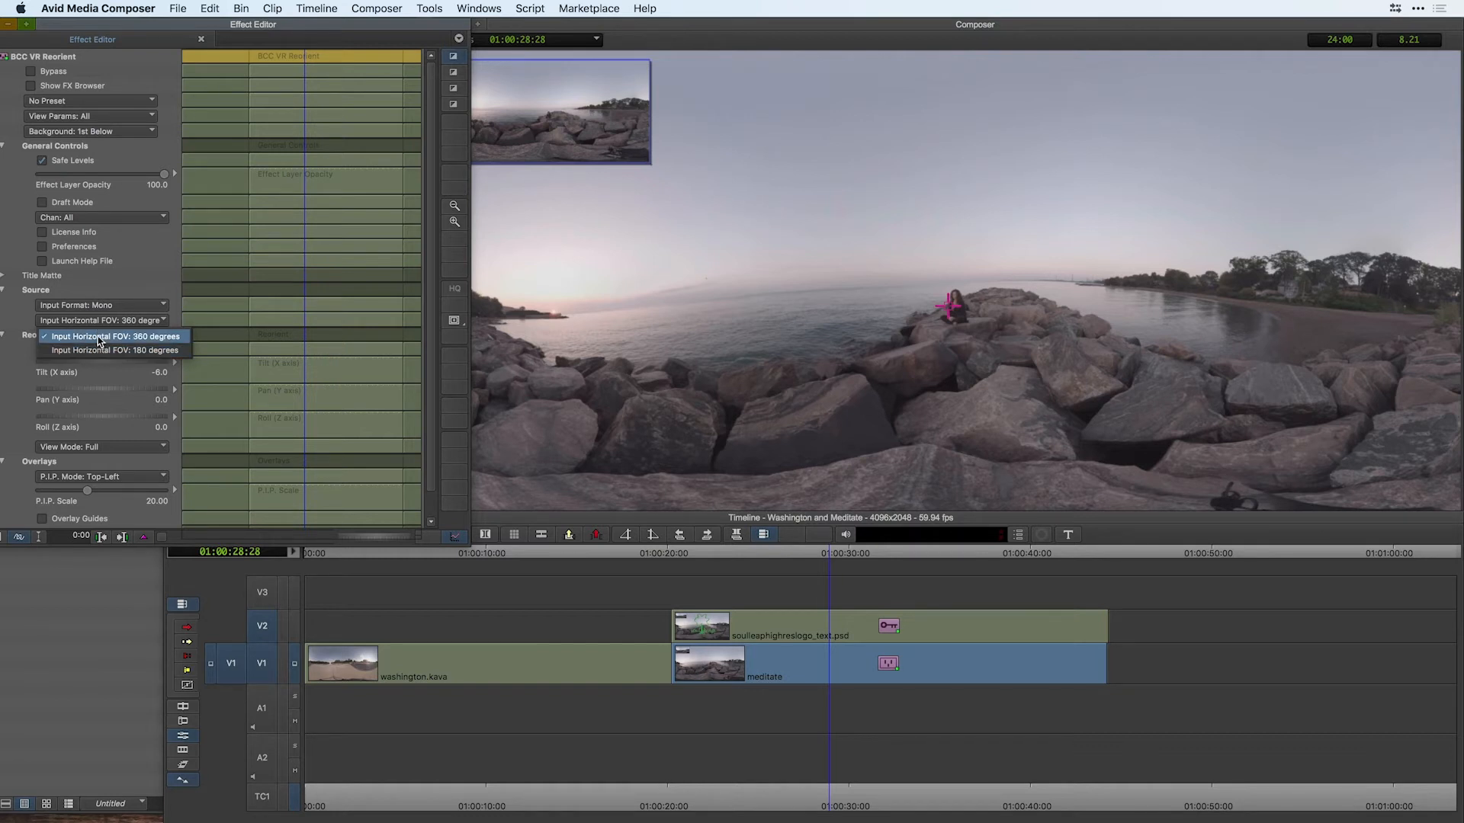
{"action": "left_click", "coordinate": [114, 336]}
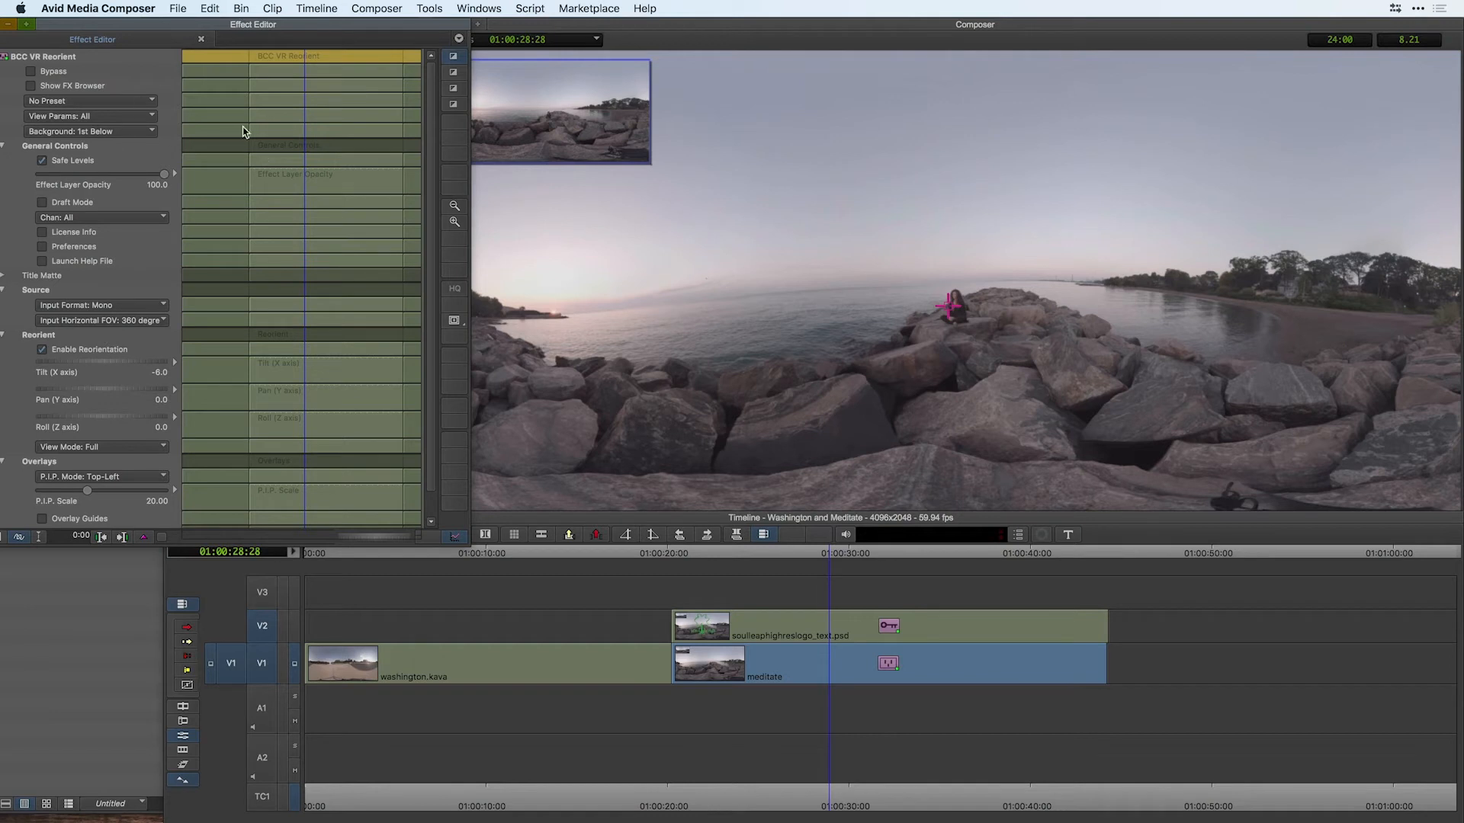
{"action": "mouse_move", "coordinate": [101, 386]}
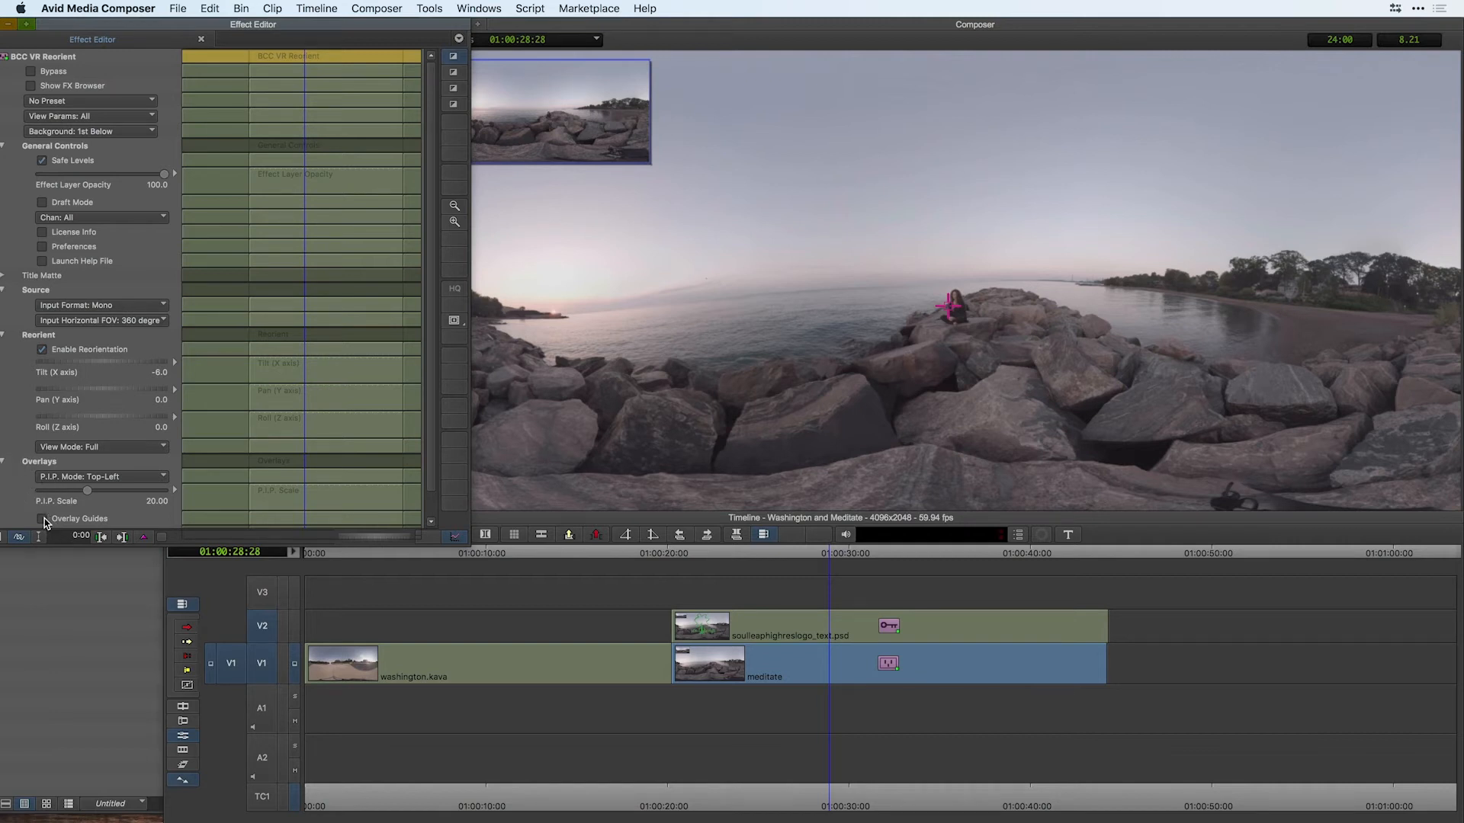
Turn on Overlay Guides to show LEFT/FRONT/RIGHT/BACK labels on the scene
{"action": "left_click", "coordinate": [43, 519]}
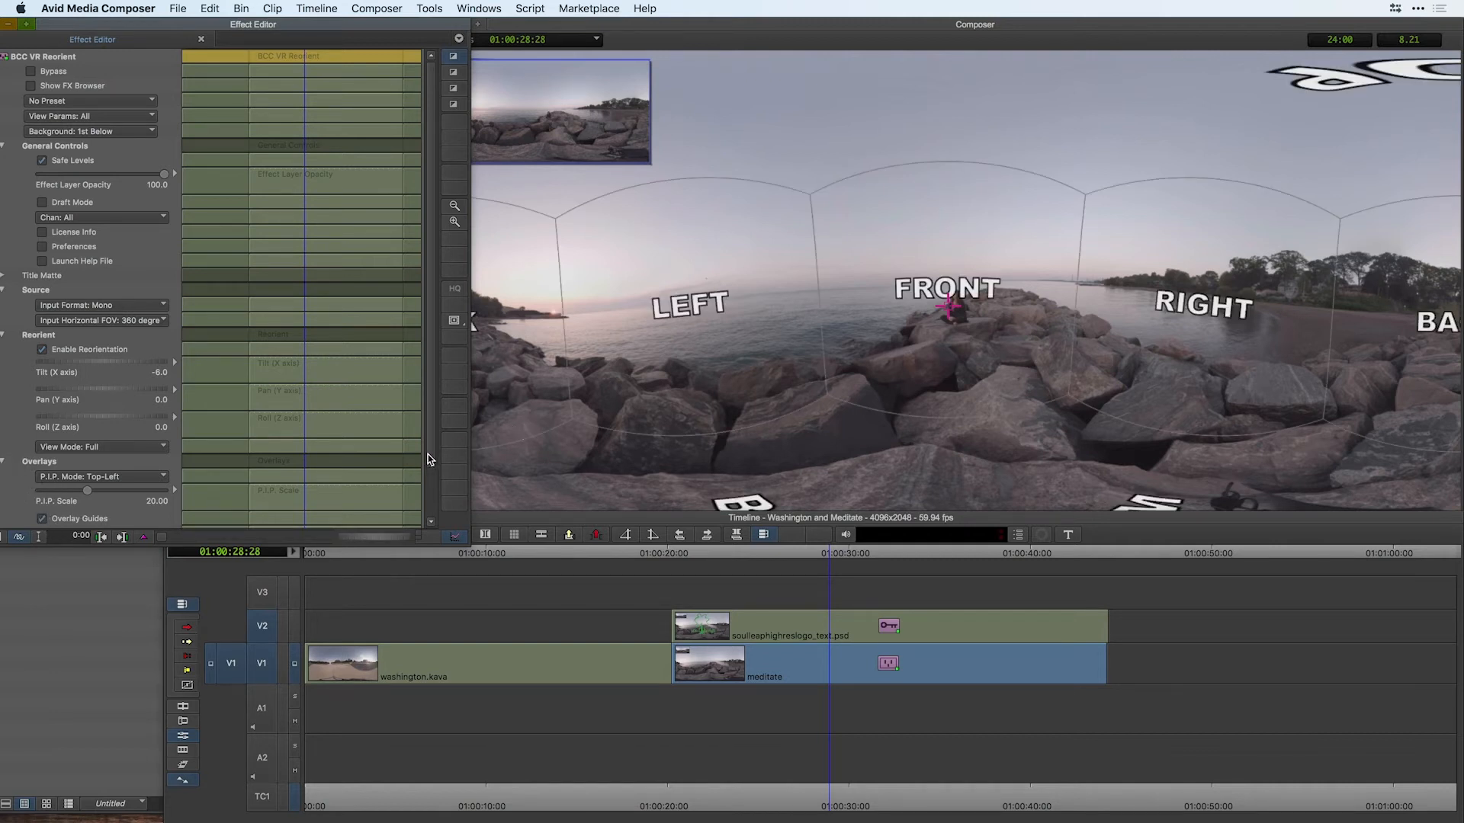
{"action": "scroll", "scroll_direction": "down", "scroll_amount": 3}
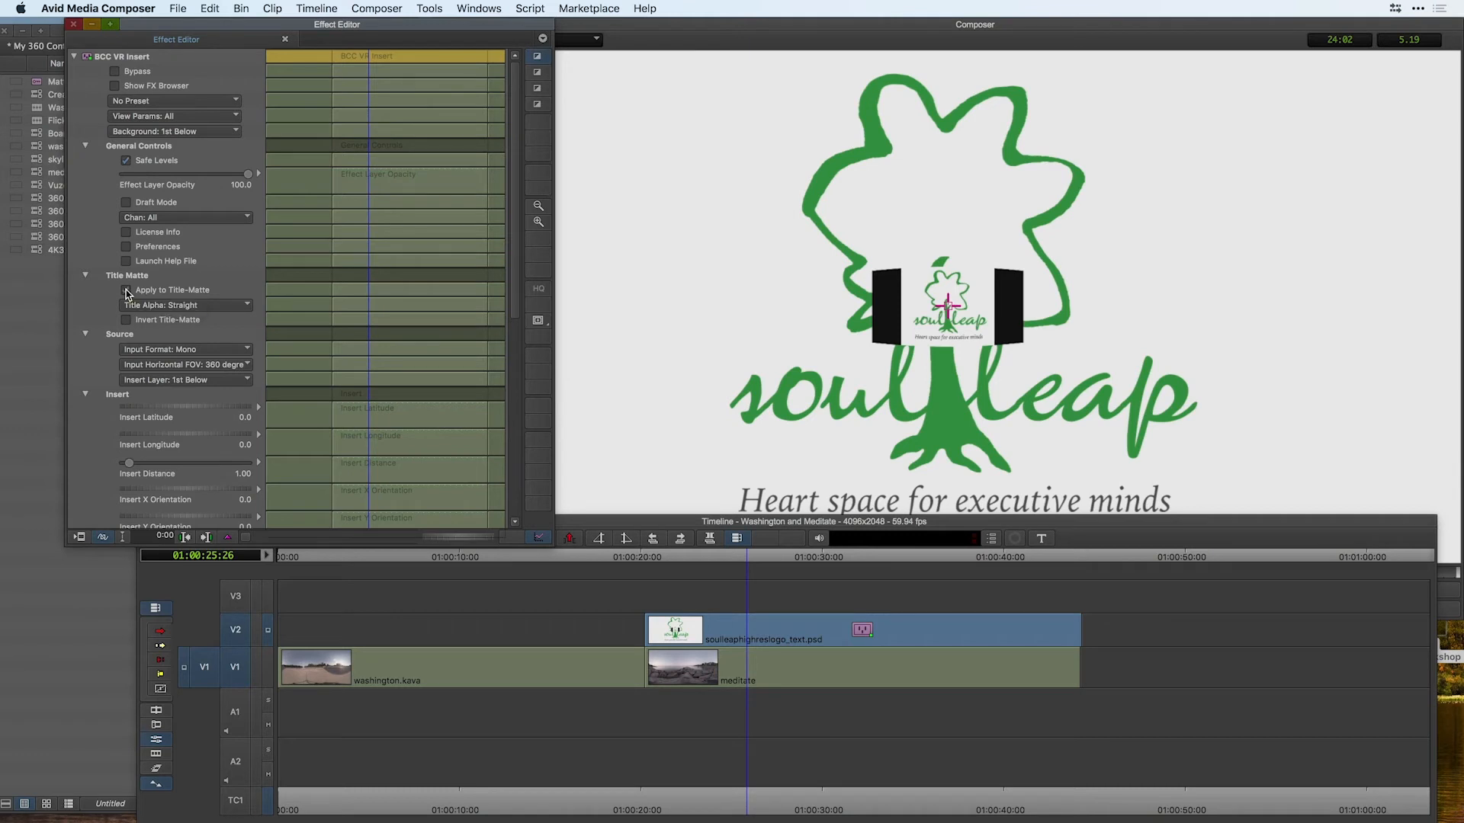
Set the BCC VR Insert's Insert Layer to Filter Layer
{"action": "left_click", "coordinate": [126, 290]}
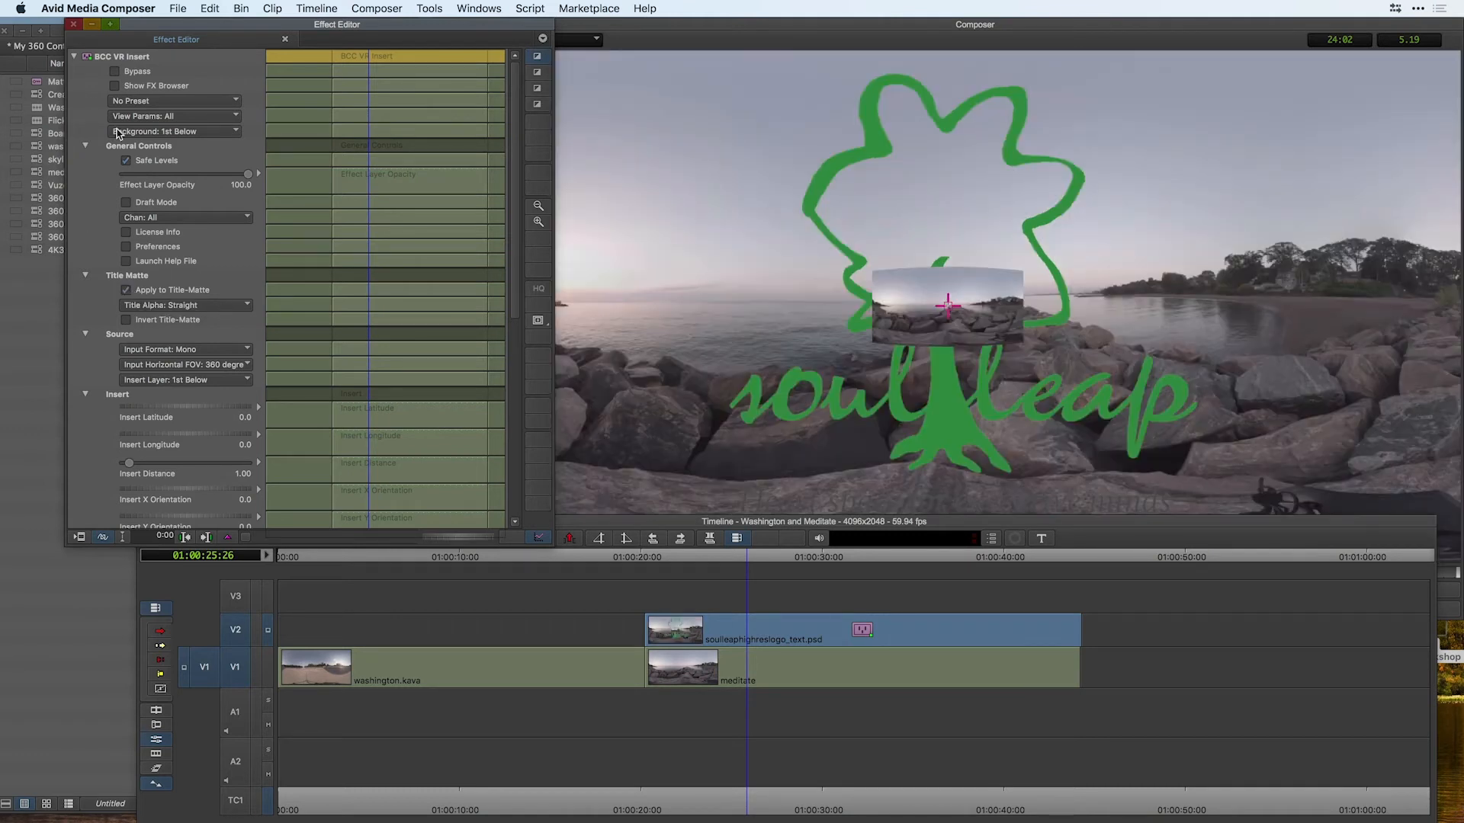
{"action": "mouse_move", "coordinate": [796, 664]}
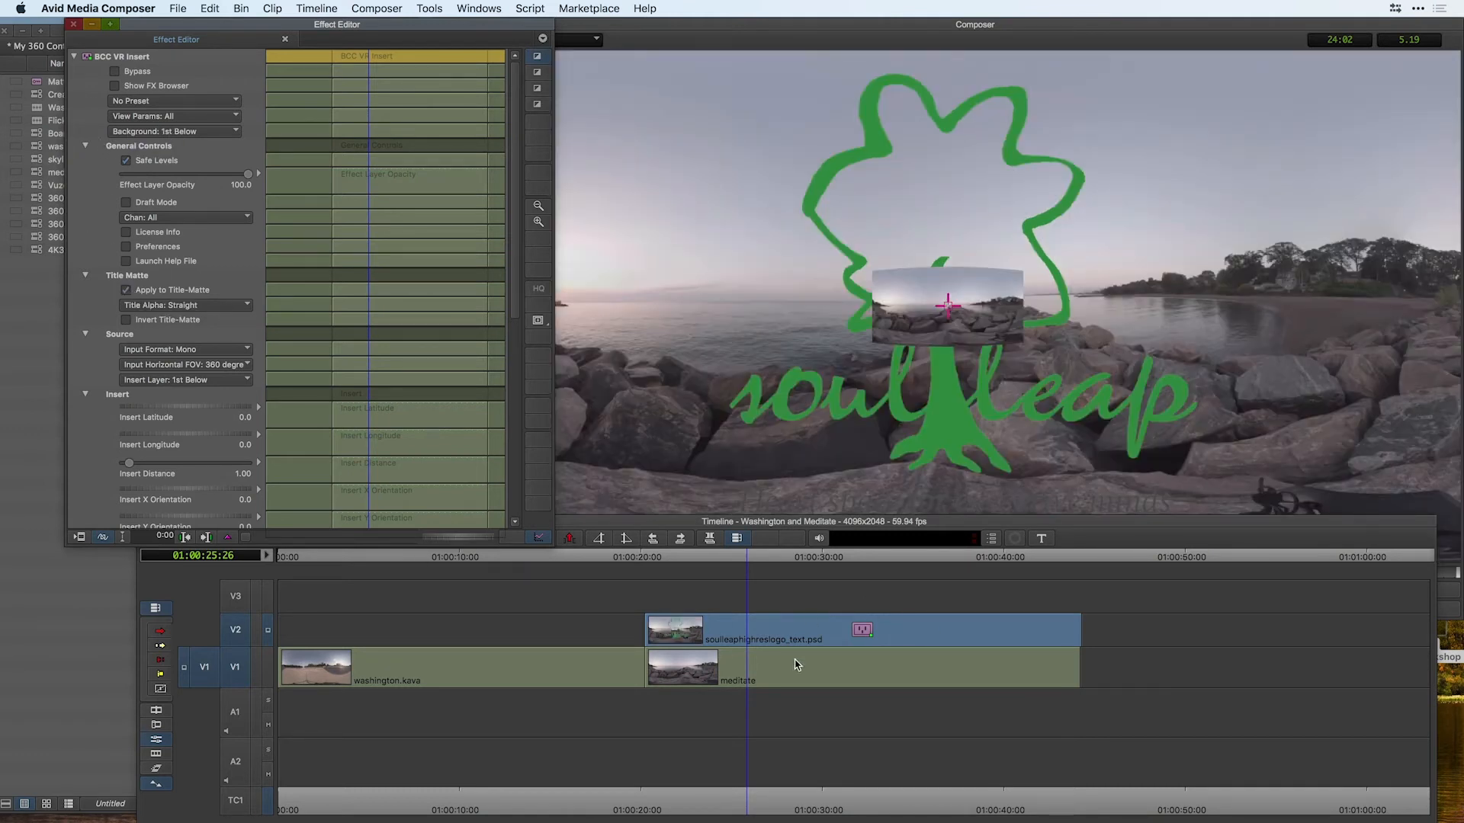
{"action": "mouse_move", "coordinate": [579, 452]}
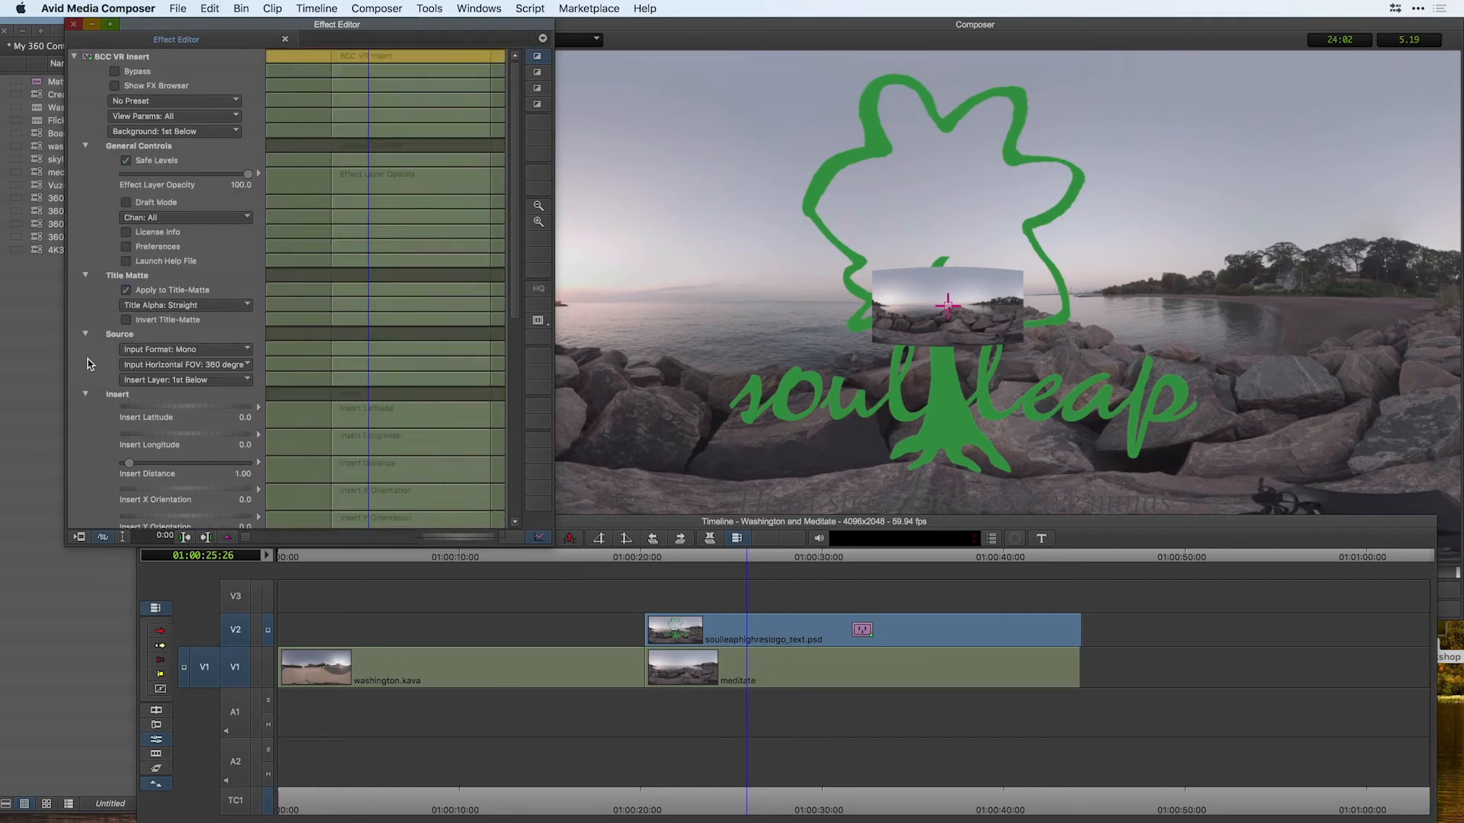
{"action": "left_click", "coordinate": [185, 380]}
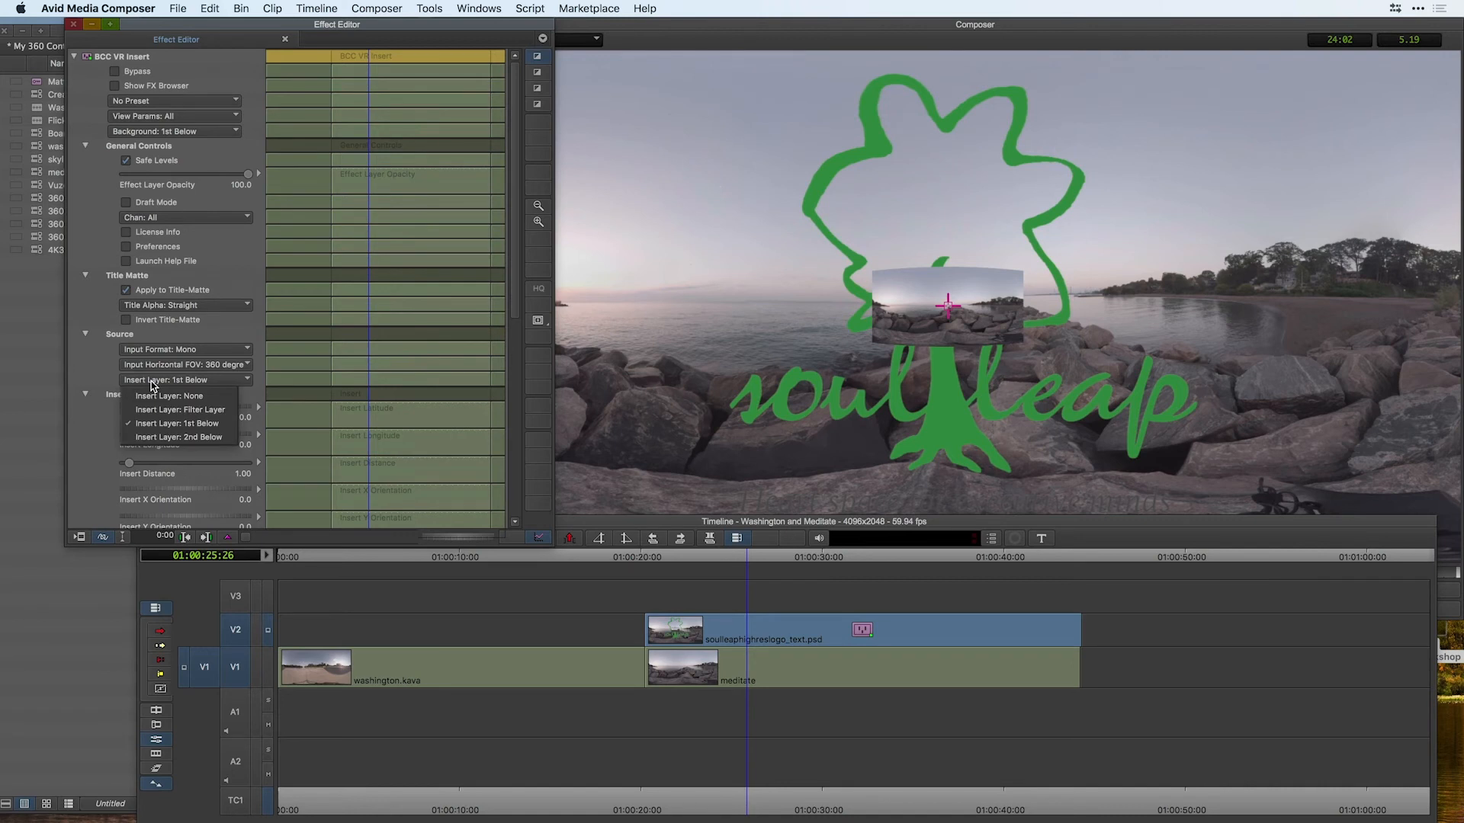
{"action": "mouse_move", "coordinate": [118, 340]}
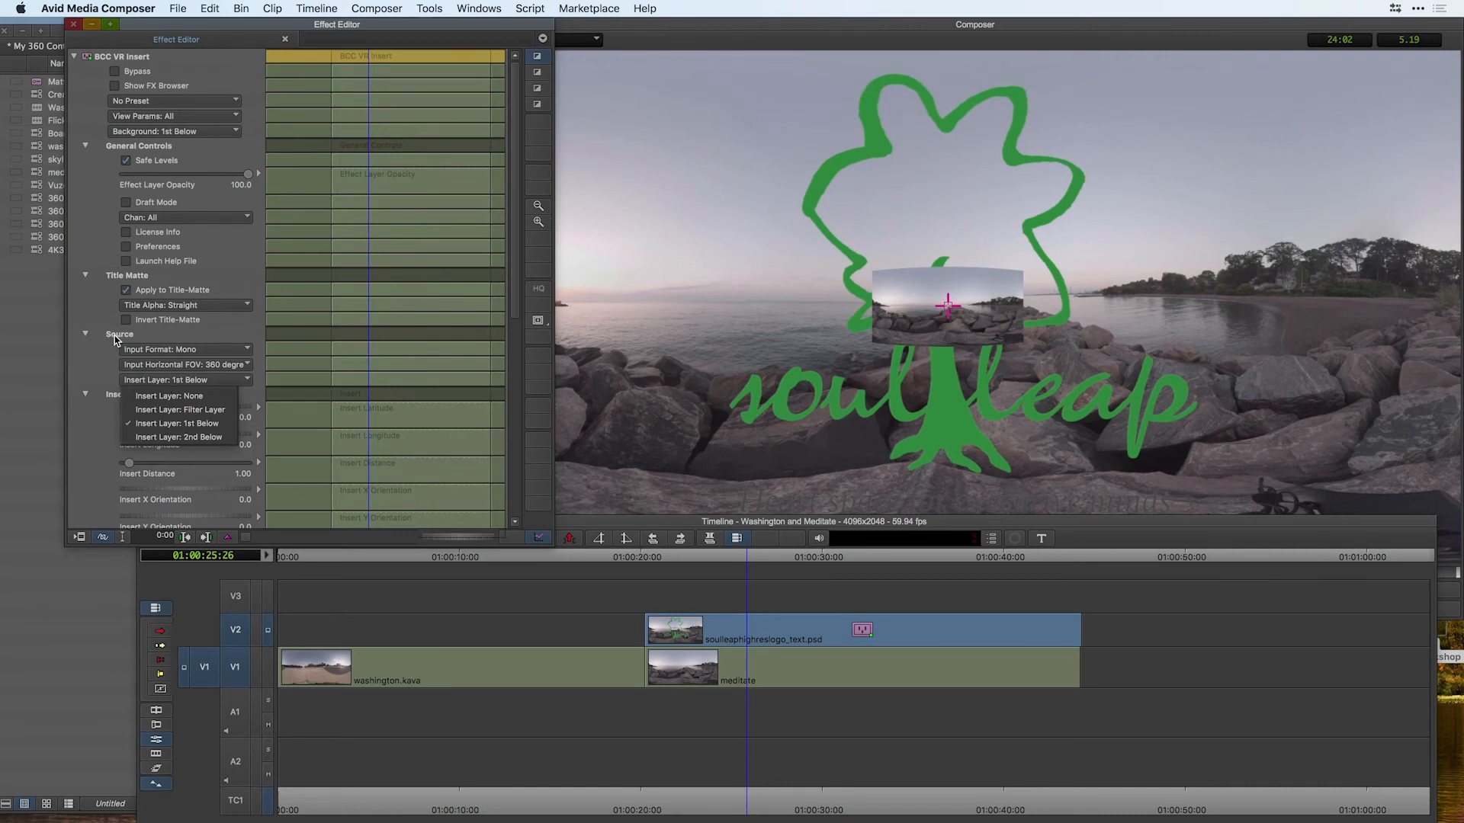
{"action": "left_click", "coordinate": [180, 408]}
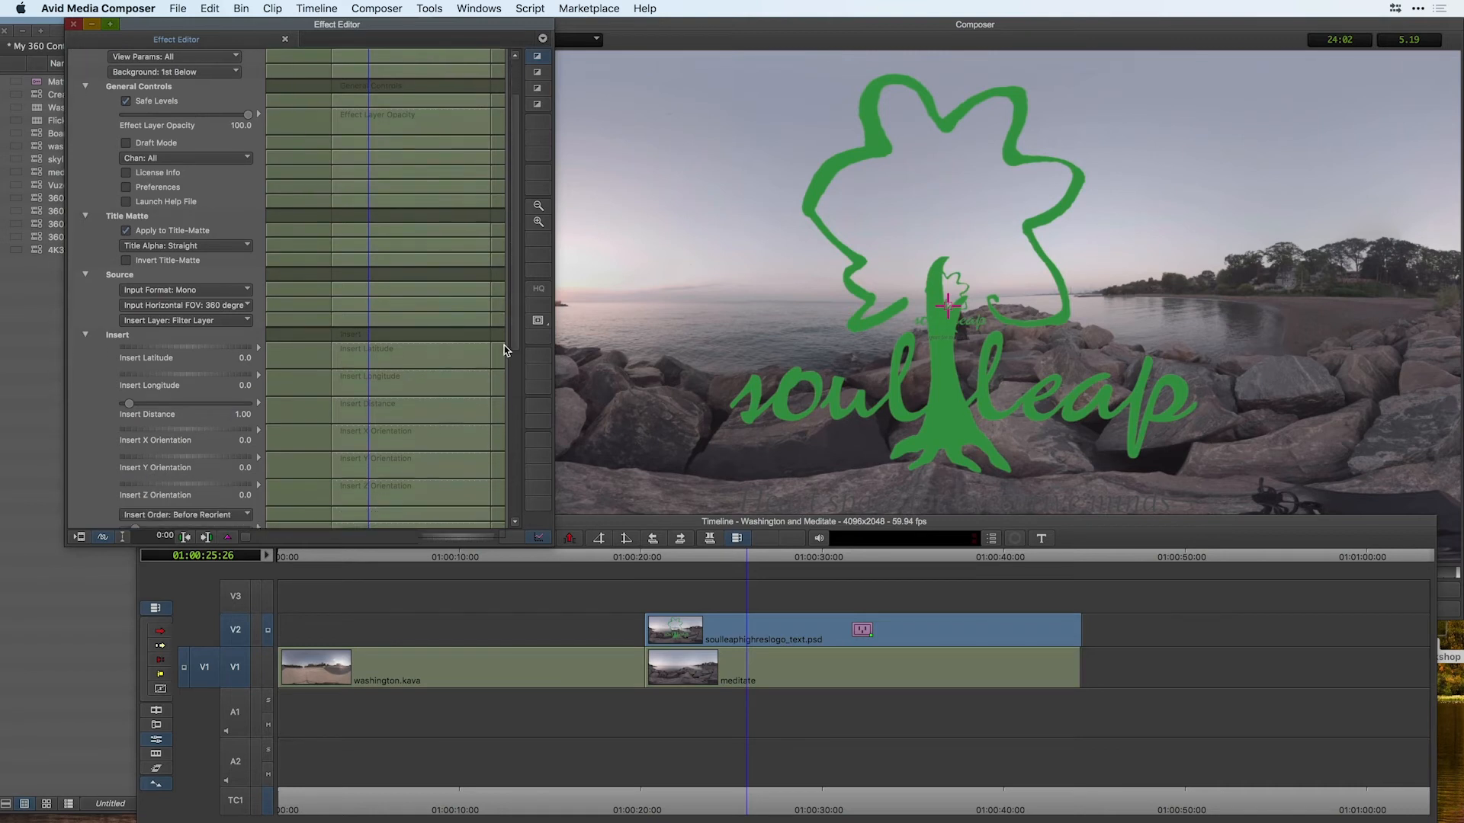
Set Insert Apply Mode to Replace so the logo sits small on the sphere
{"action": "scroll", "scroll_direction": "down", "scroll_amount": 3}
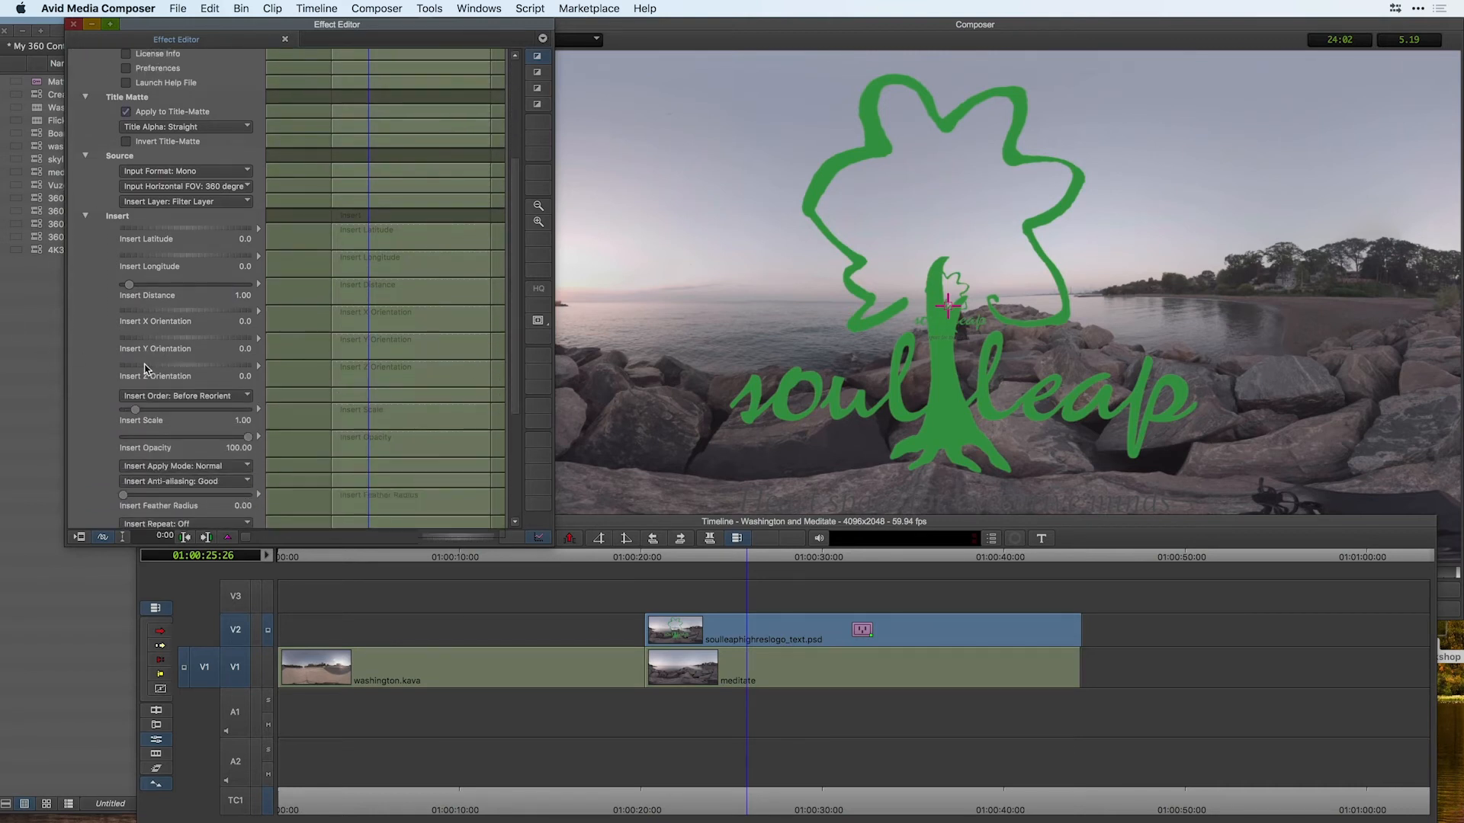
{"action": "left_click", "coordinate": [185, 466]}
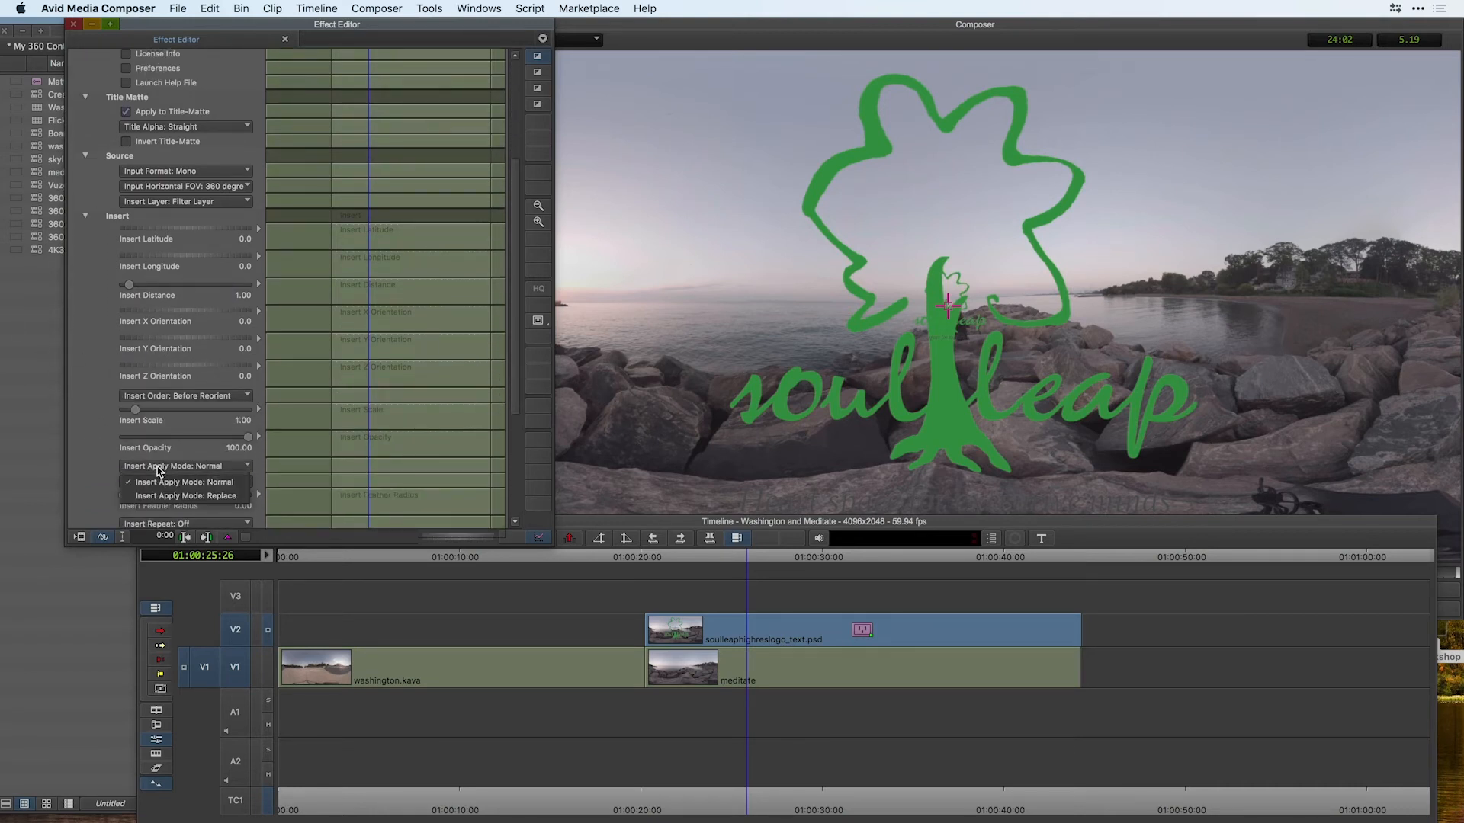
{"action": "mouse_move", "coordinate": [185, 494]}
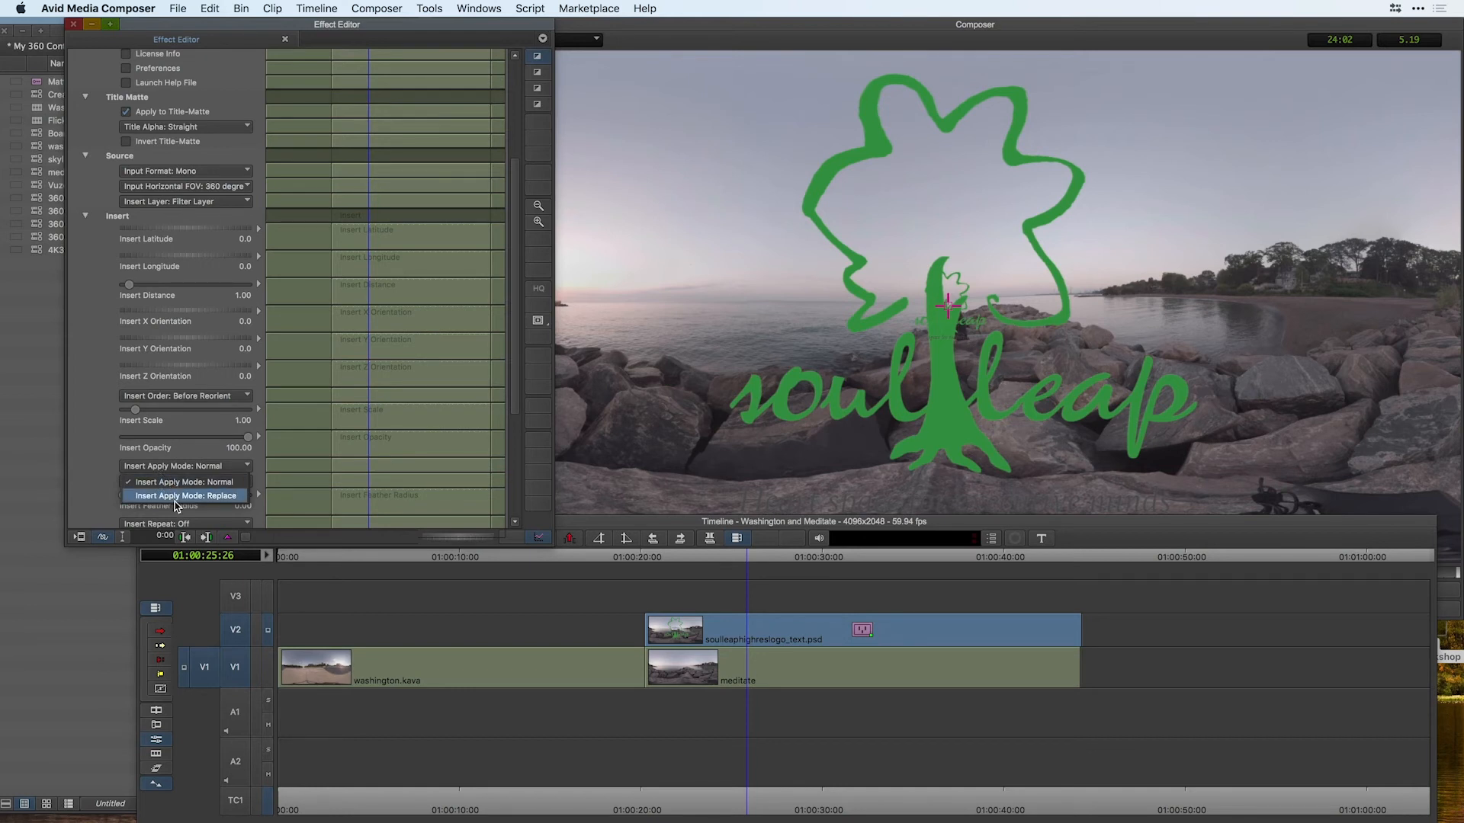
{"action": "left_click", "coordinate": [186, 495]}
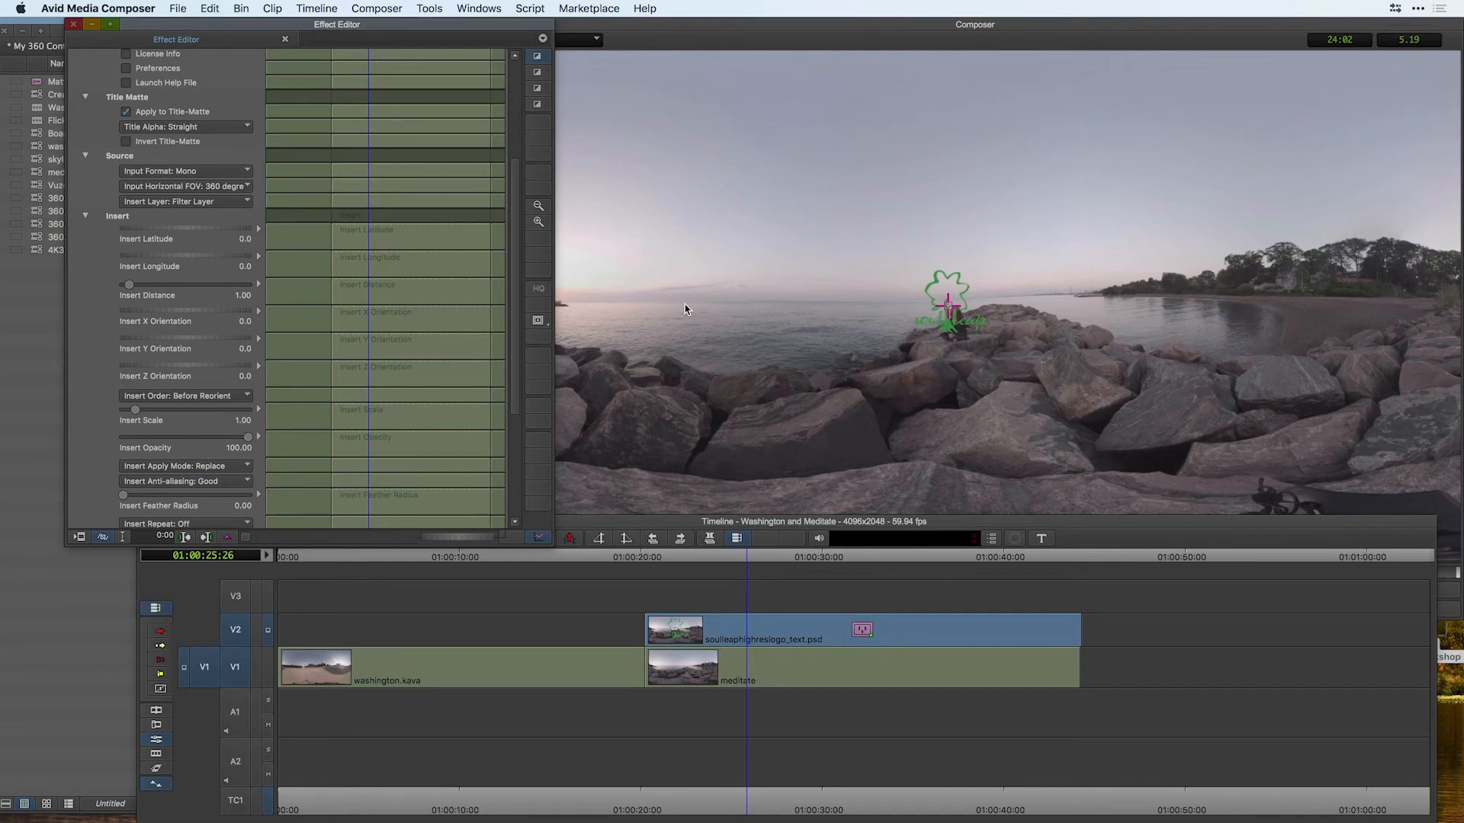
{"action": "left_click", "coordinate": [209, 9]}
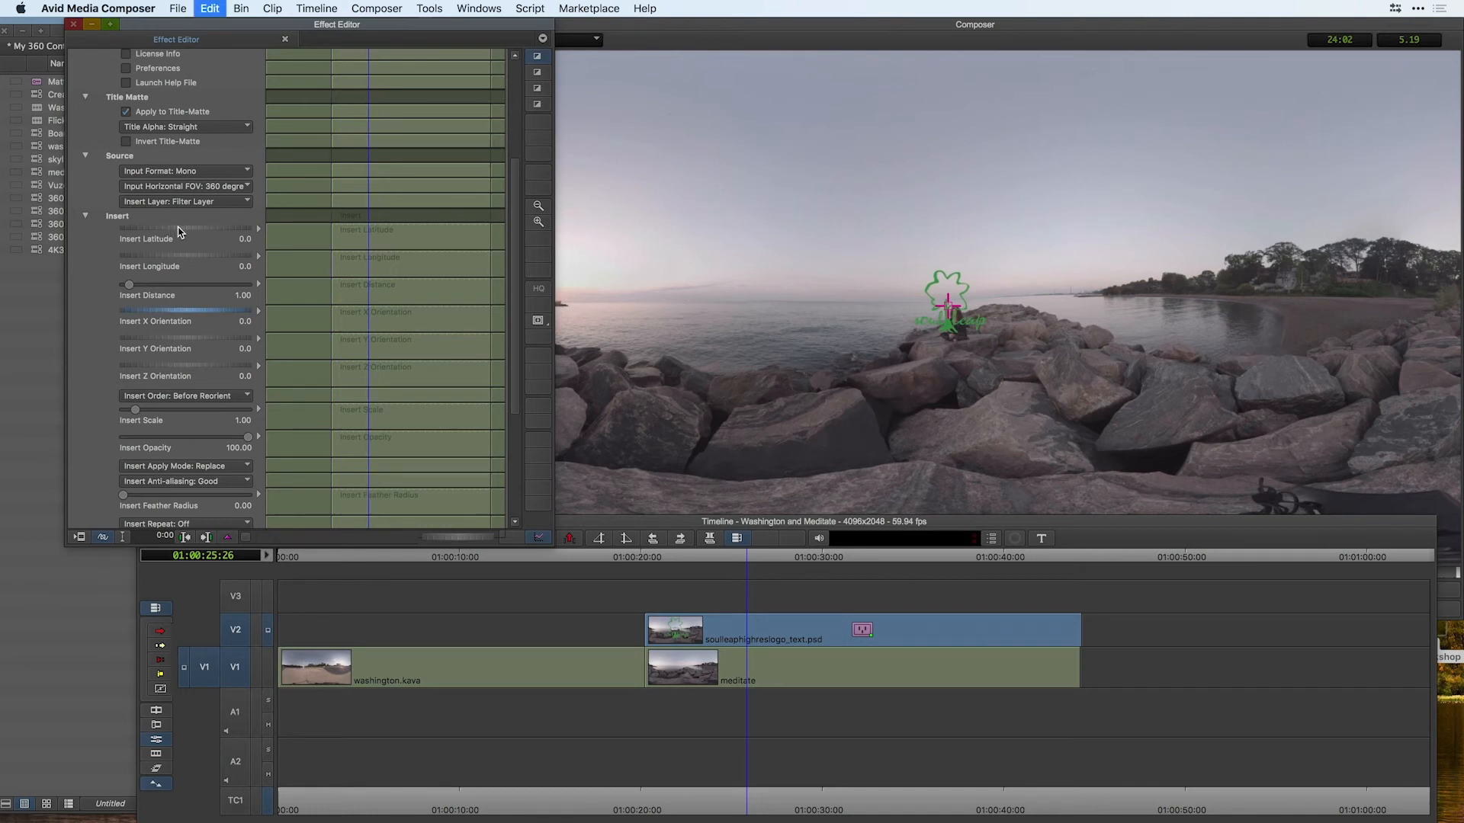
{"action": "left_click_drag", "start_coordinate": [131, 230], "coordinate": [186, 231]}
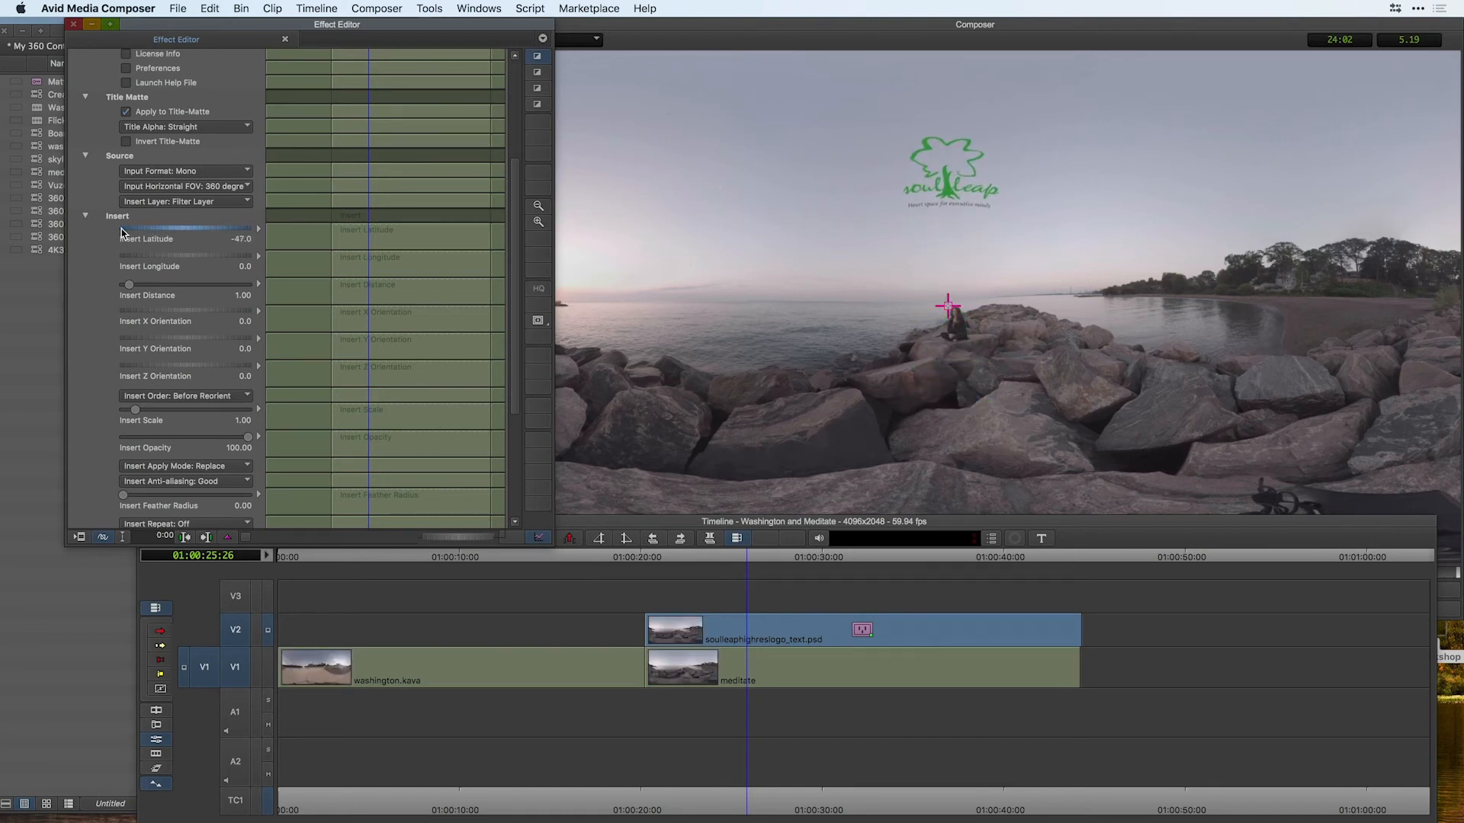
{"action": "left_click_drag", "start_coordinate": [127, 255], "coordinate": [192, 254]}
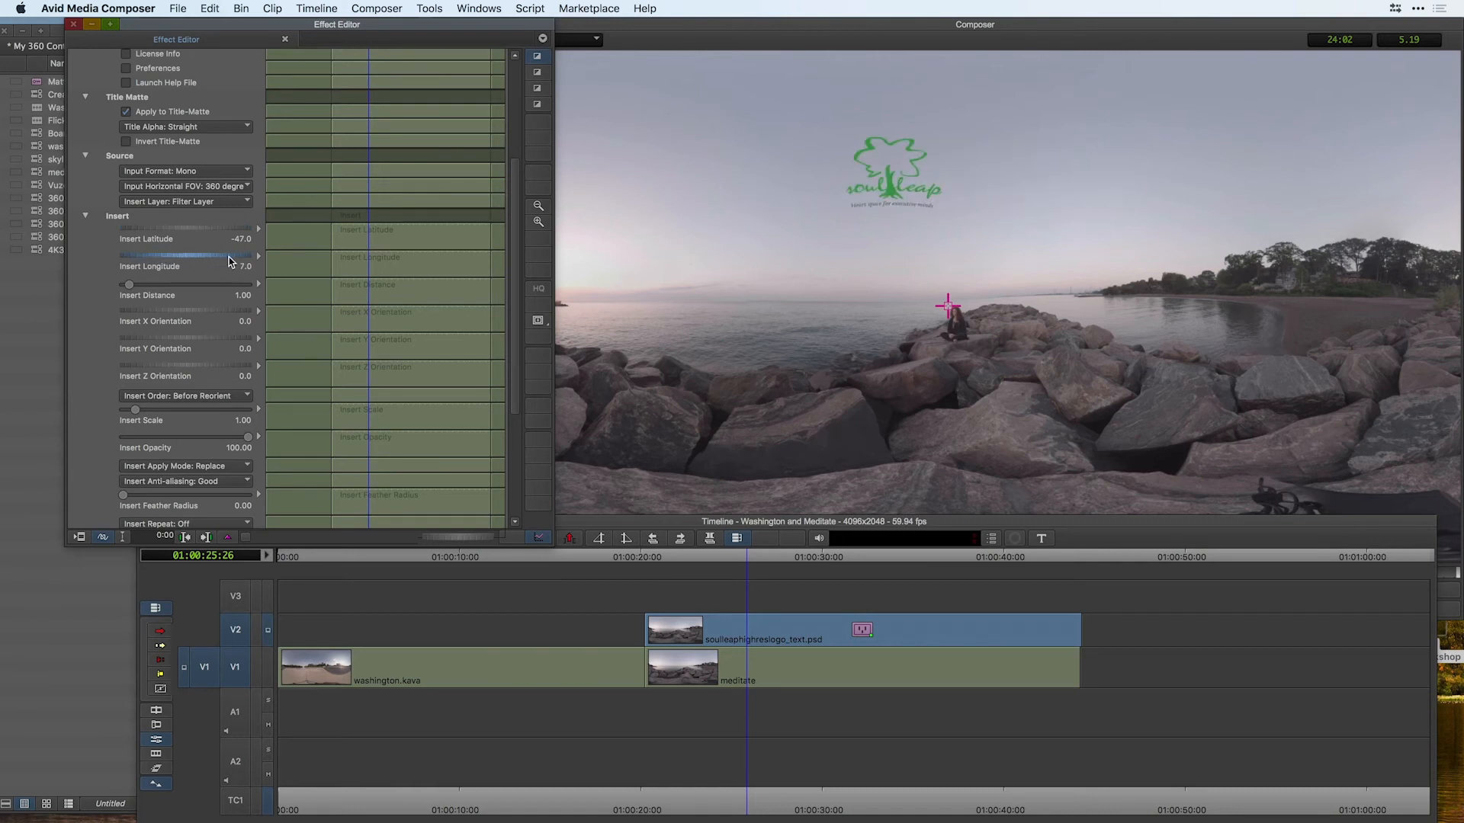
{"action": "left_click_drag", "start_coordinate": [192, 254], "coordinate": [252, 261]}
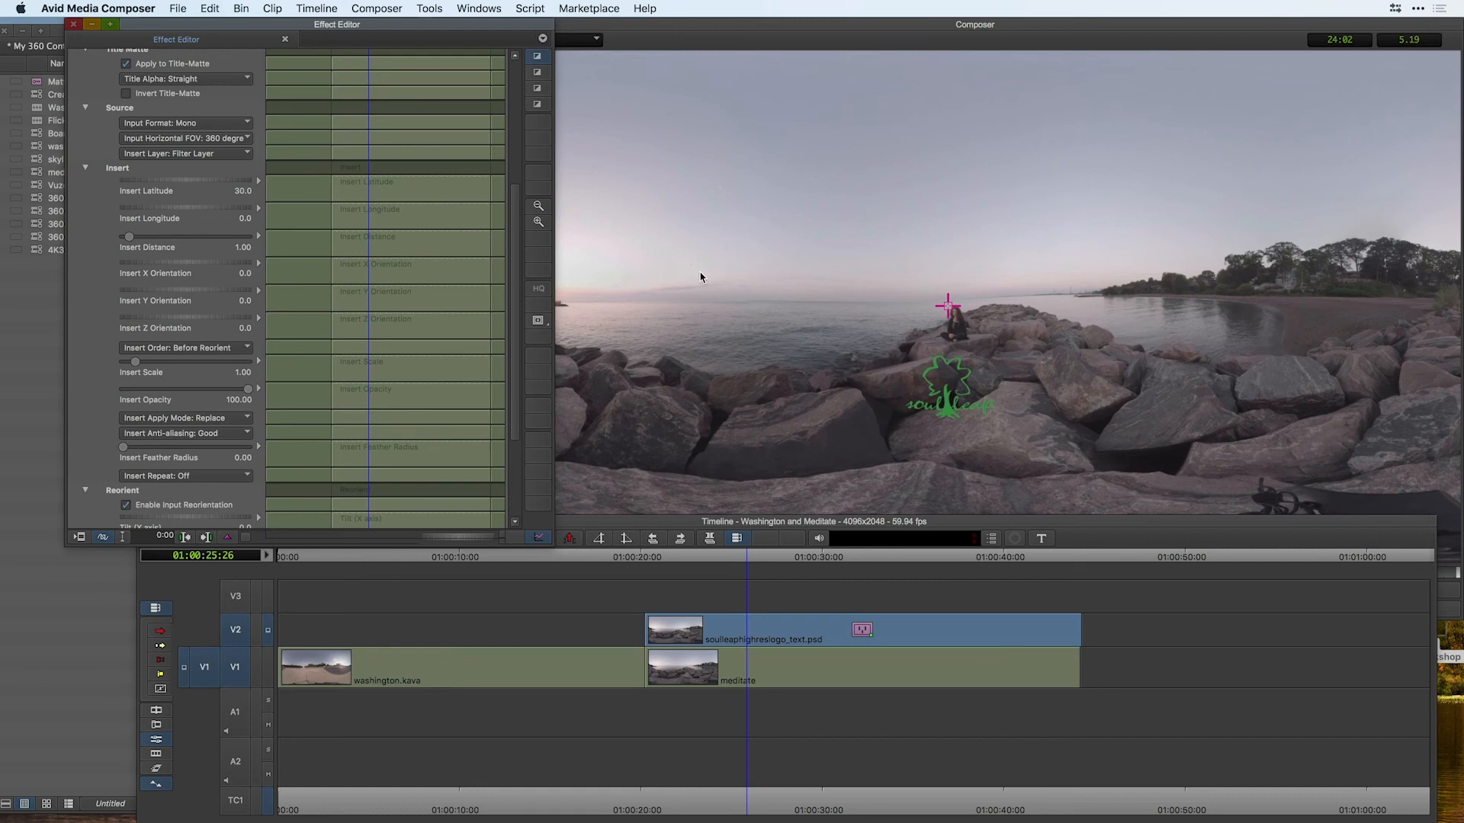
{"action": "mouse_move", "coordinate": [997, 284]}
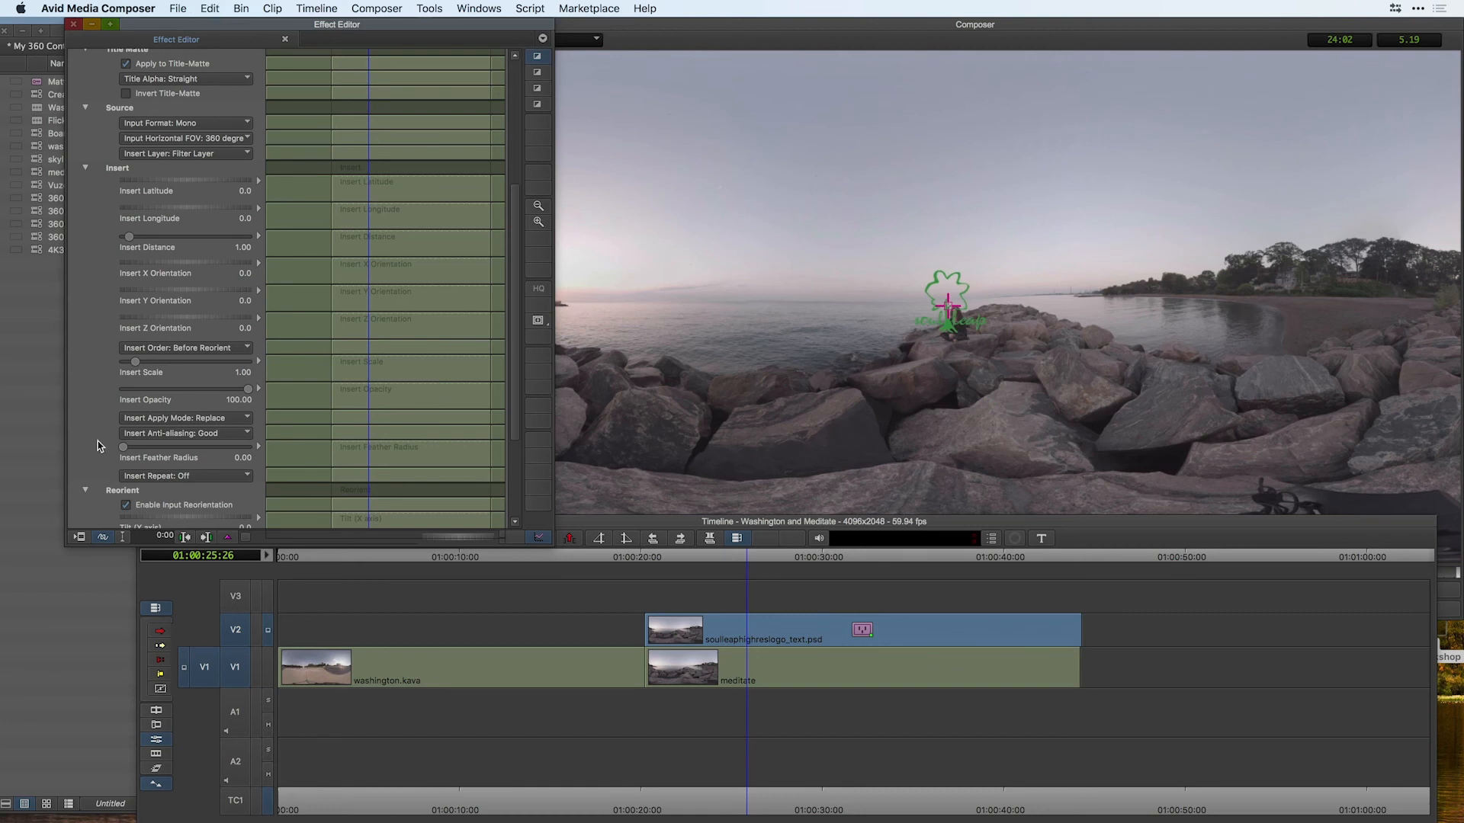
Try Insert Repeat on Four Sides and All Sides, then settle on Front+Back
{"action": "left_click", "coordinate": [185, 476]}
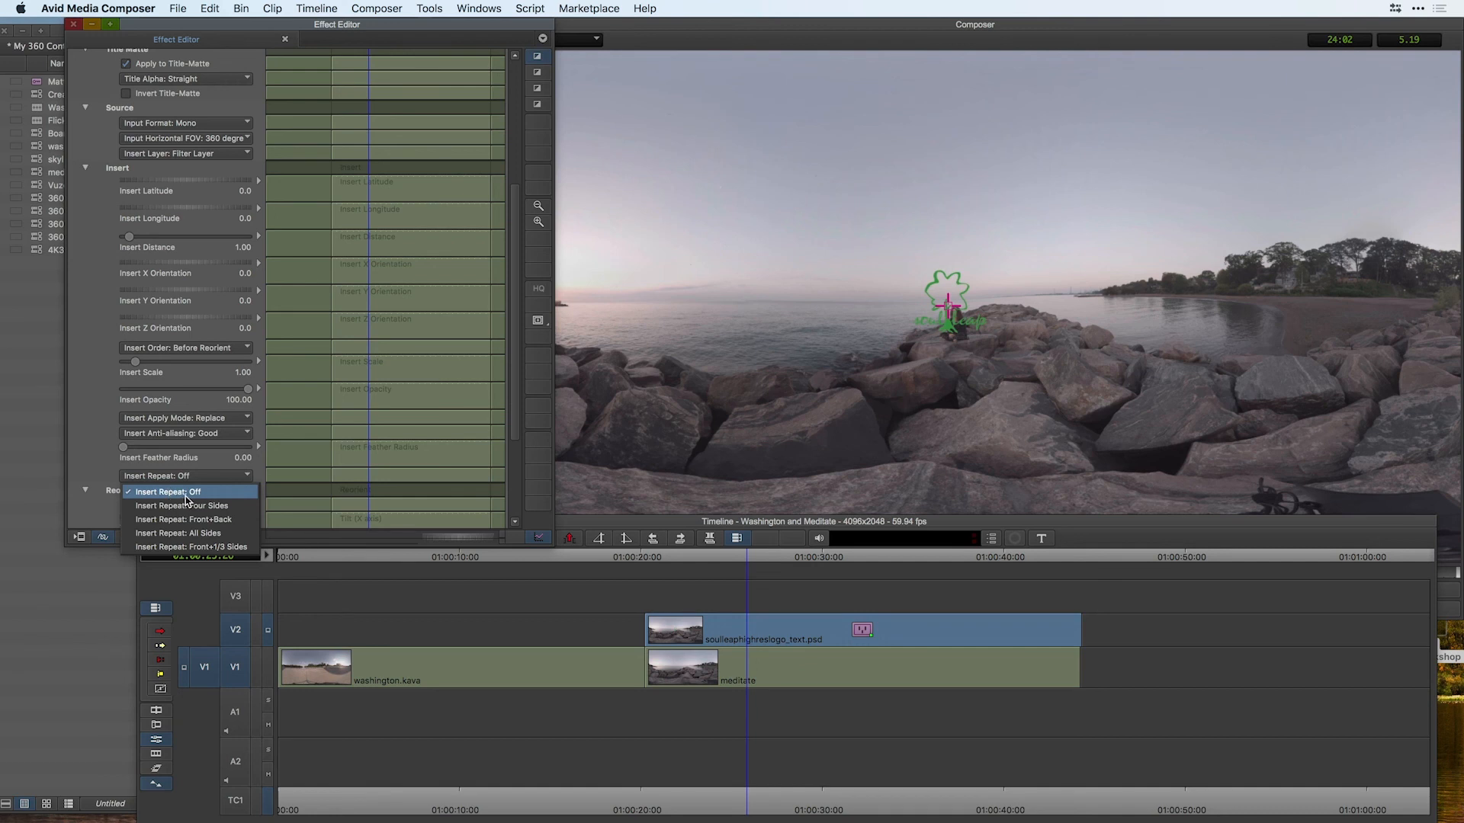
{"action": "left_click", "coordinate": [182, 505]}
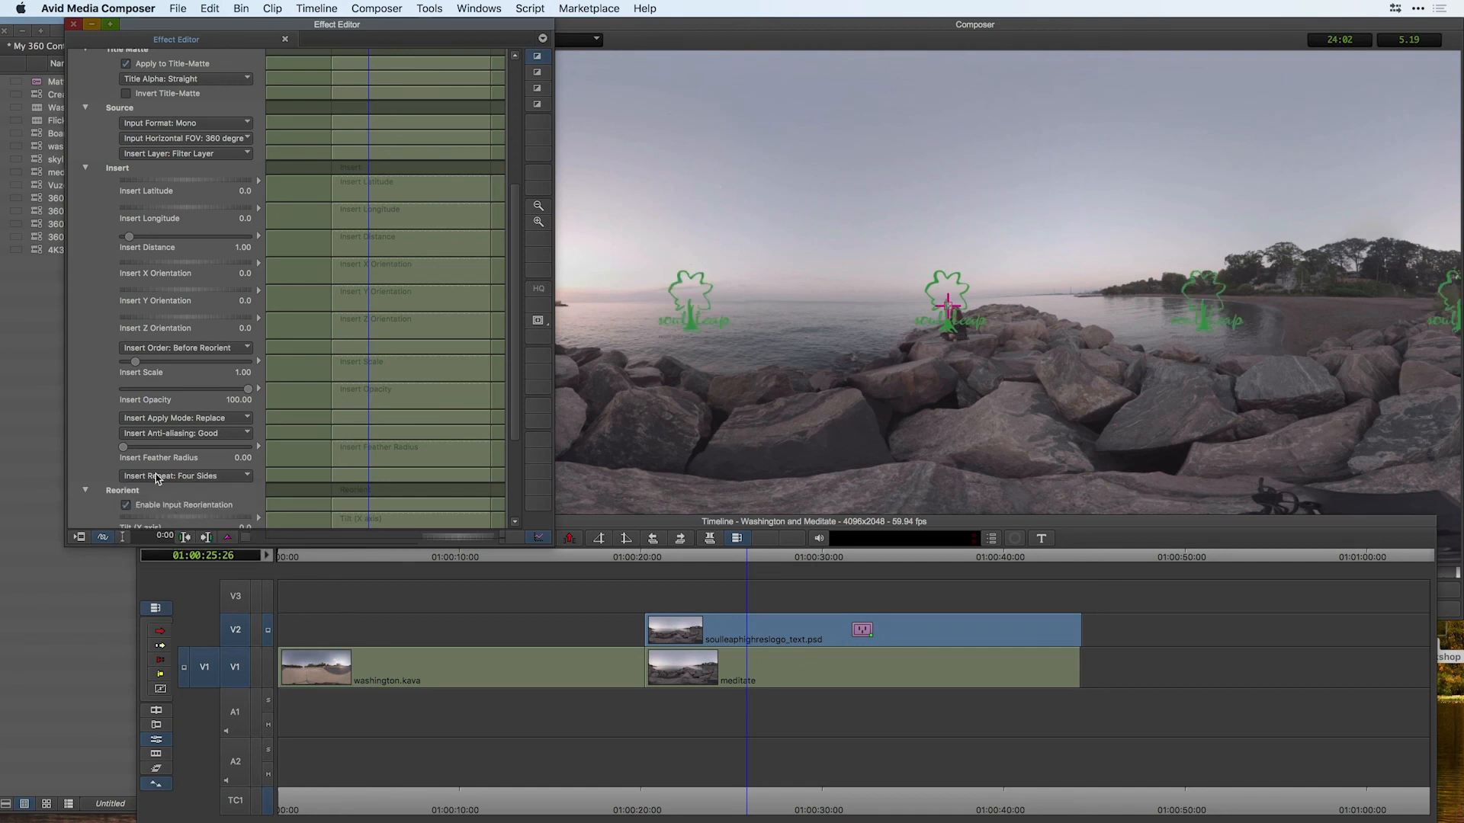
{"action": "mouse_move", "coordinate": [1121, 329]}
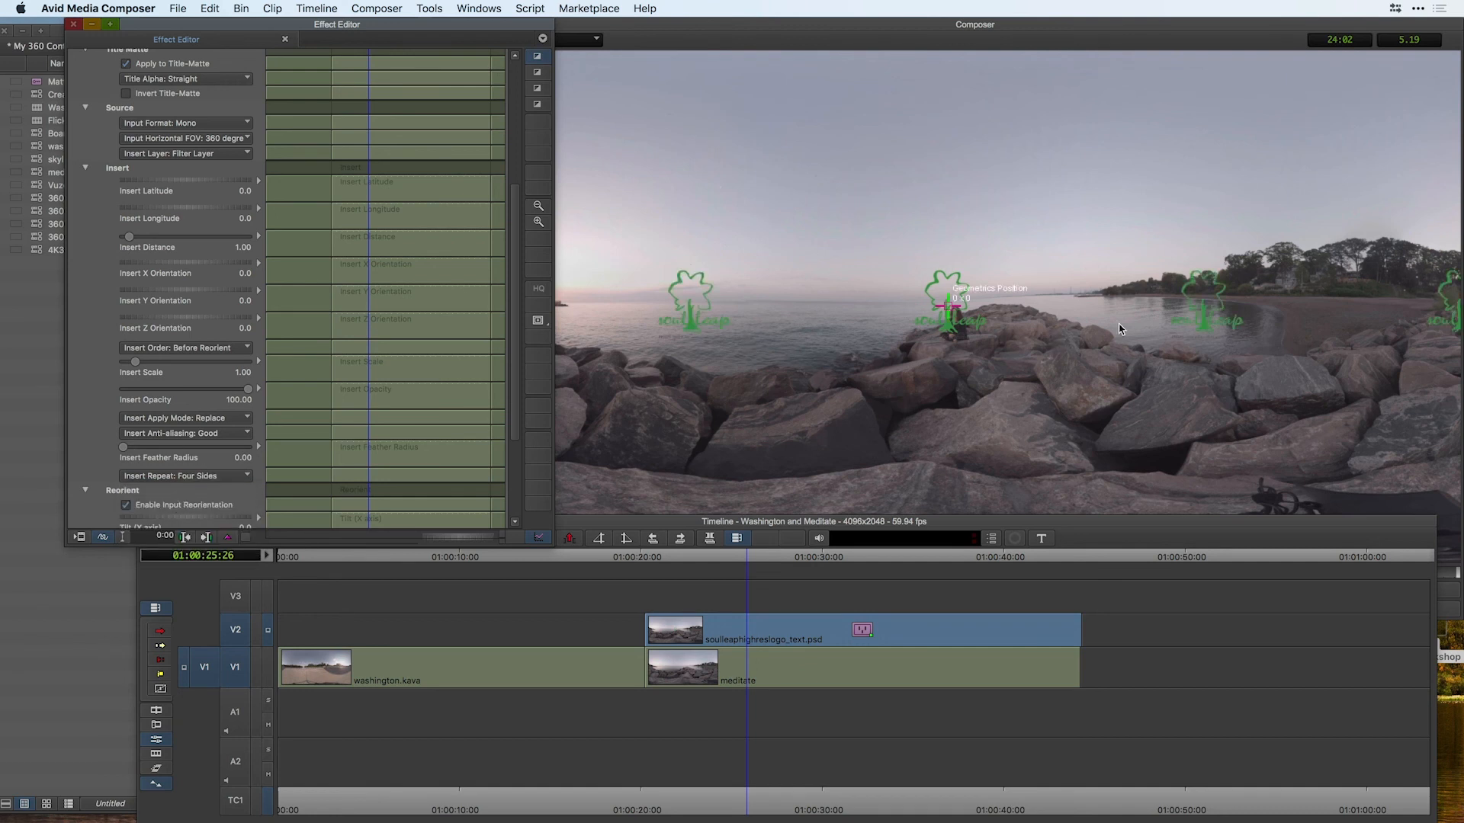
{"action": "left_click", "coordinate": [184, 476]}
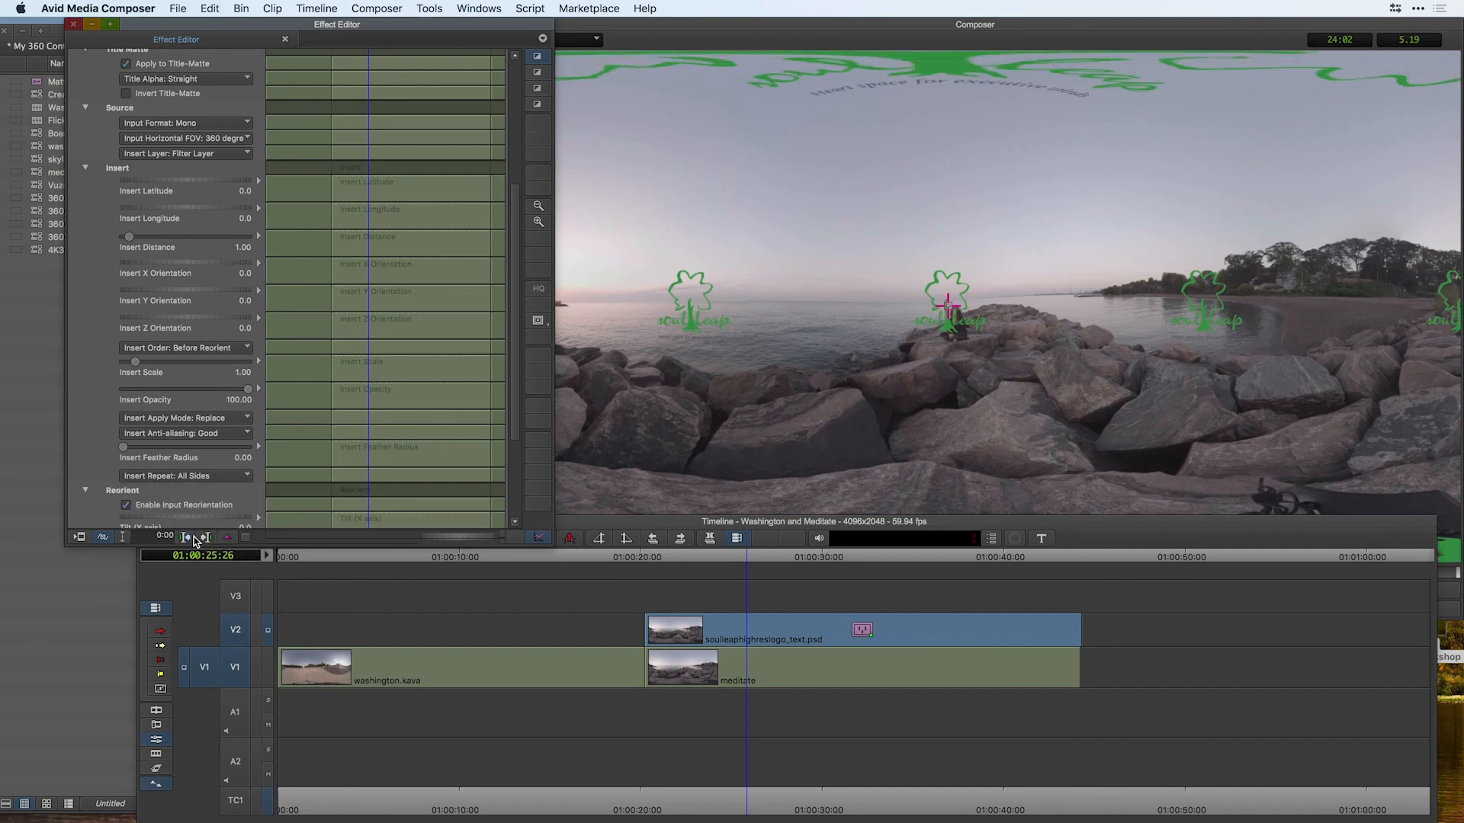
{"action": "mouse_move", "coordinate": [848, 337]}
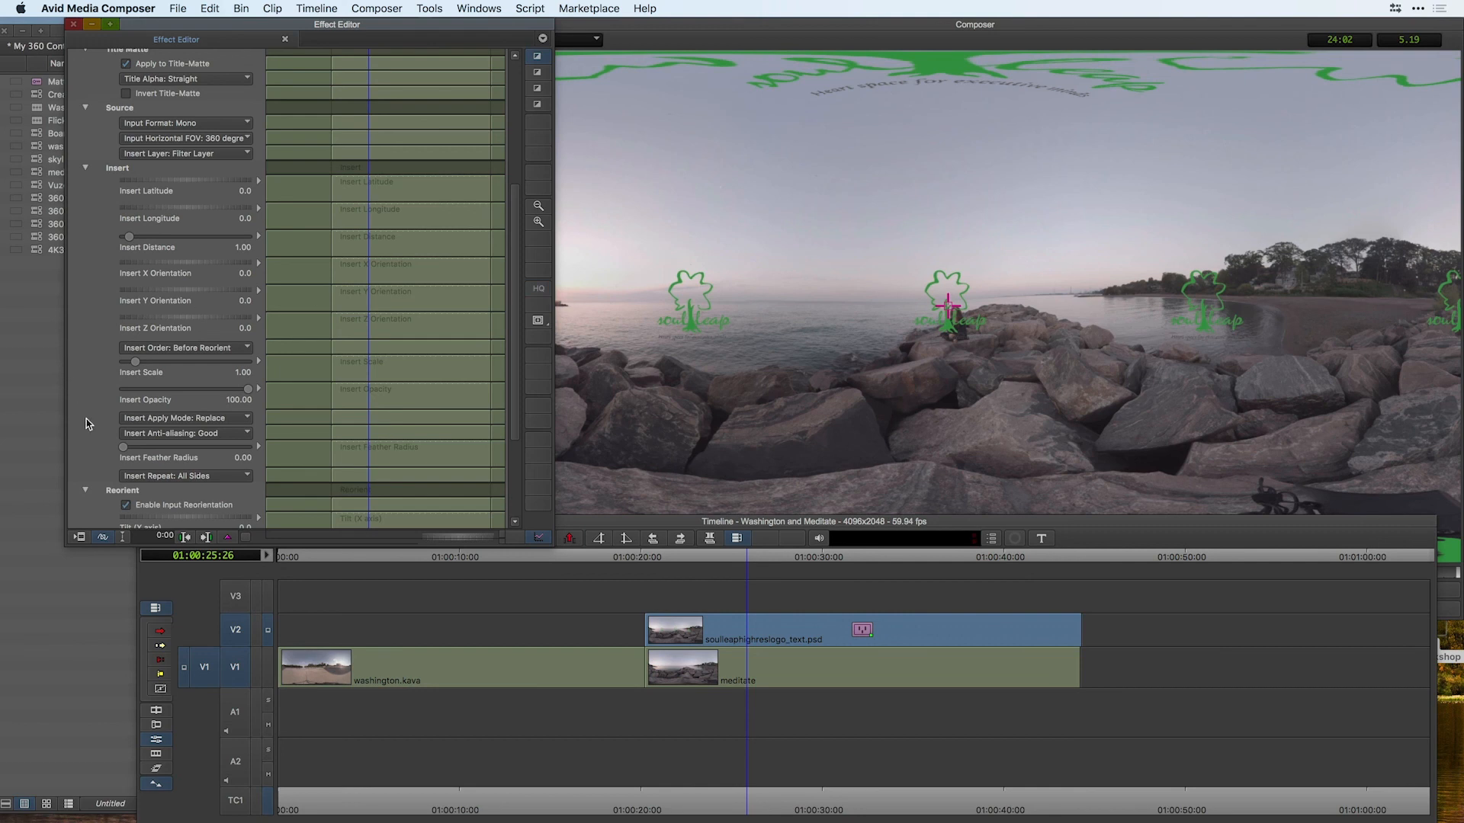
{"action": "mouse_move", "coordinate": [997, 30]}
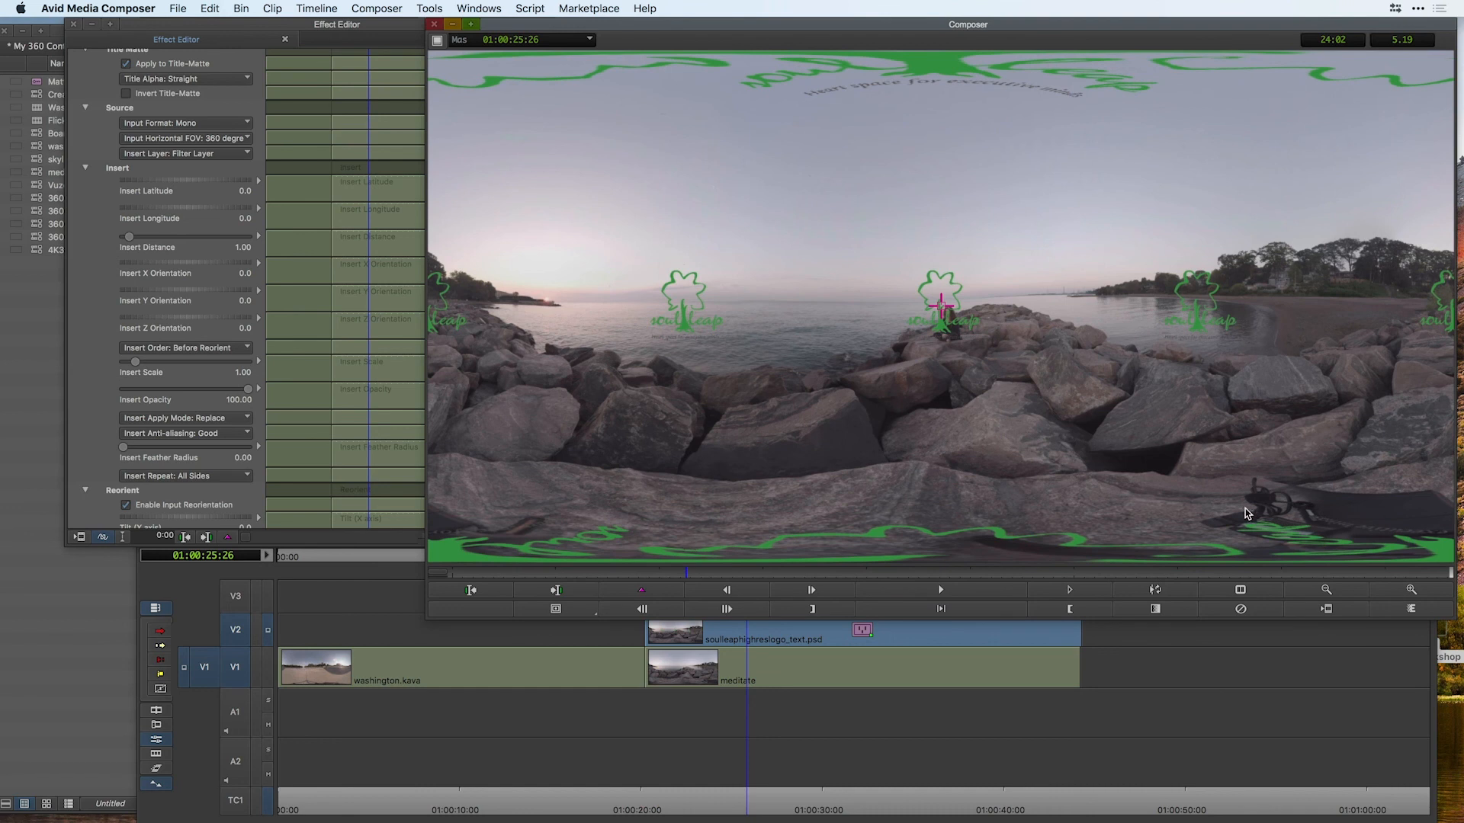
{"action": "left_click", "coordinate": [184, 476]}
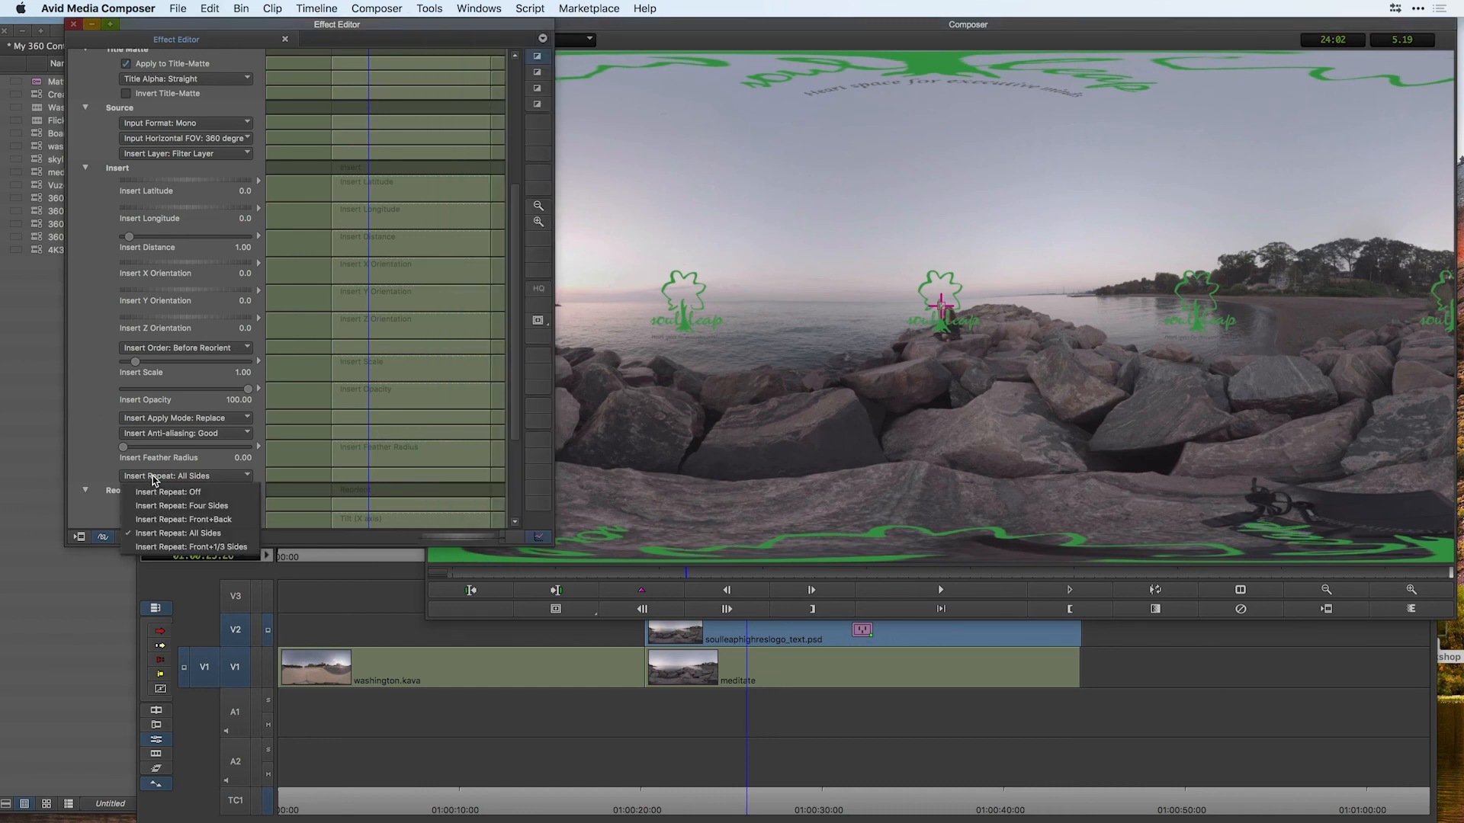
{"action": "left_click", "coordinate": [183, 518]}
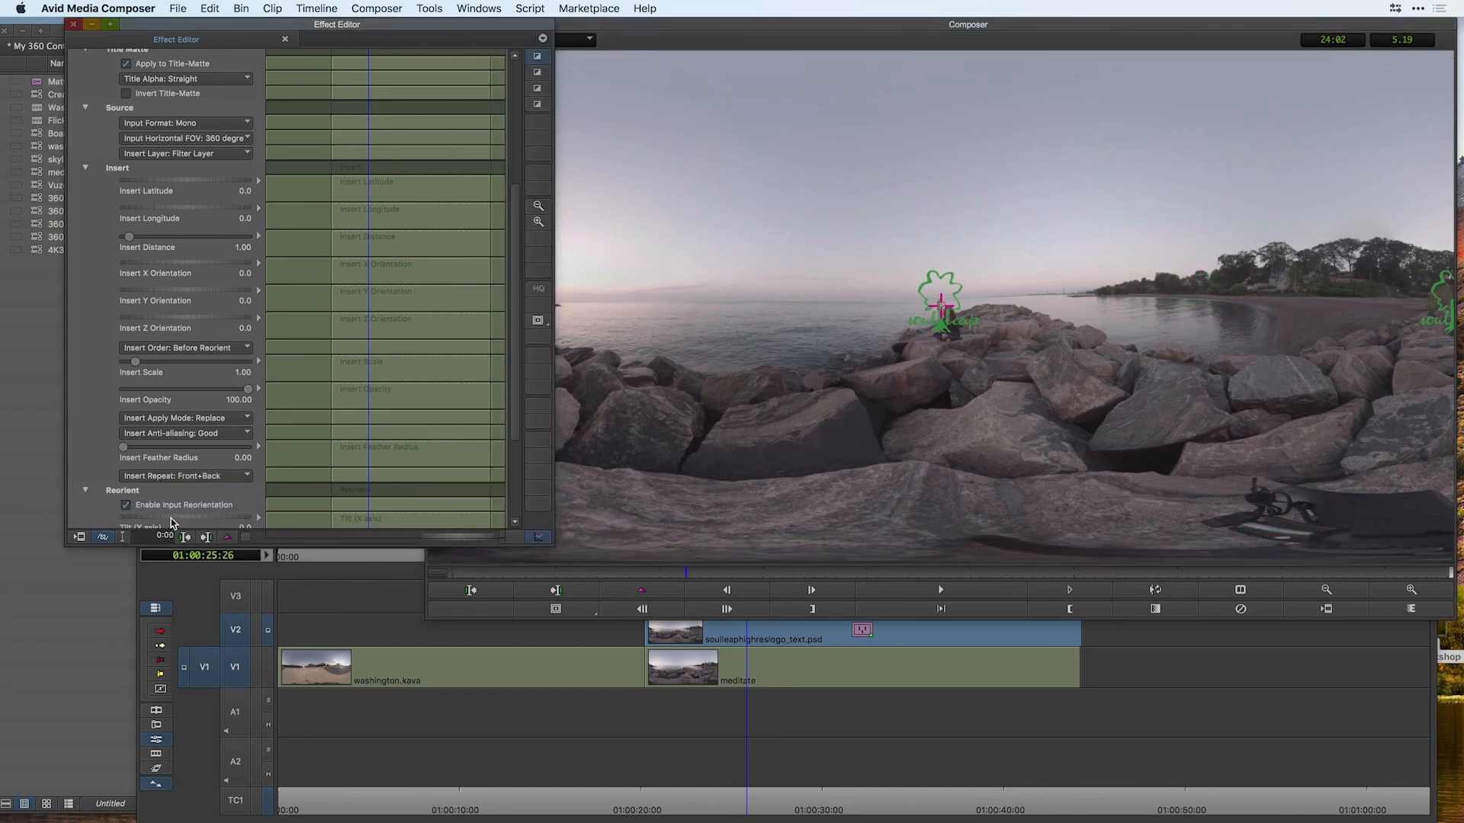